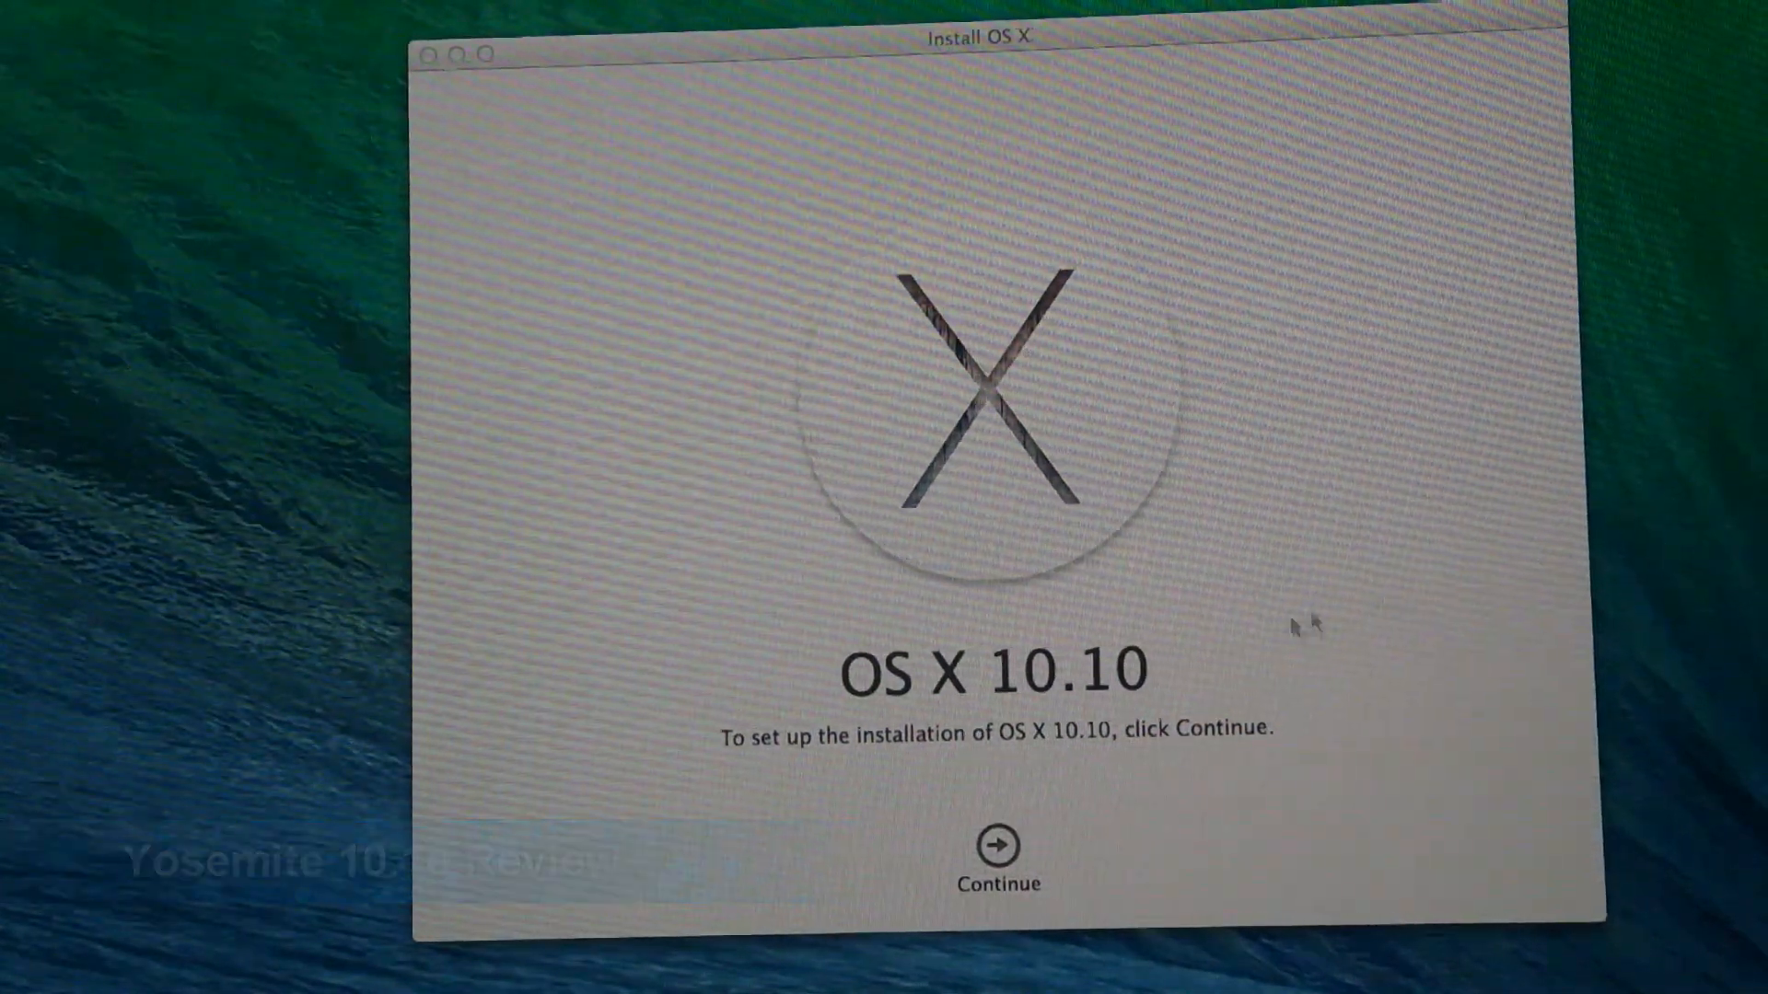
Accept the backup warning and software license to reach the Macintosh HD target screen.
{"action": "left_click", "coordinate": [996, 848]}
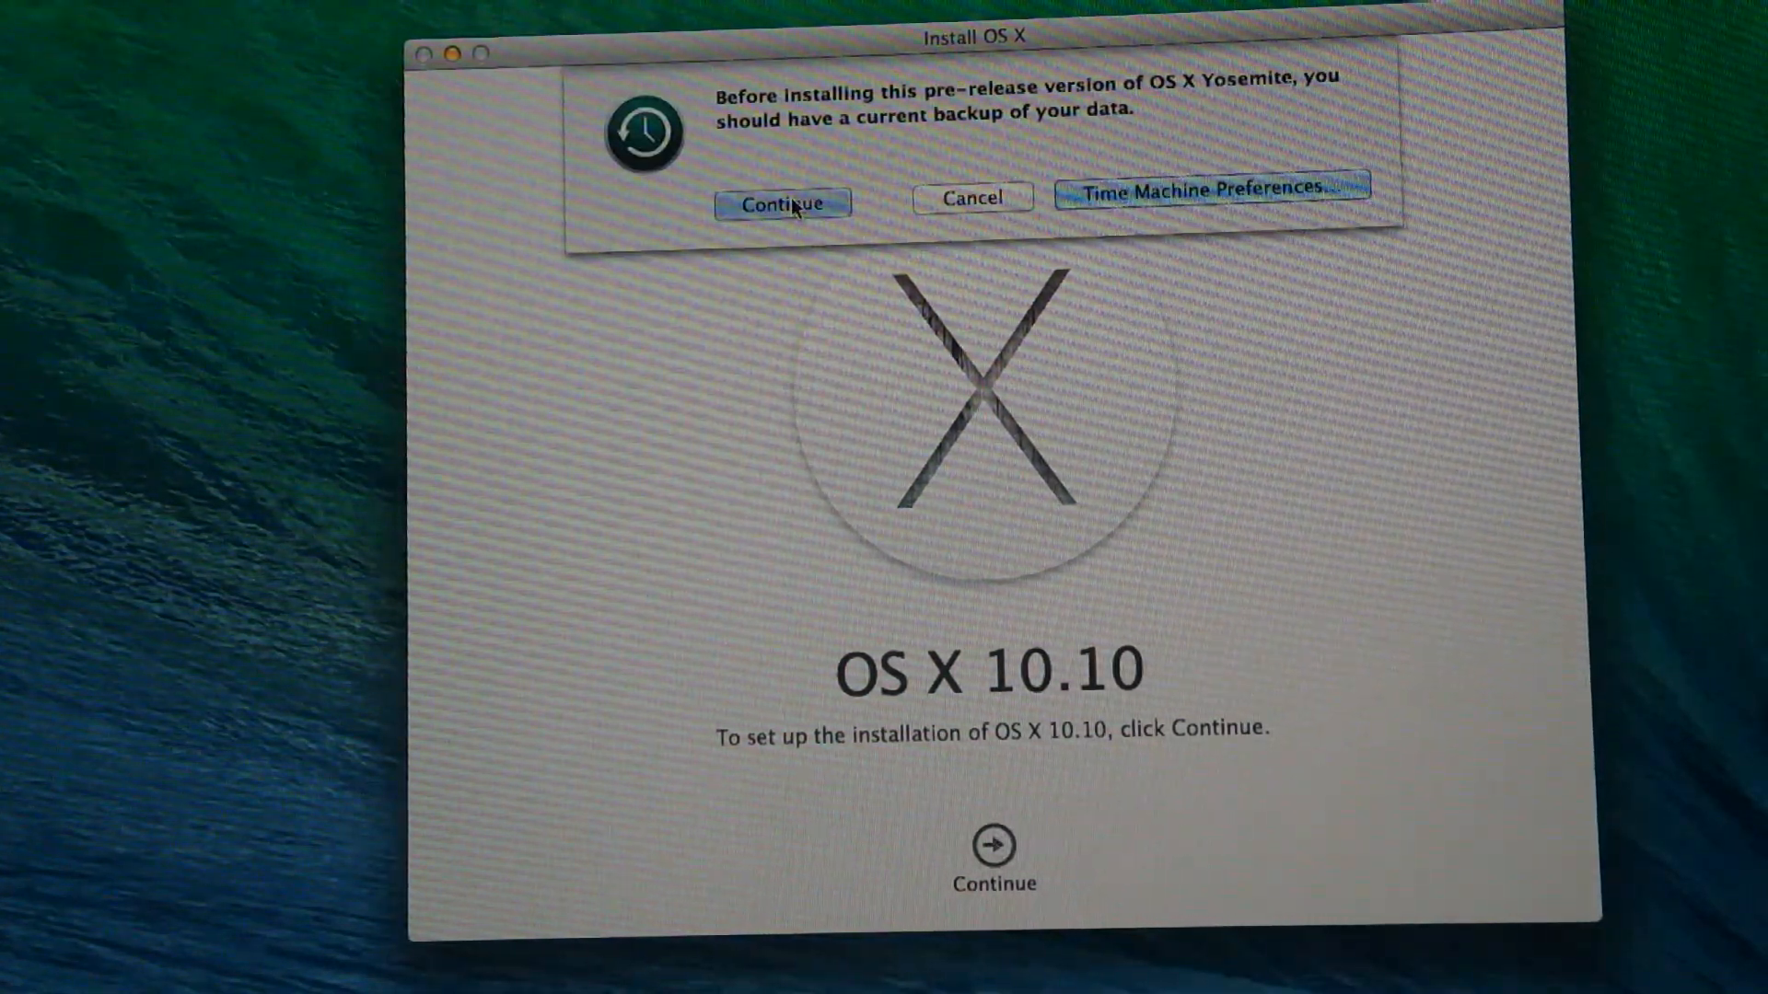
{"action": "left_click", "coordinate": [783, 203]}
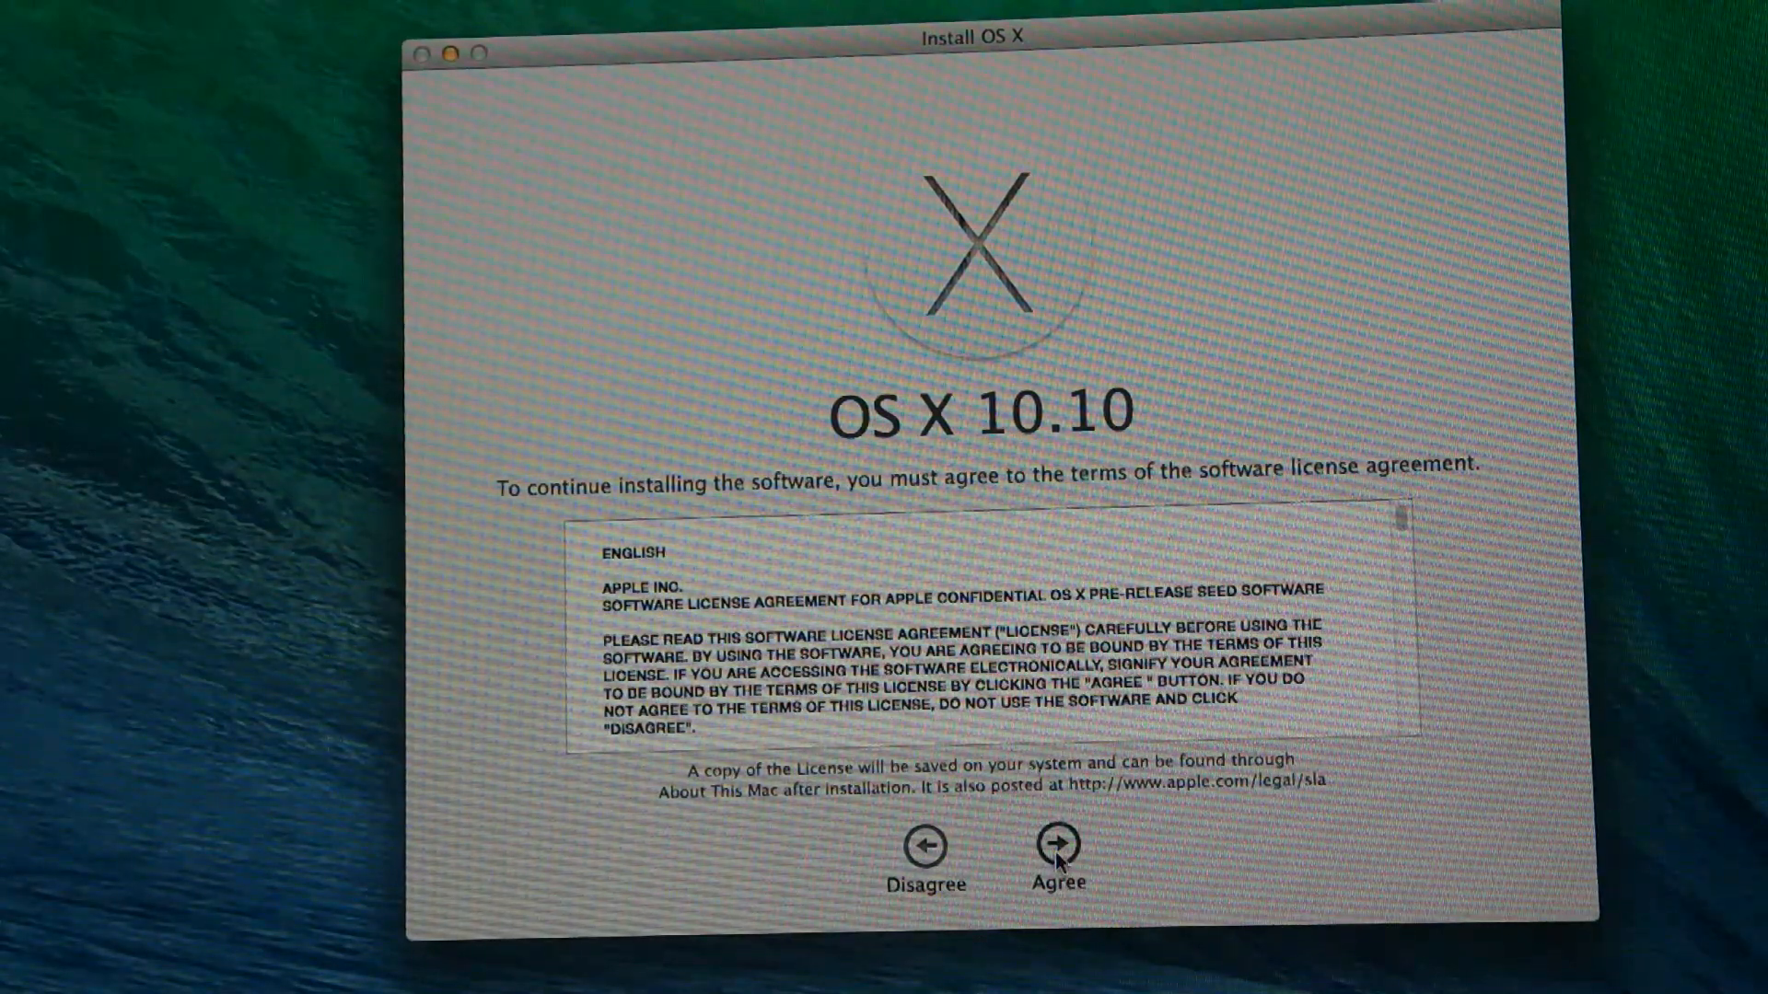
{"action": "left_click", "coordinate": [1055, 845]}
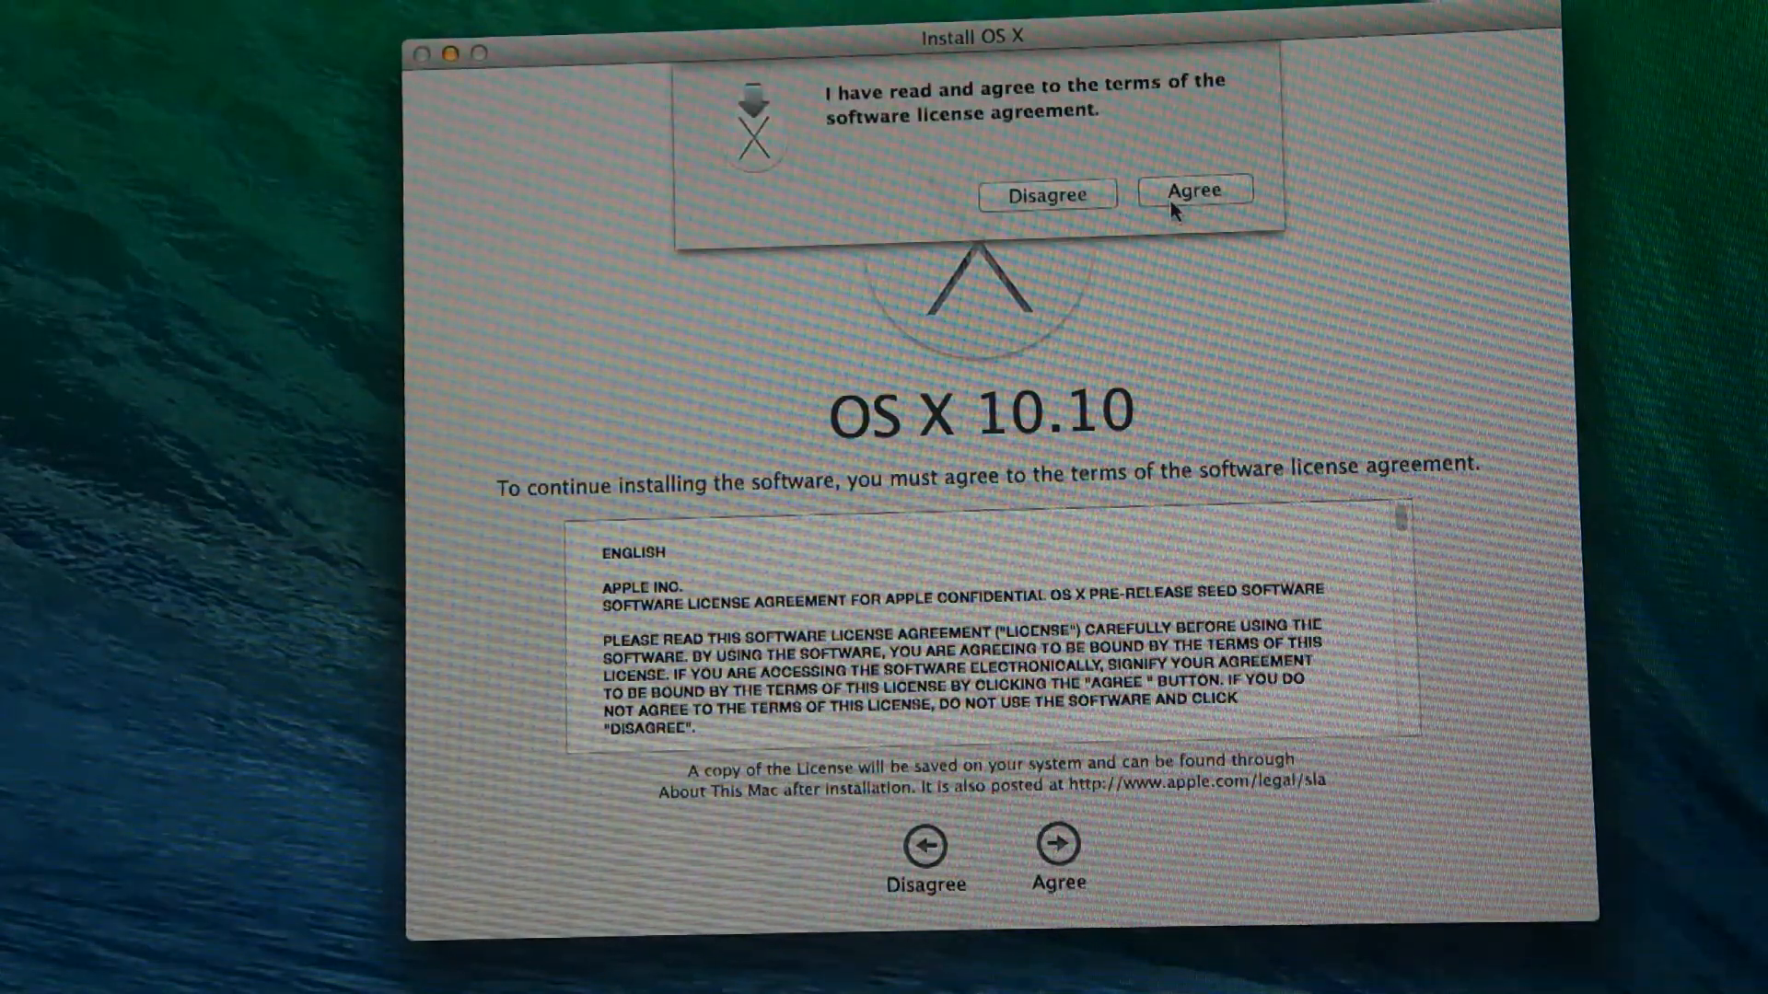
{"action": "left_click", "coordinate": [1194, 190]}
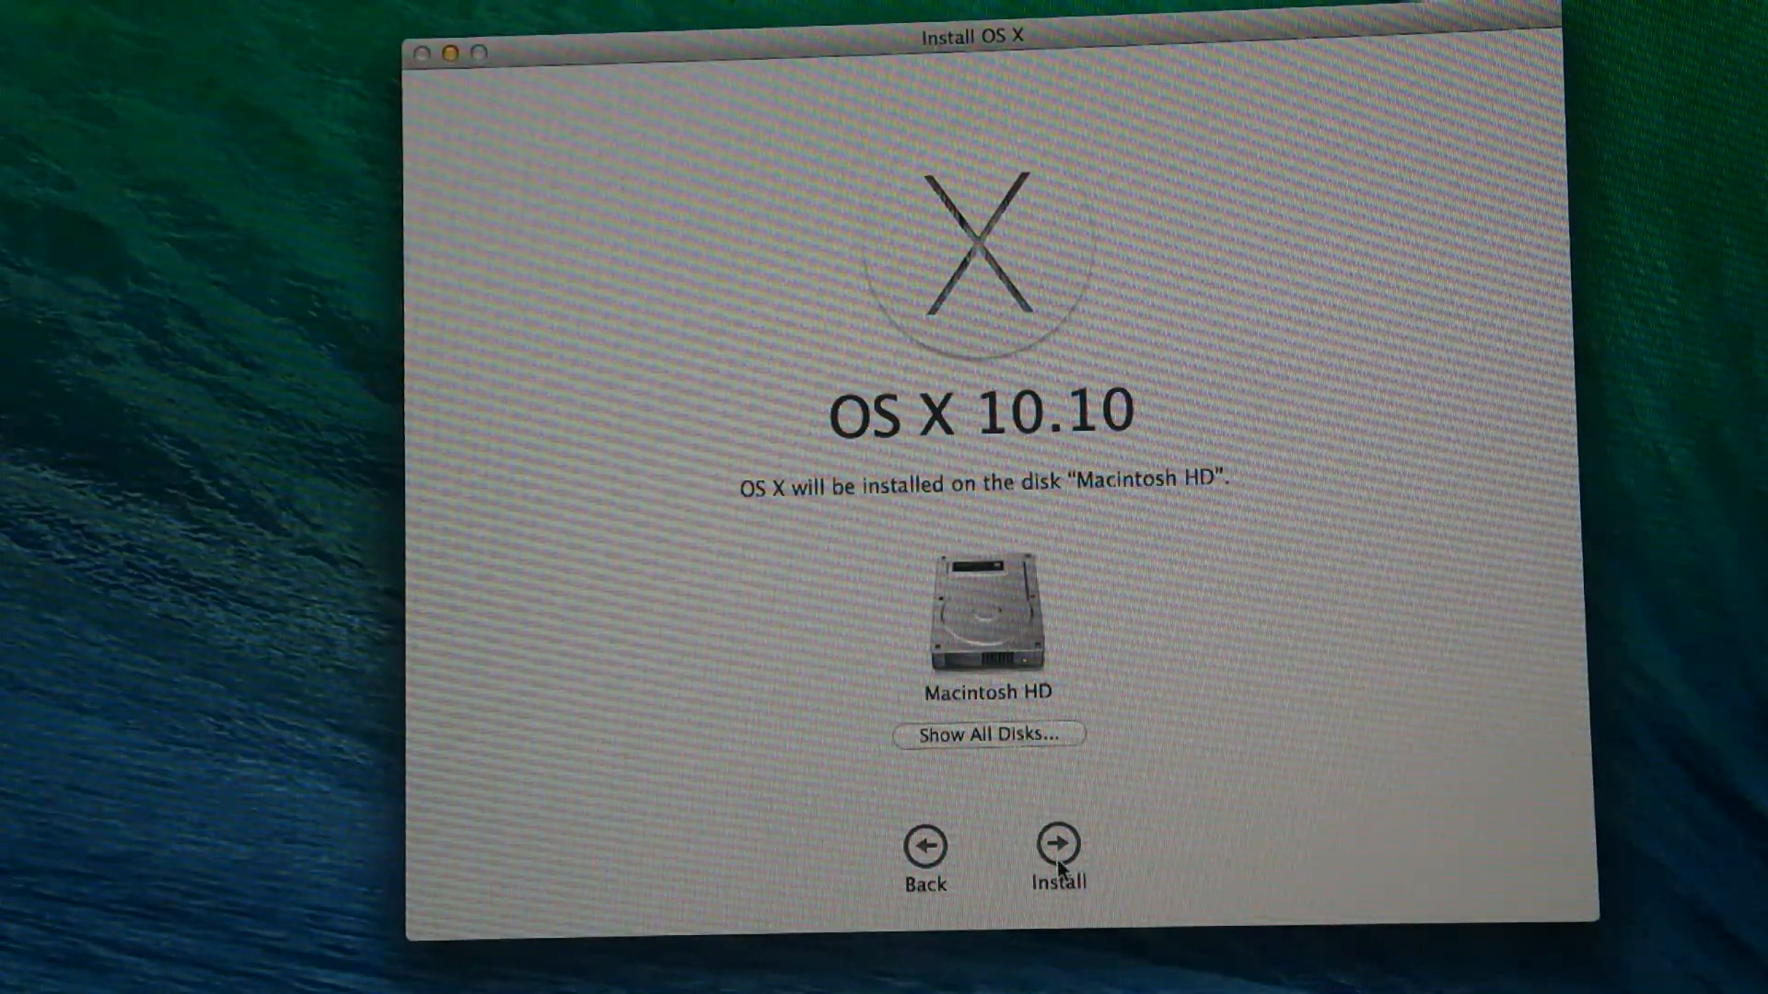
Install OS X onto Macintosh HD, authorising with the administrator password.
{"action": "left_click", "coordinate": [1057, 852]}
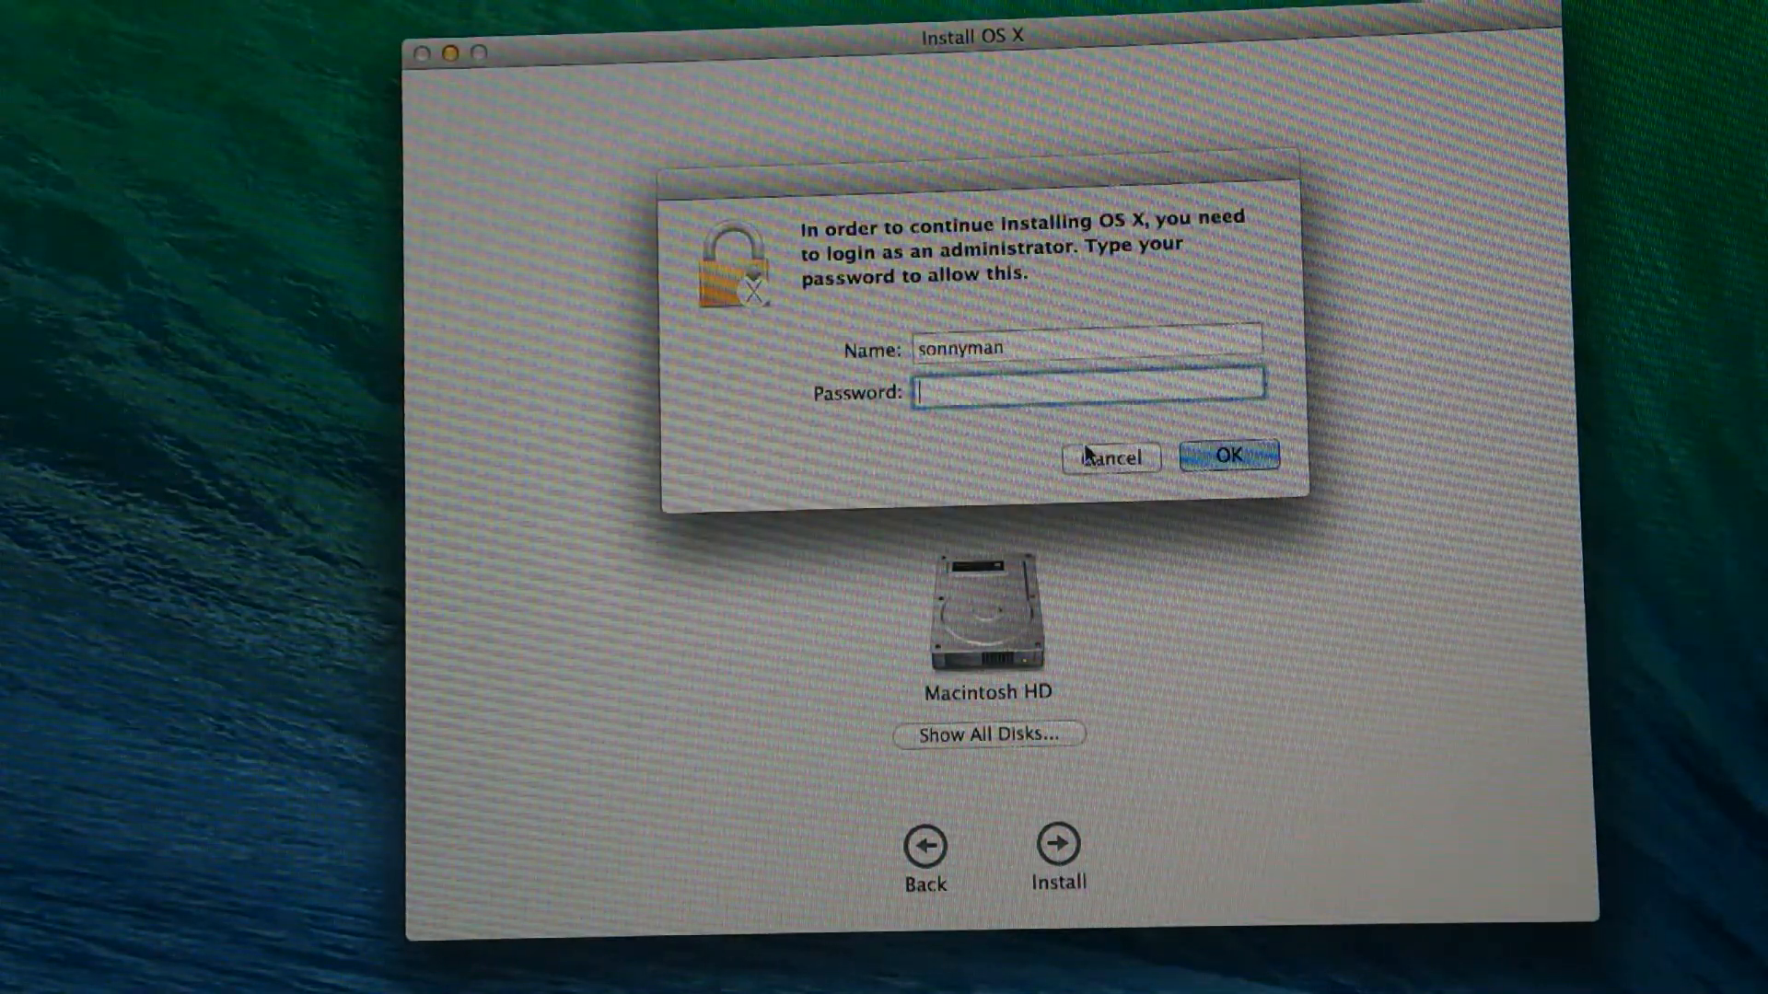
{"action": "type", "text": "•"}
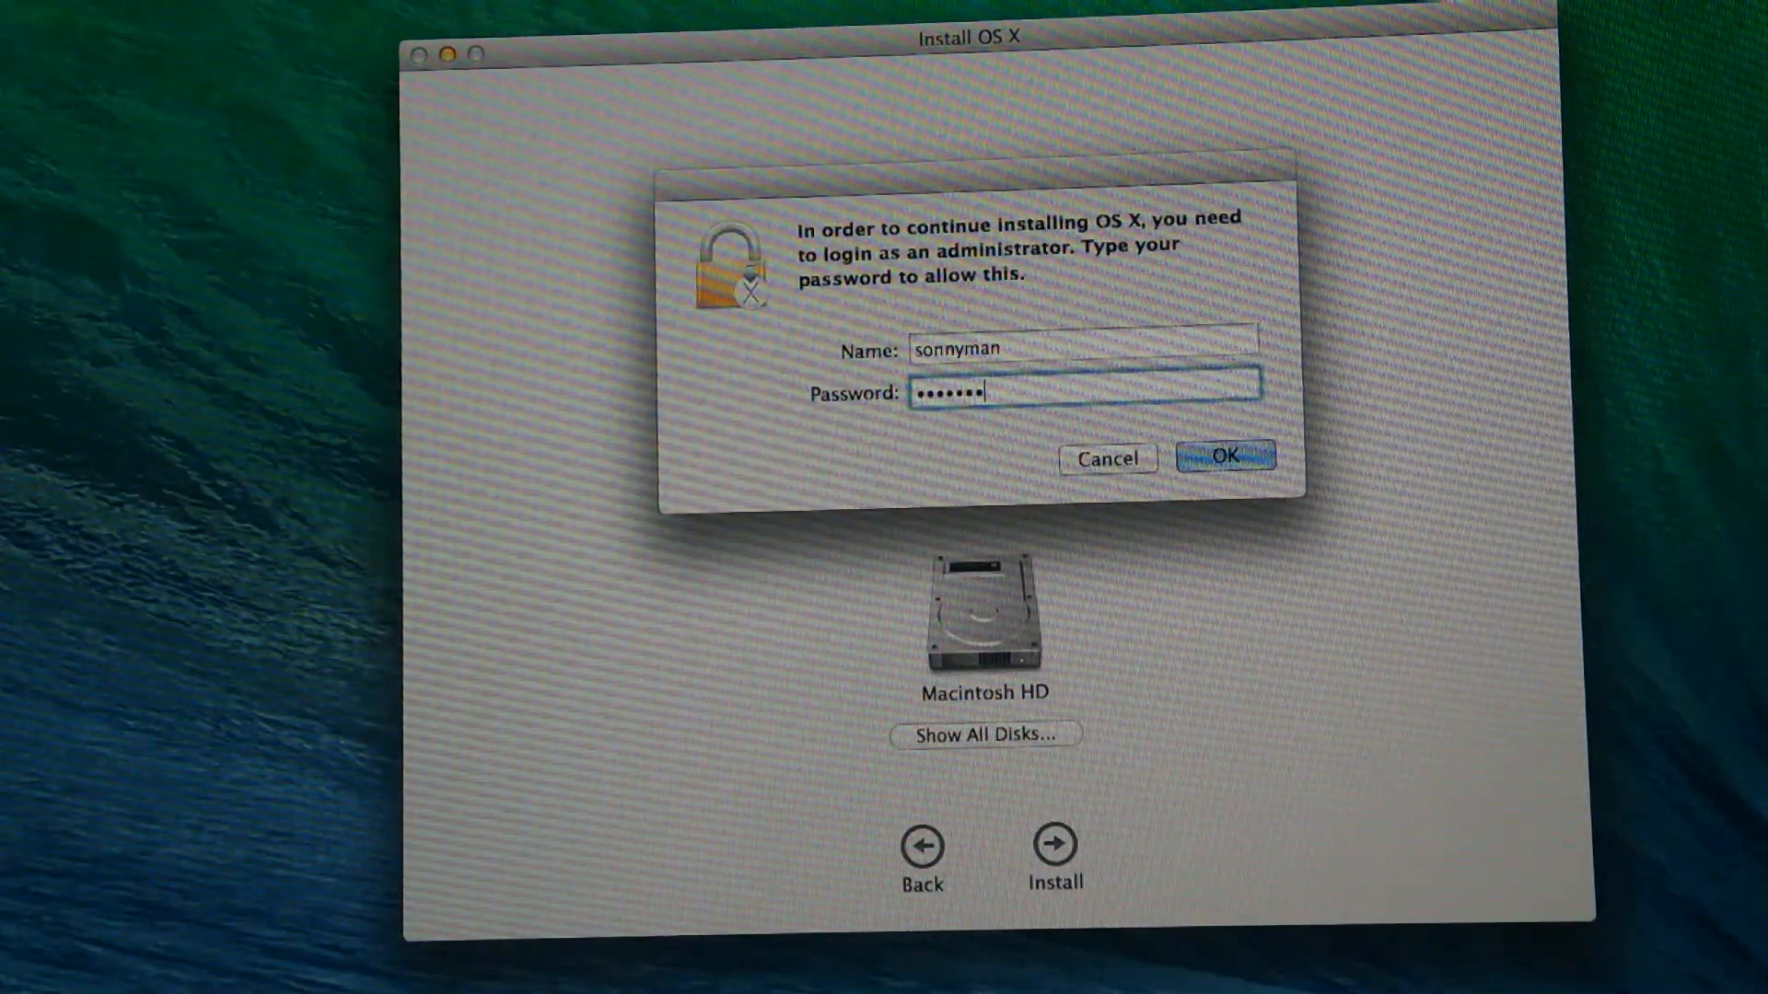
{"action": "left_click", "coordinate": [1224, 457]}
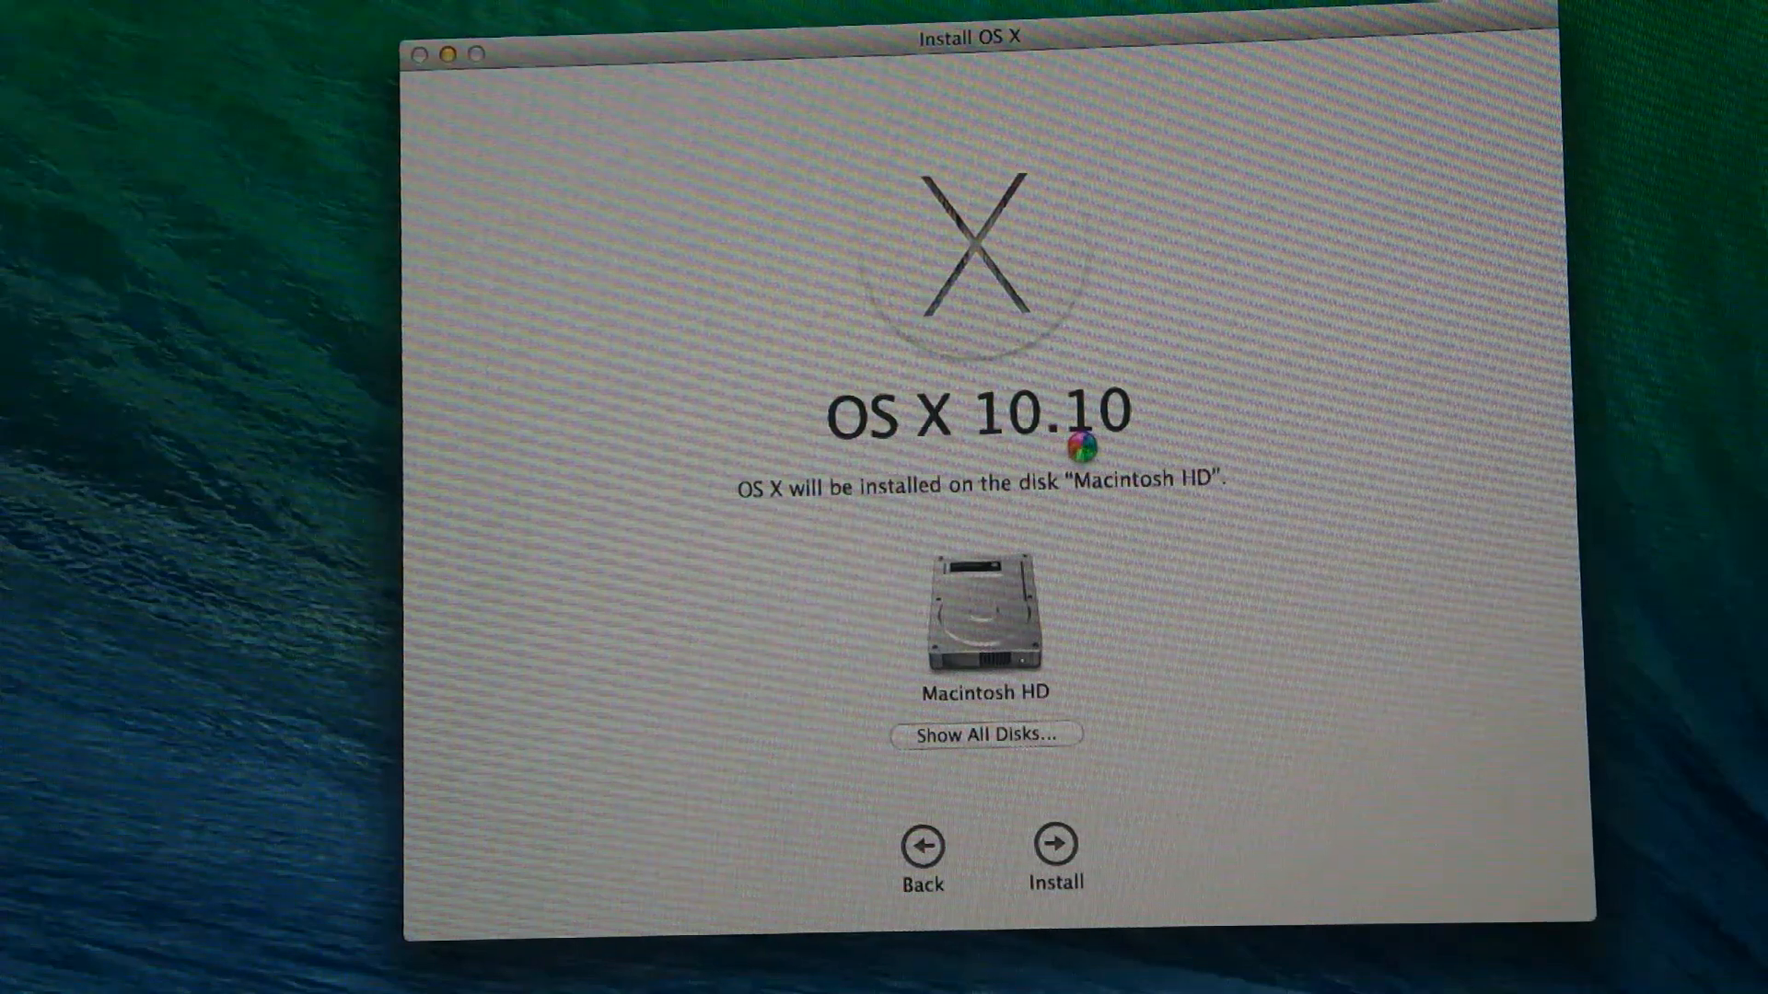
{"action": "left_click", "coordinate": [1053, 840]}
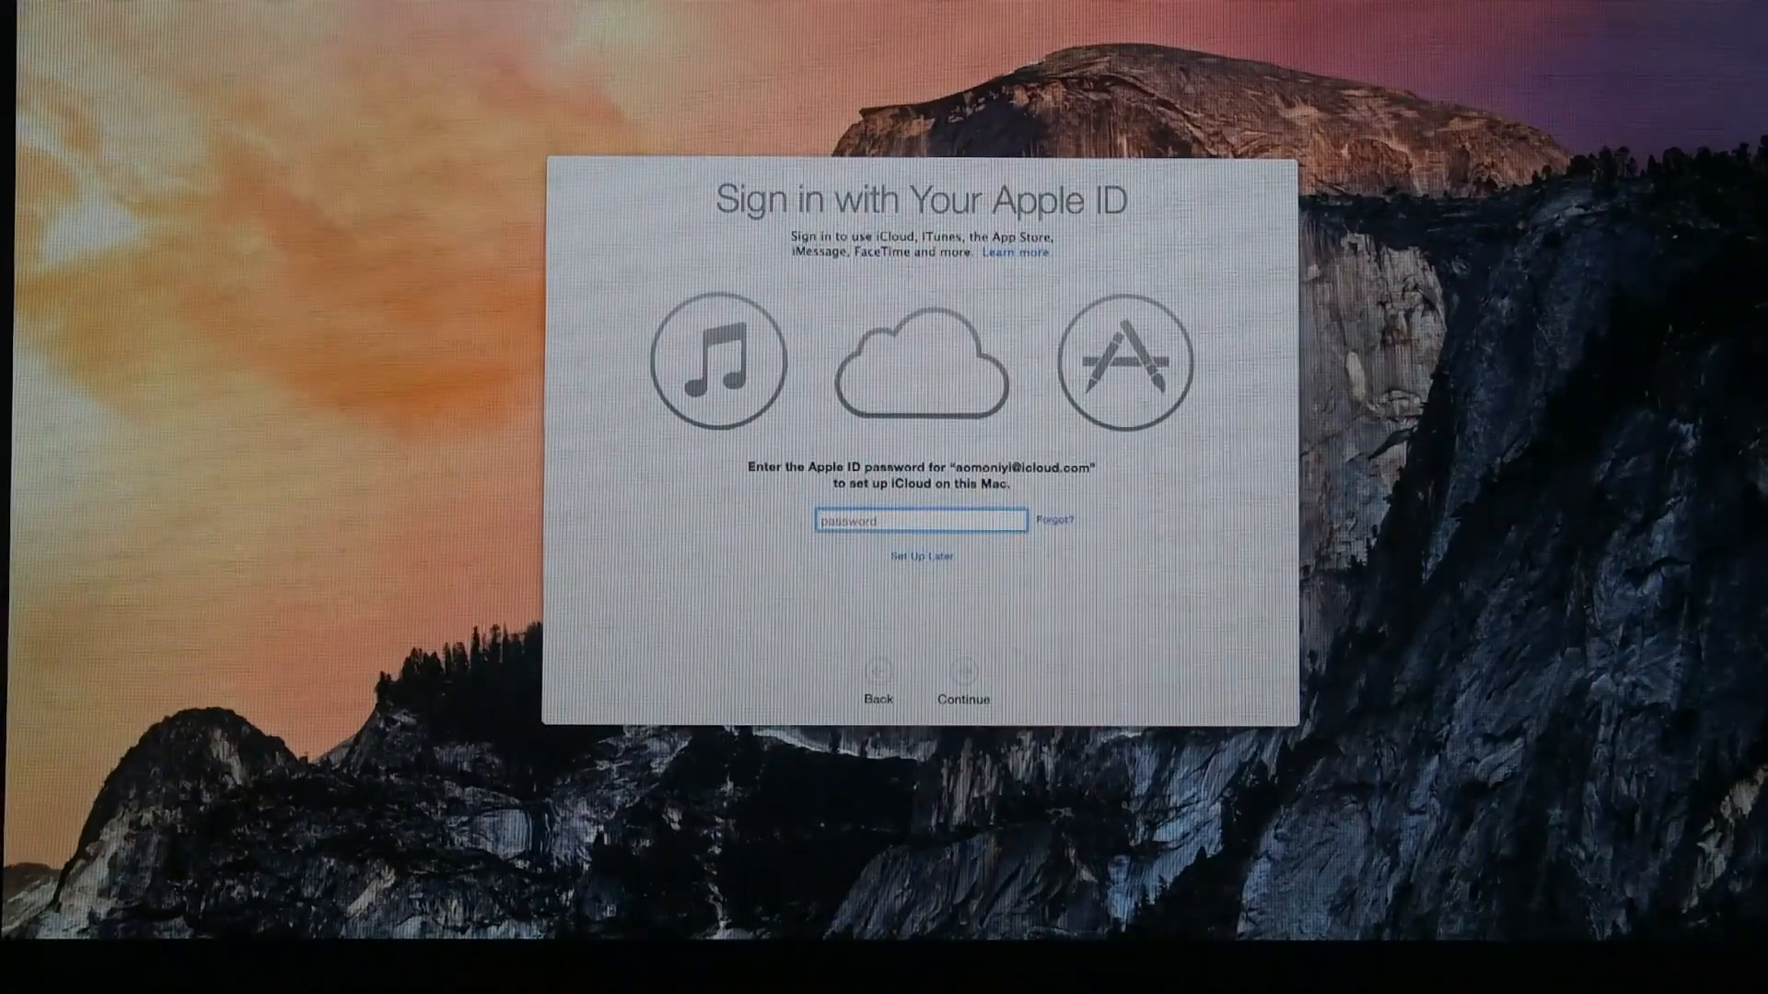
Submit the Apple ID password and answer the Find My Mac prompt.
{"action": "type", "text": "•"}
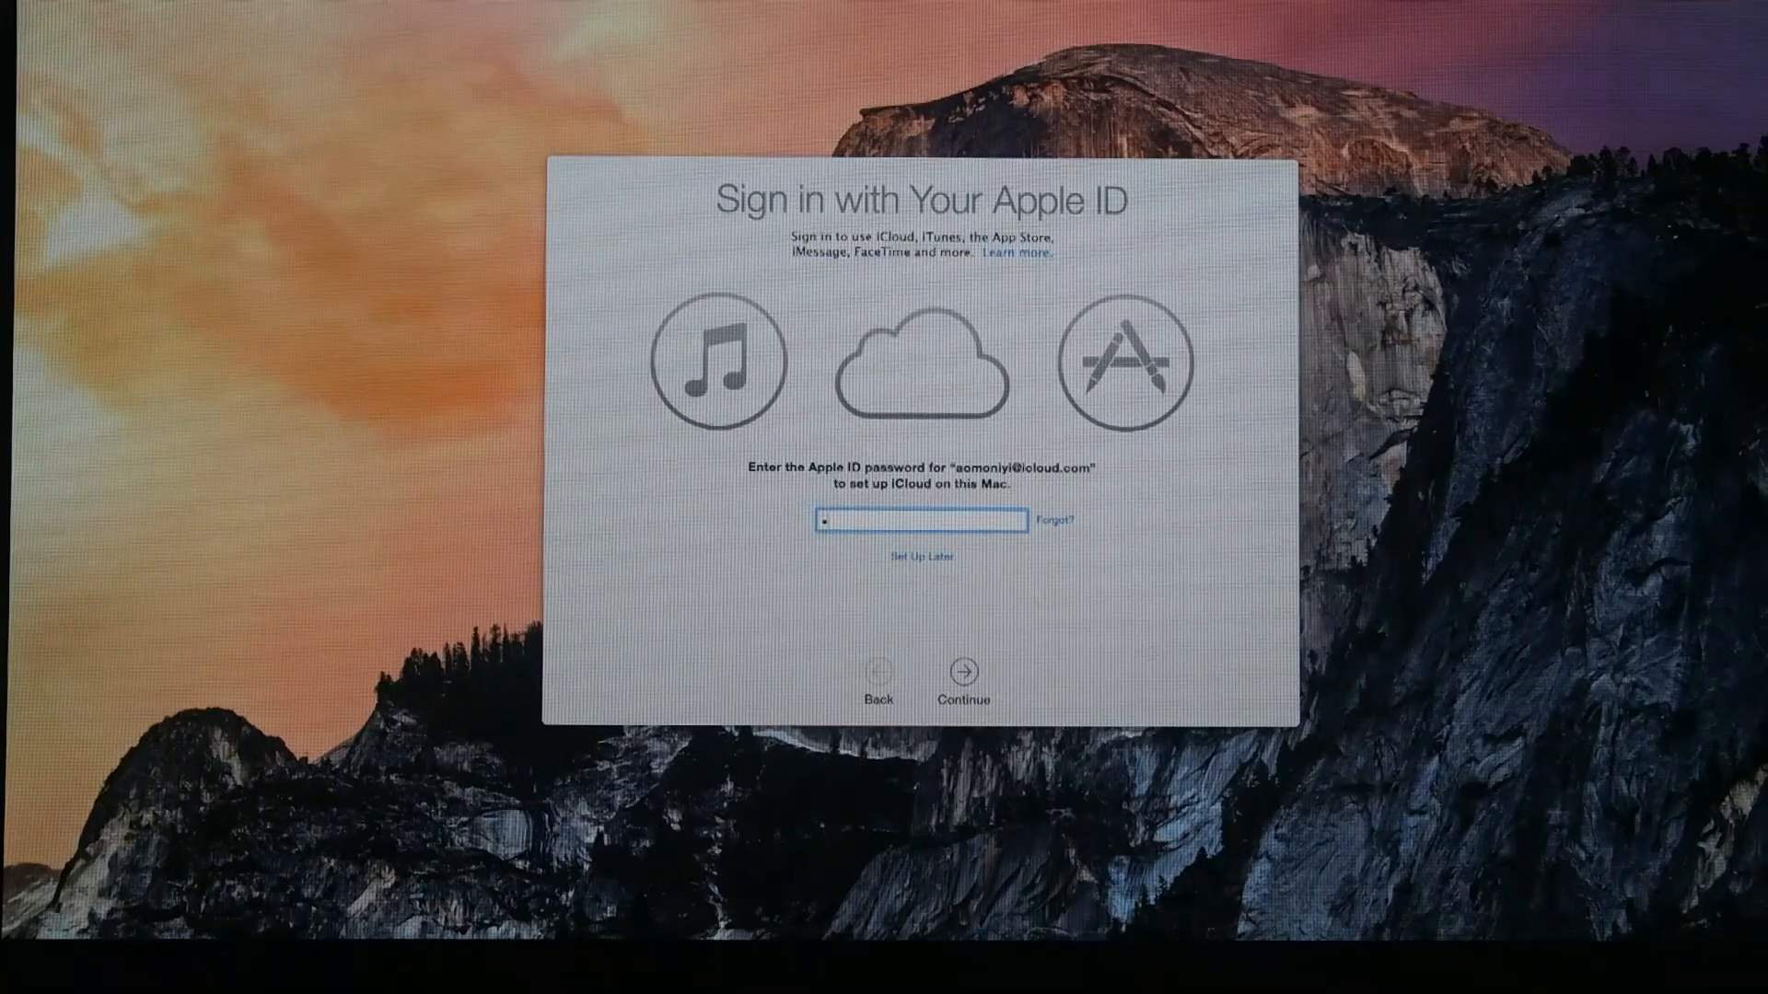
{"action": "type", "text": "password"}
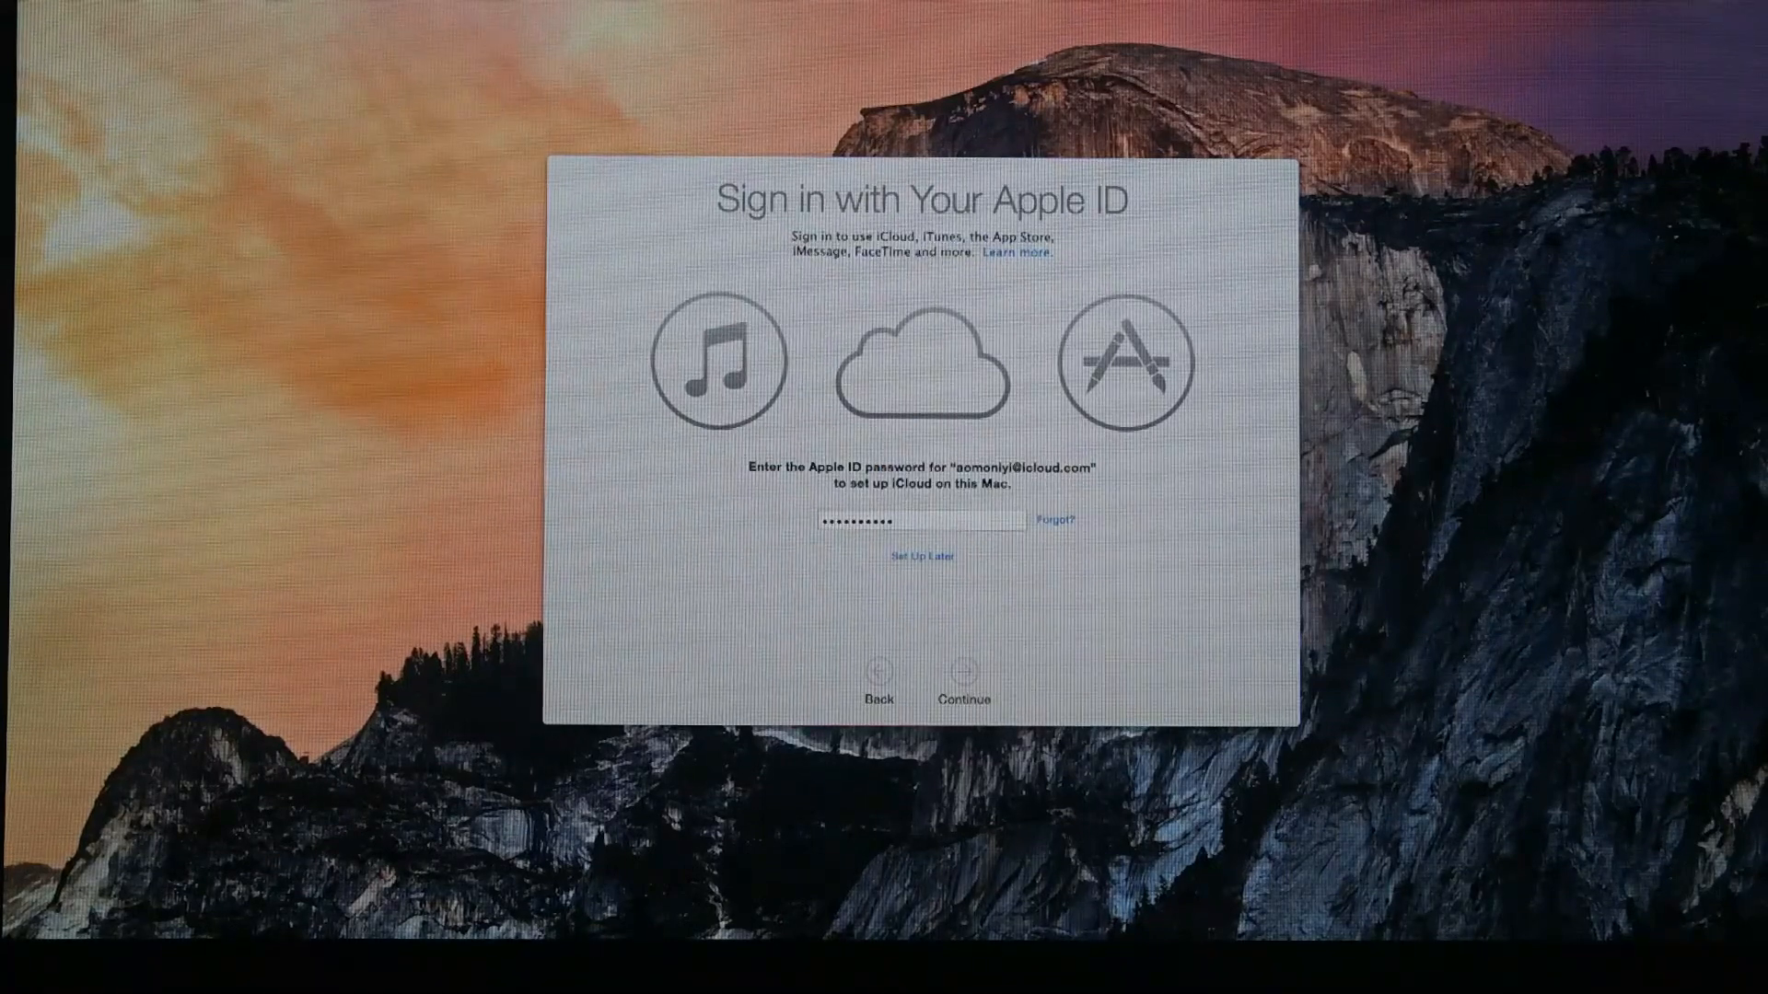
{"action": "left_click", "coordinate": [962, 668]}
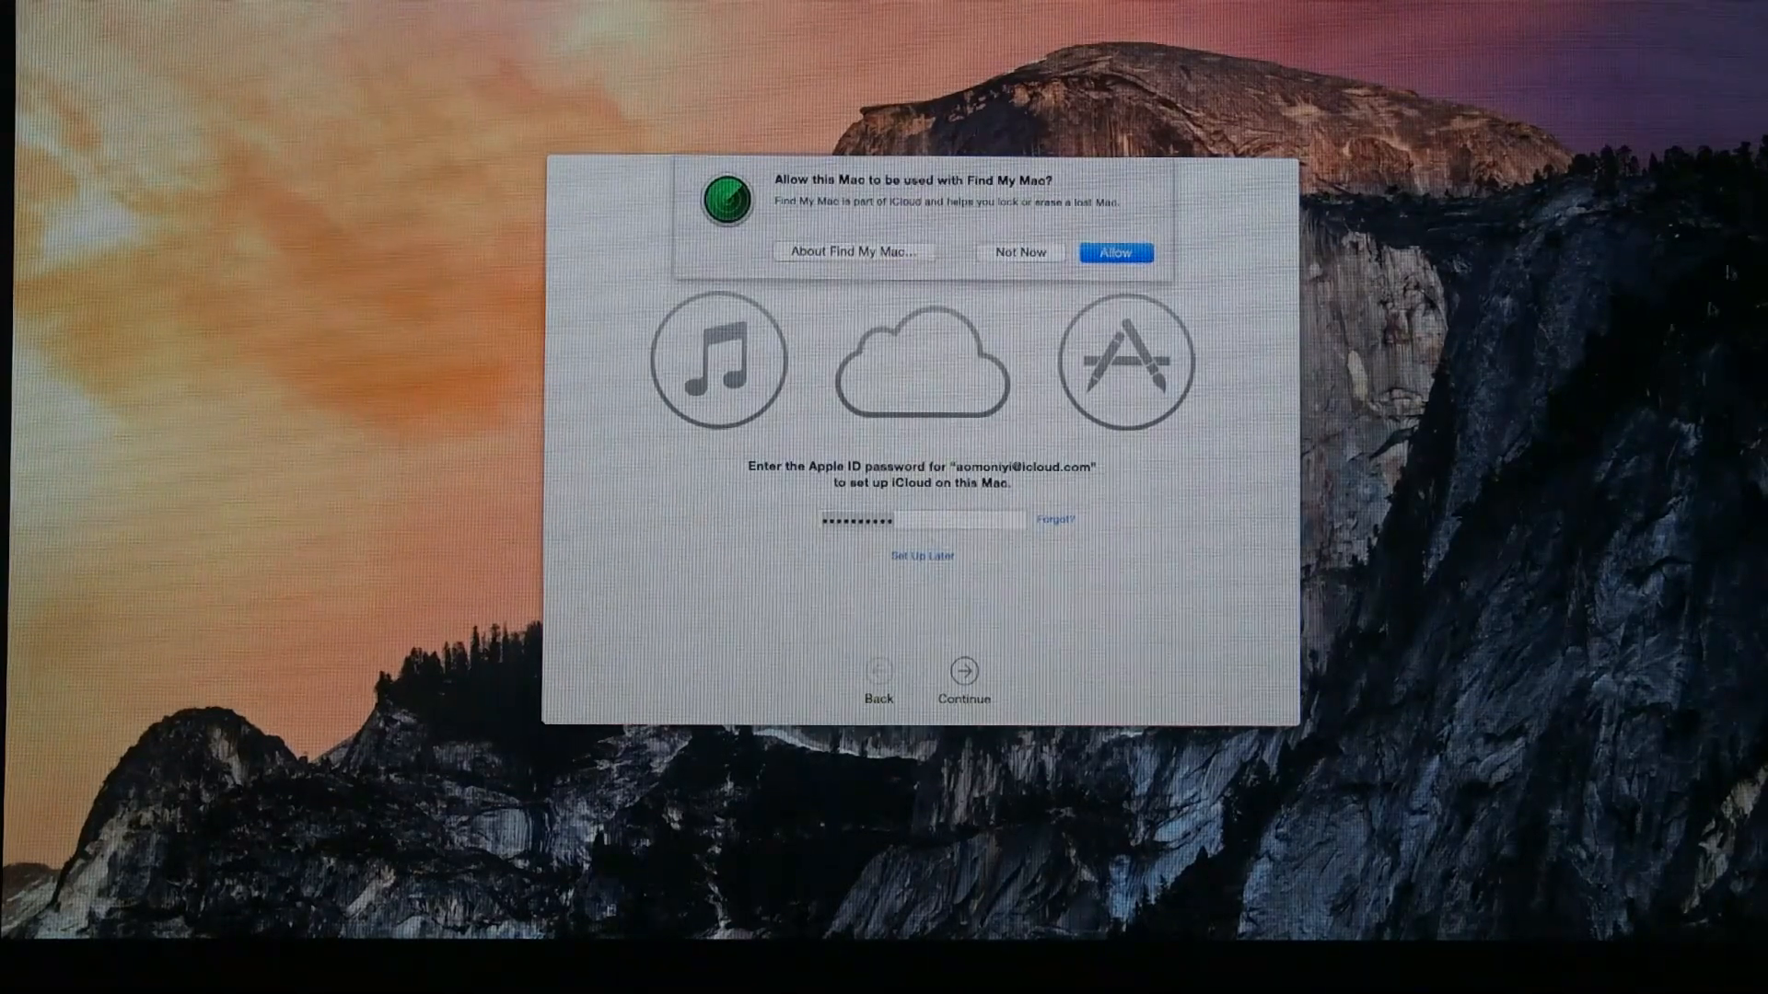
{"action": "left_click", "coordinate": [1116, 251]}
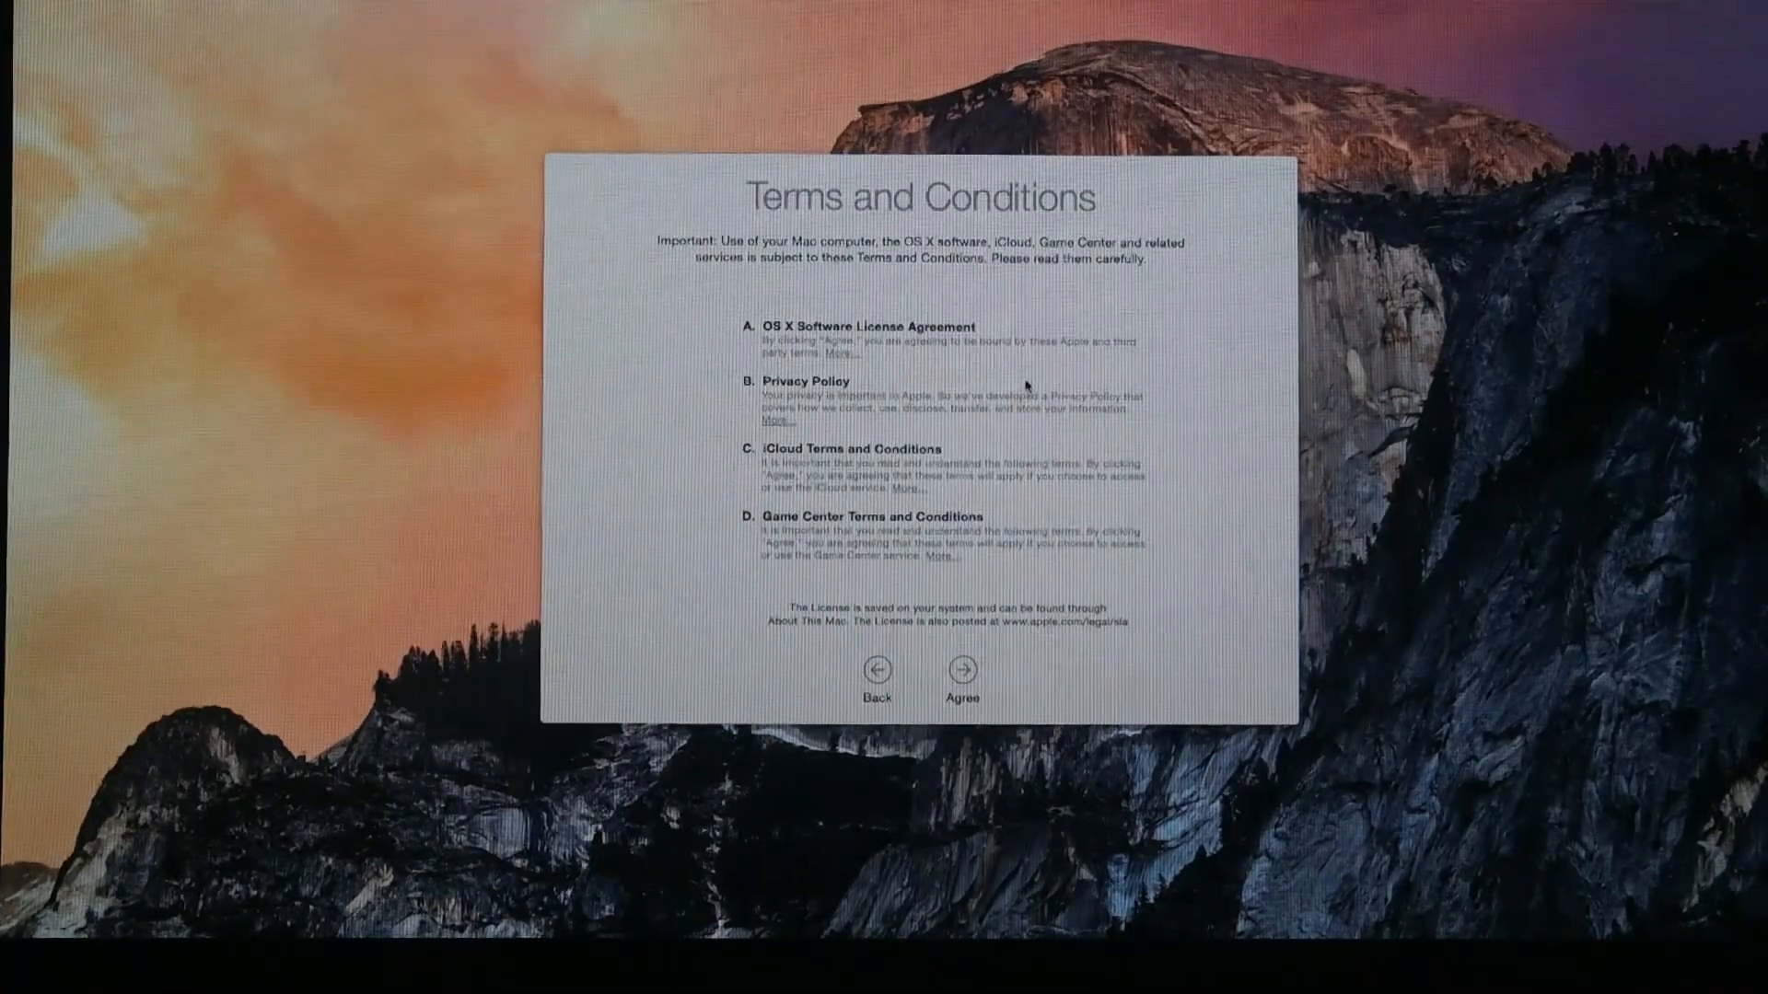
Agree to the Terms and Conditions and choose Not Now for iCloud Drive.
{"action": "left_click", "coordinate": [960, 668]}
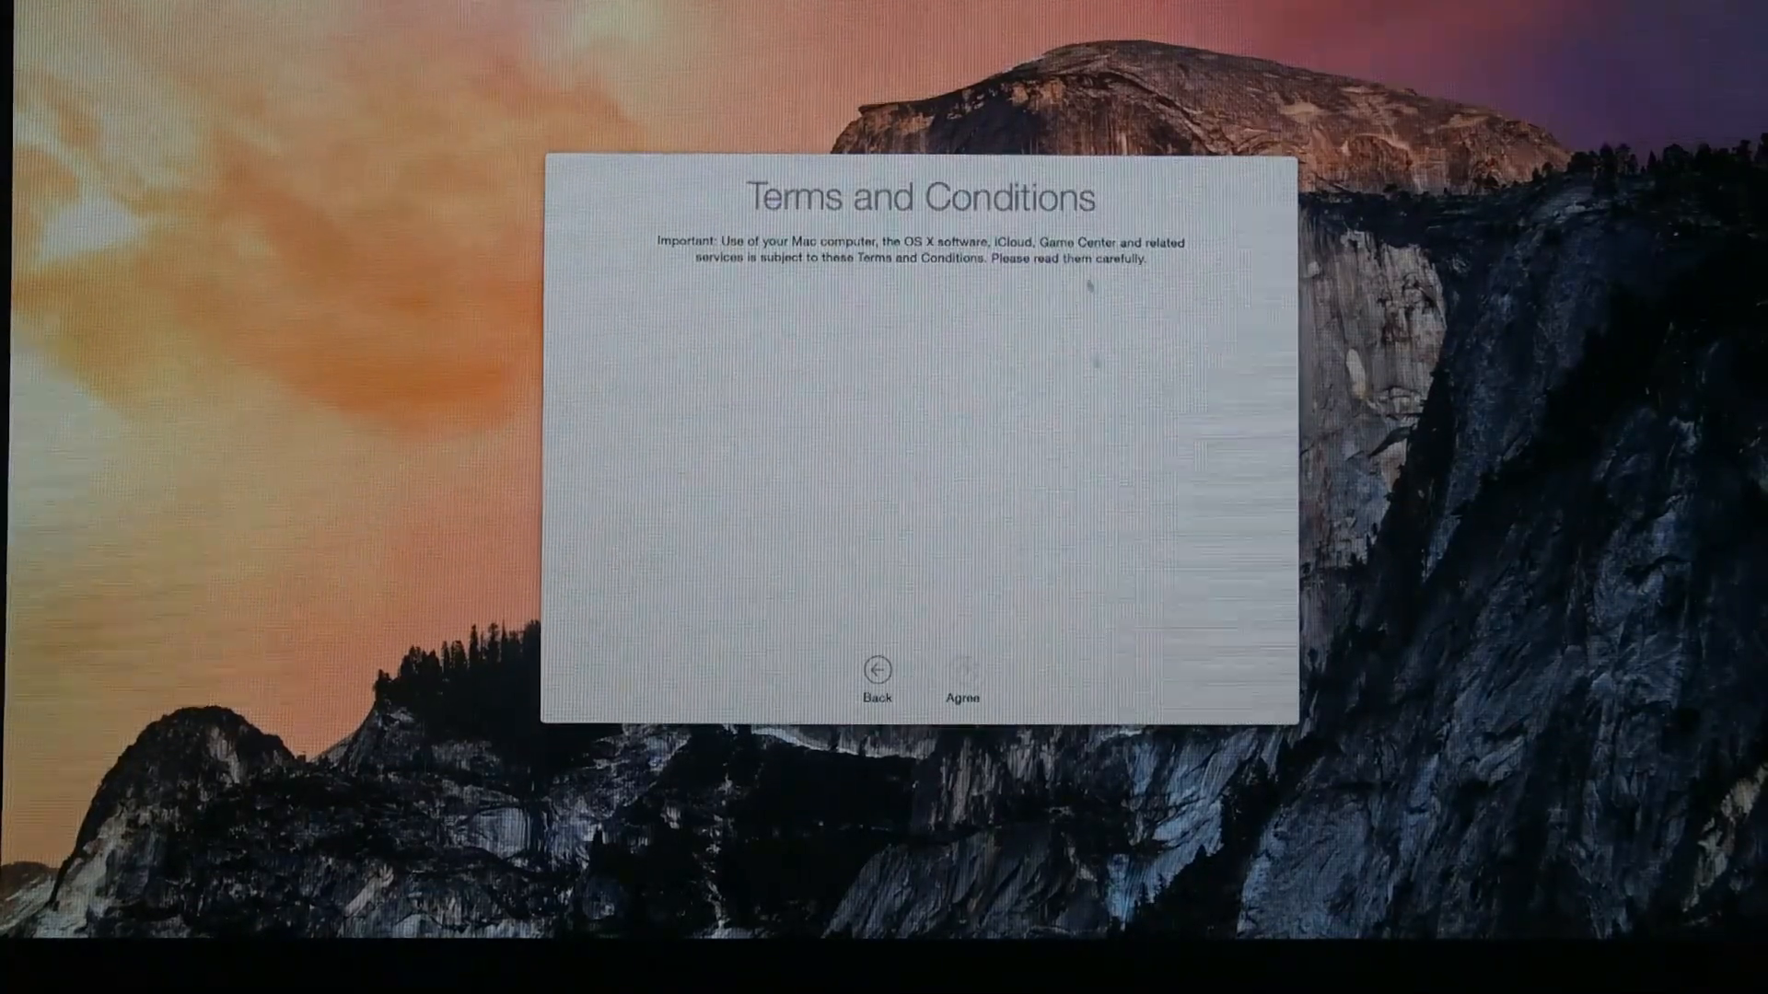
{"action": "left_click", "coordinate": [963, 668]}
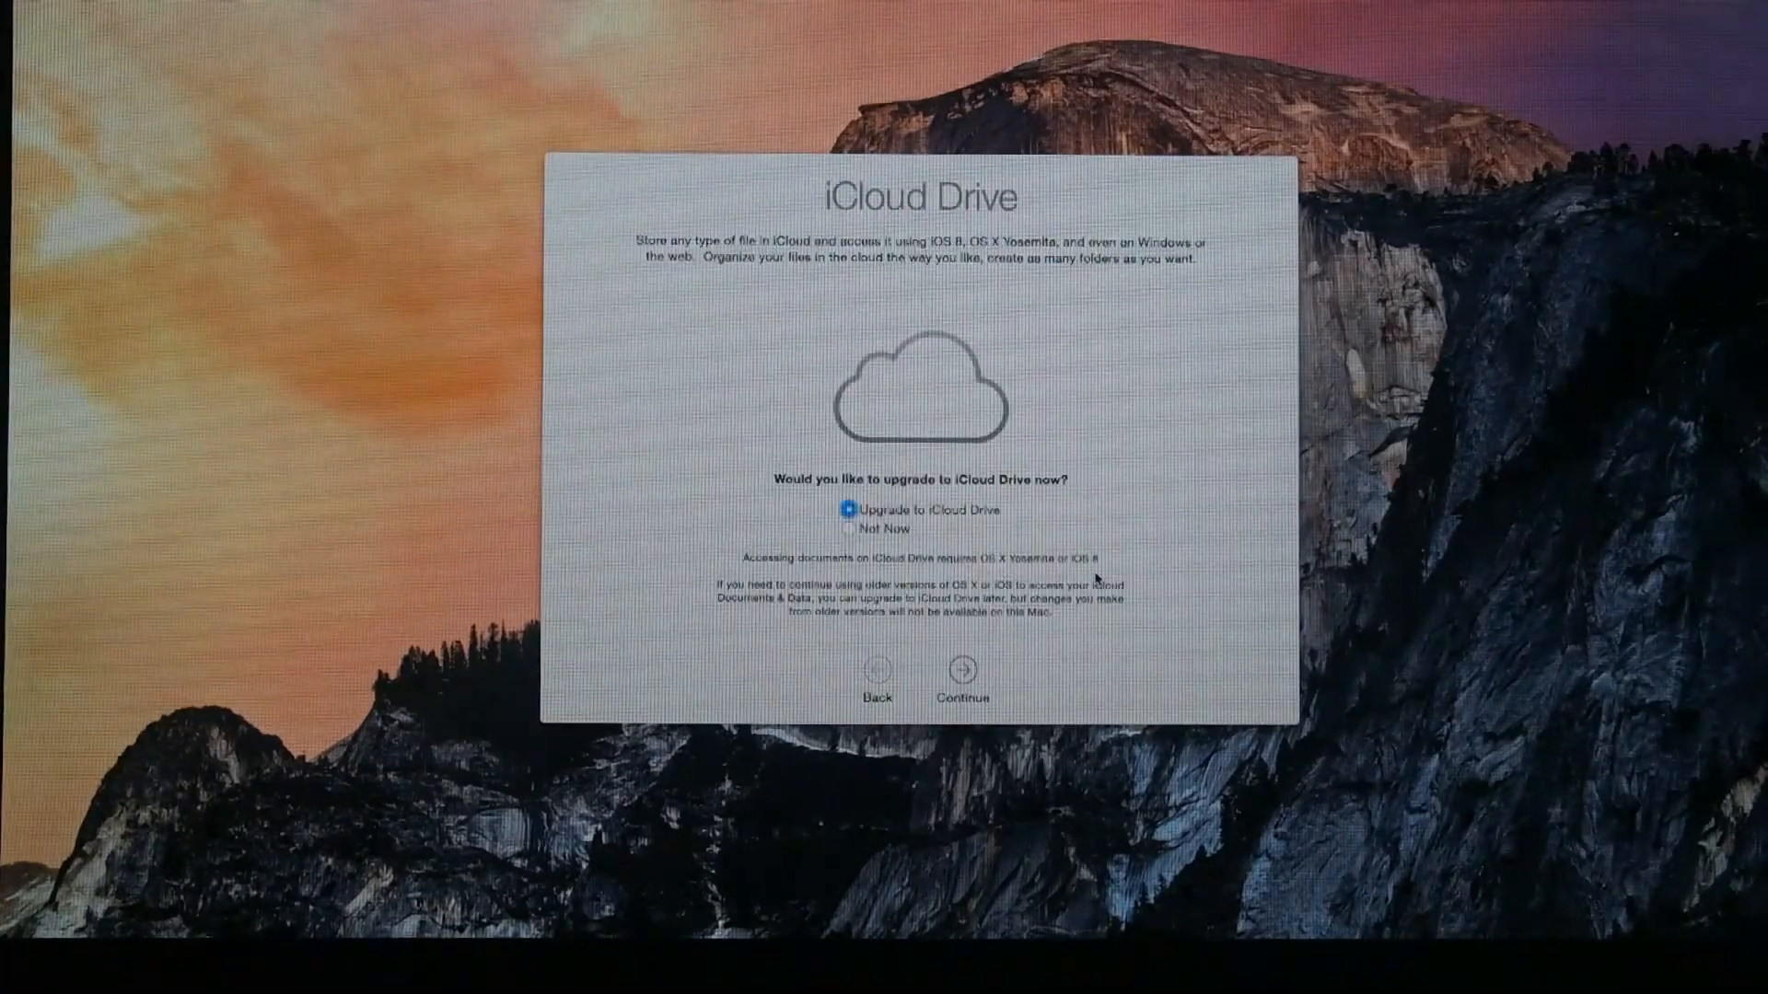
{"action": "left_click", "coordinate": [846, 527]}
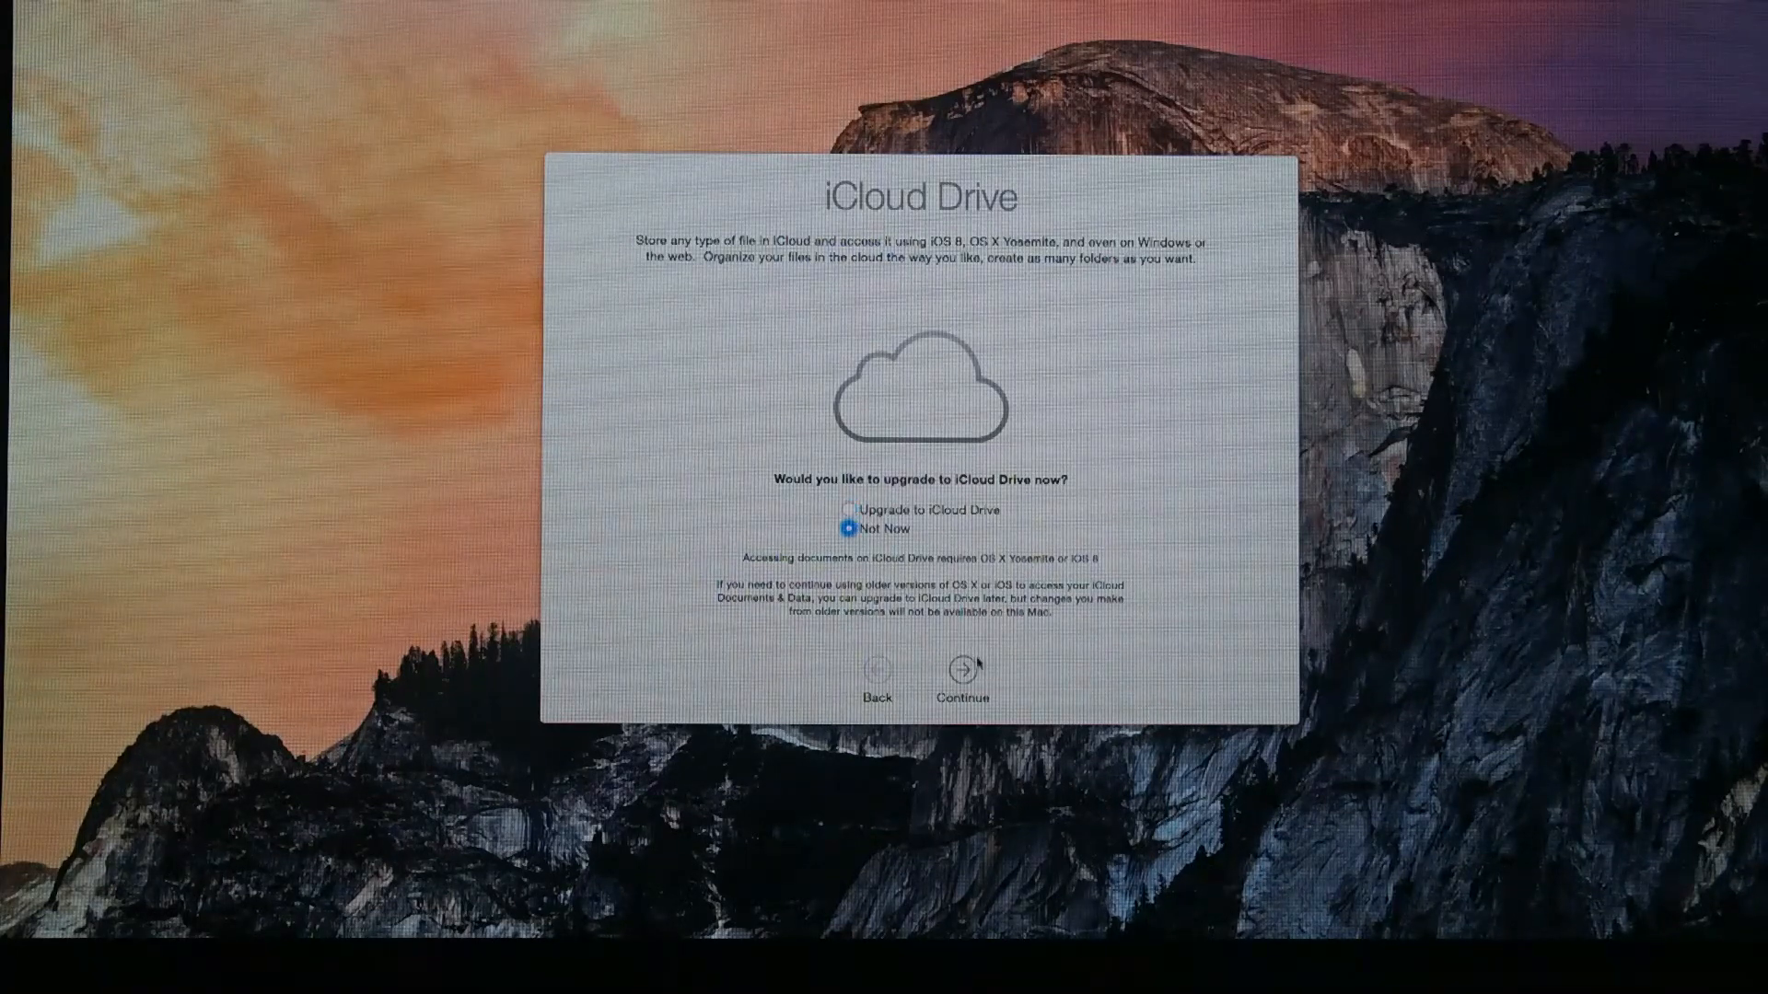
{"action": "mouse_move", "coordinate": [978, 666]}
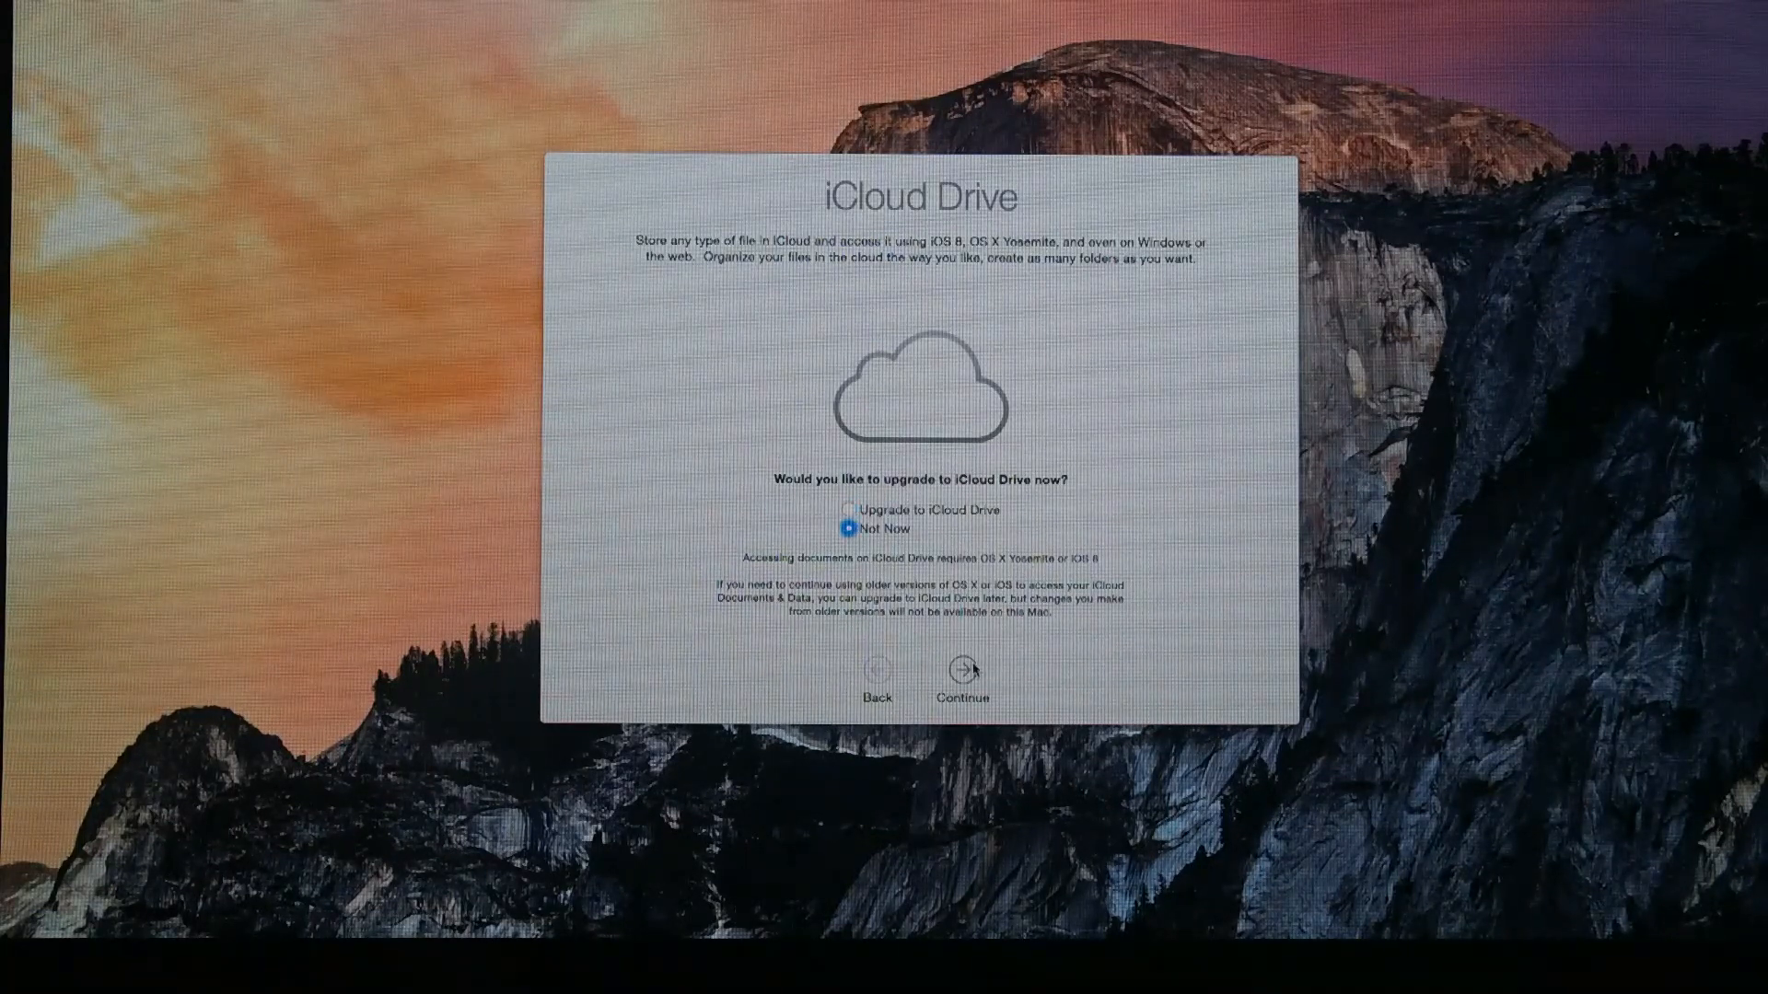
{"action": "left_click", "coordinate": [961, 671]}
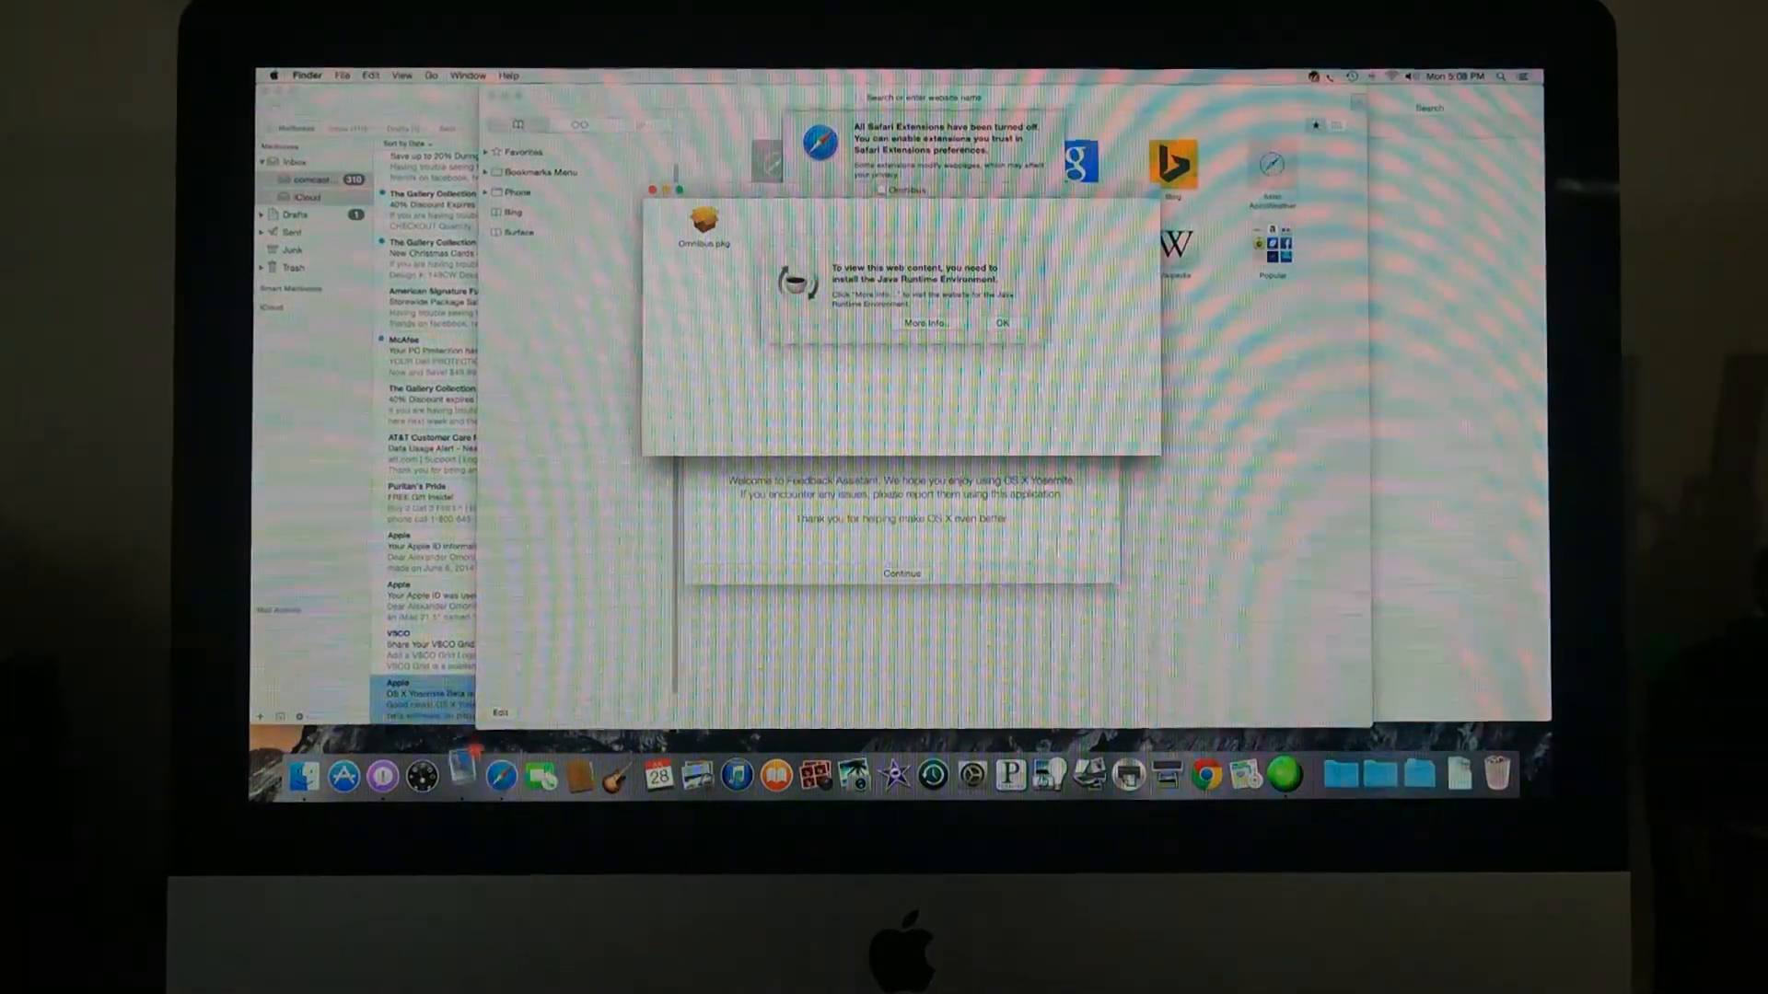
Dismiss the Java runtime alert and the Feedback Assistant welcome and sign-in.
{"action": "left_click", "coordinate": [1001, 323]}
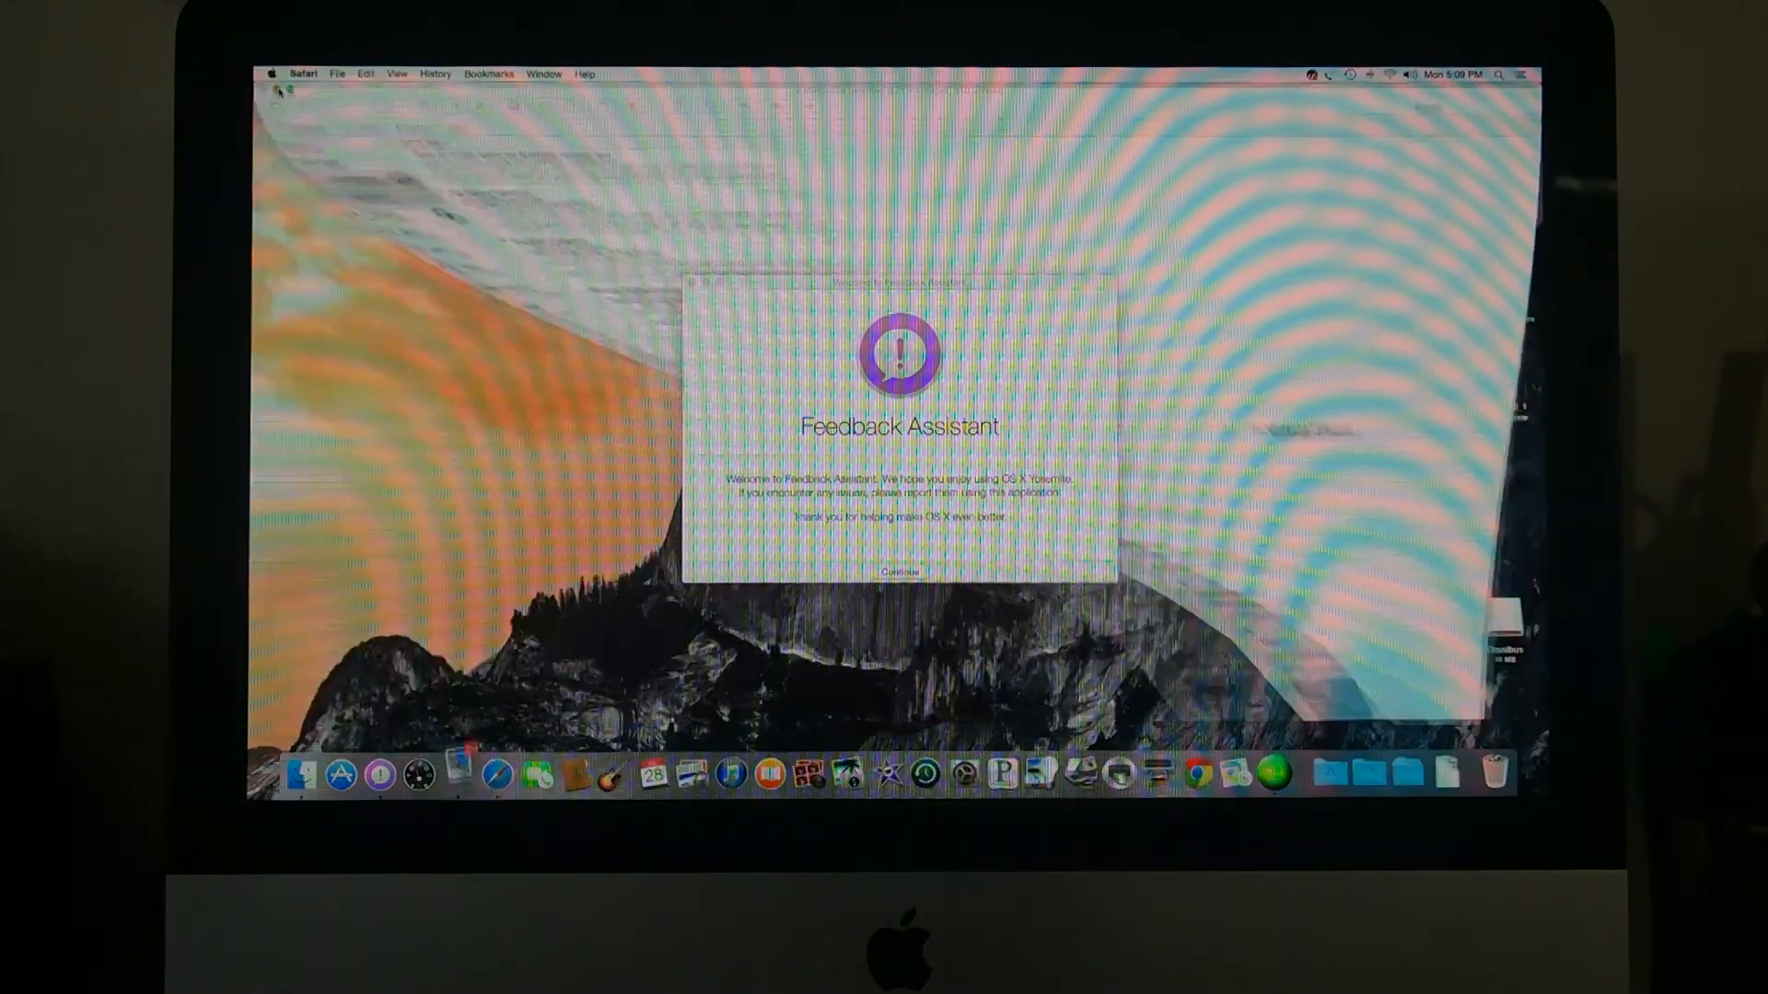
{"action": "left_click", "coordinate": [897, 569]}
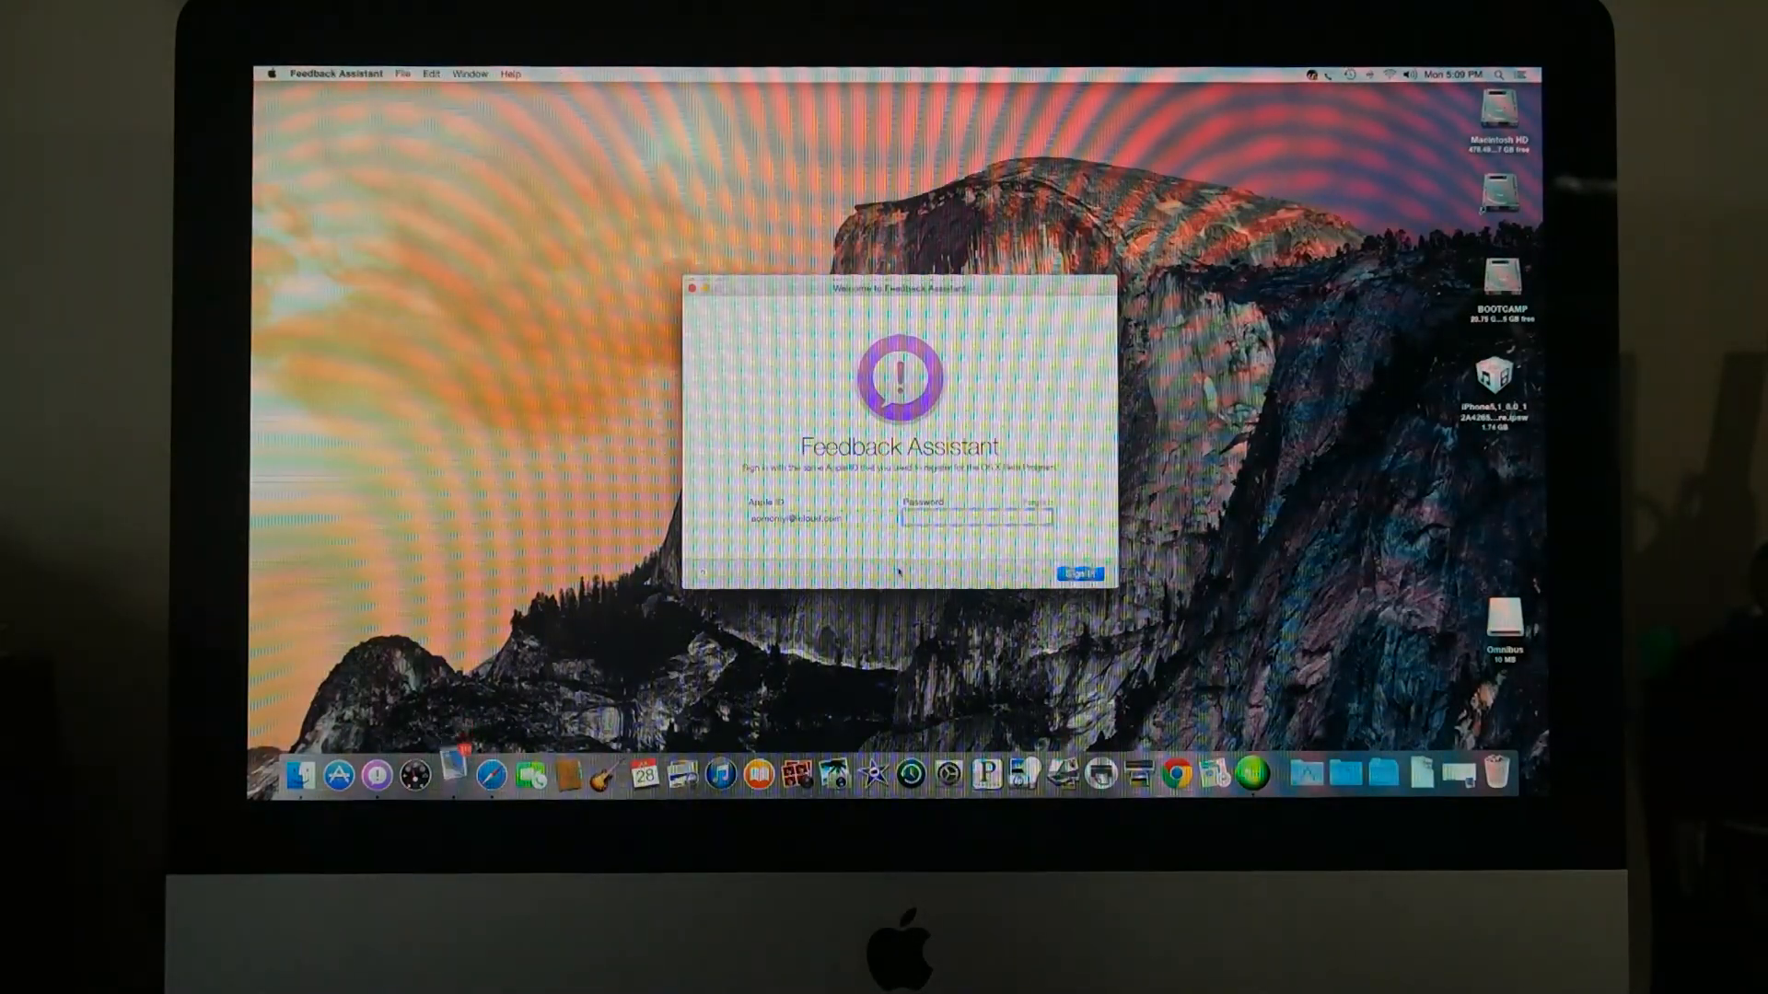
{"action": "left_click", "coordinate": [1080, 574]}
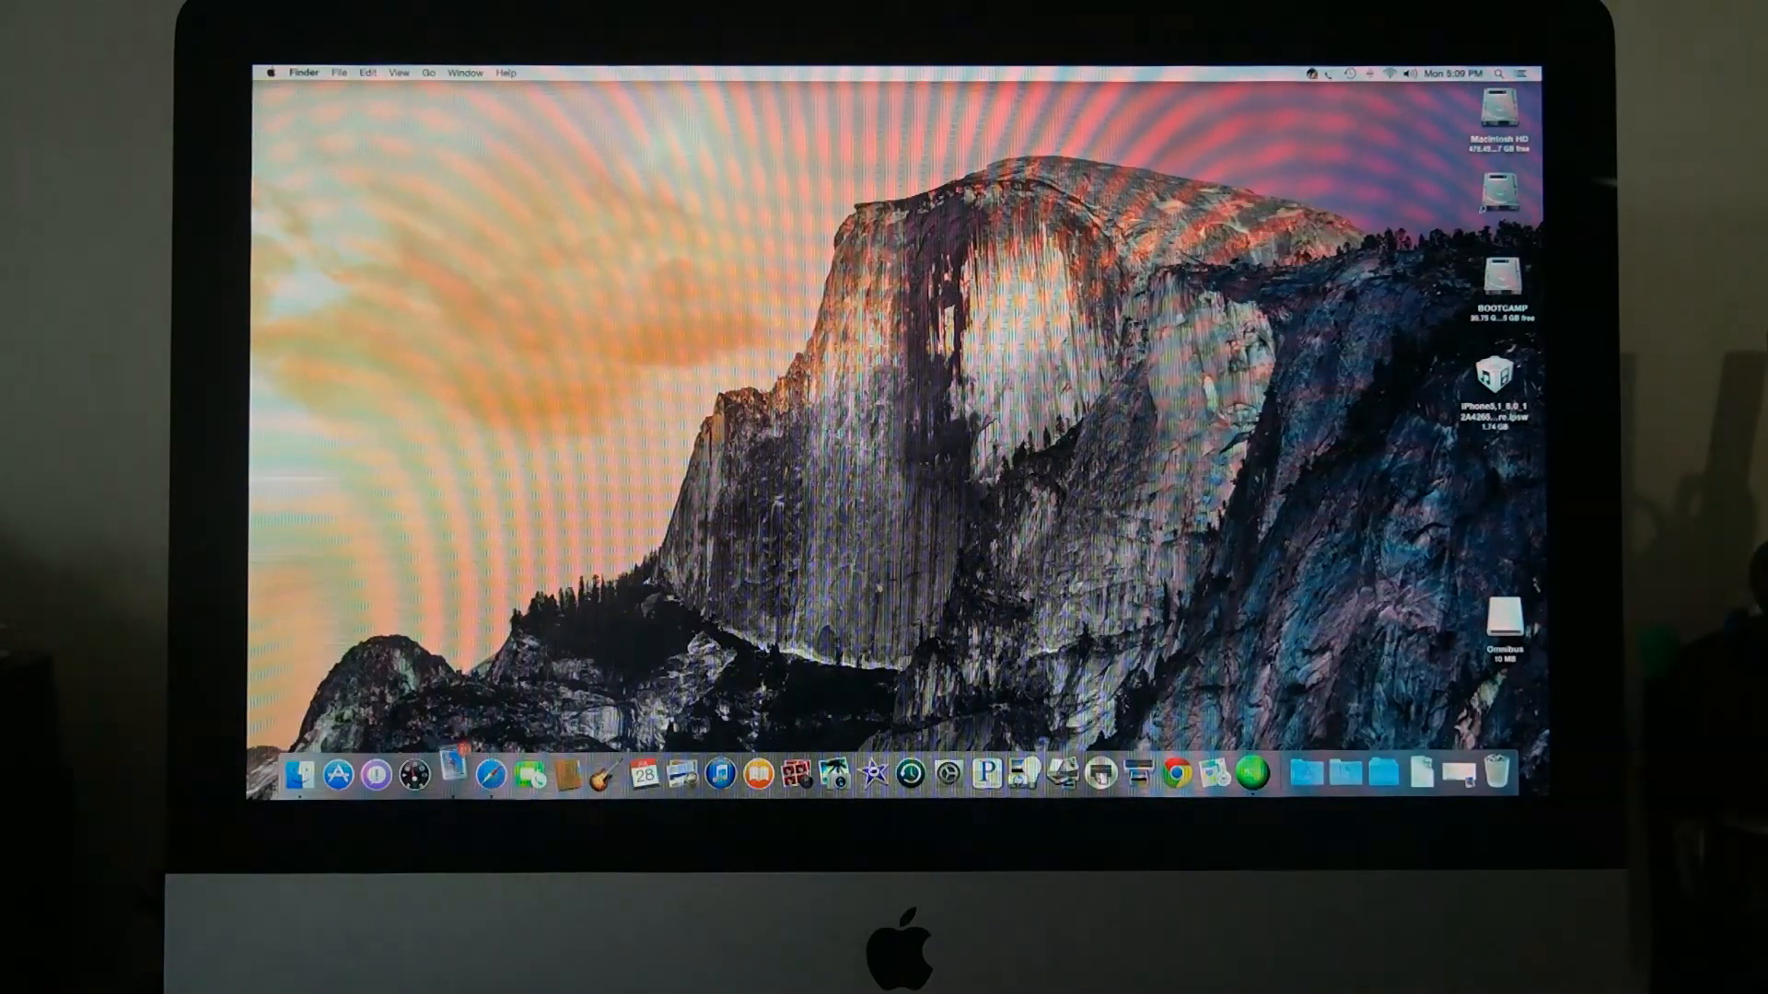
{"action": "mouse_move", "coordinate": [413, 753]}
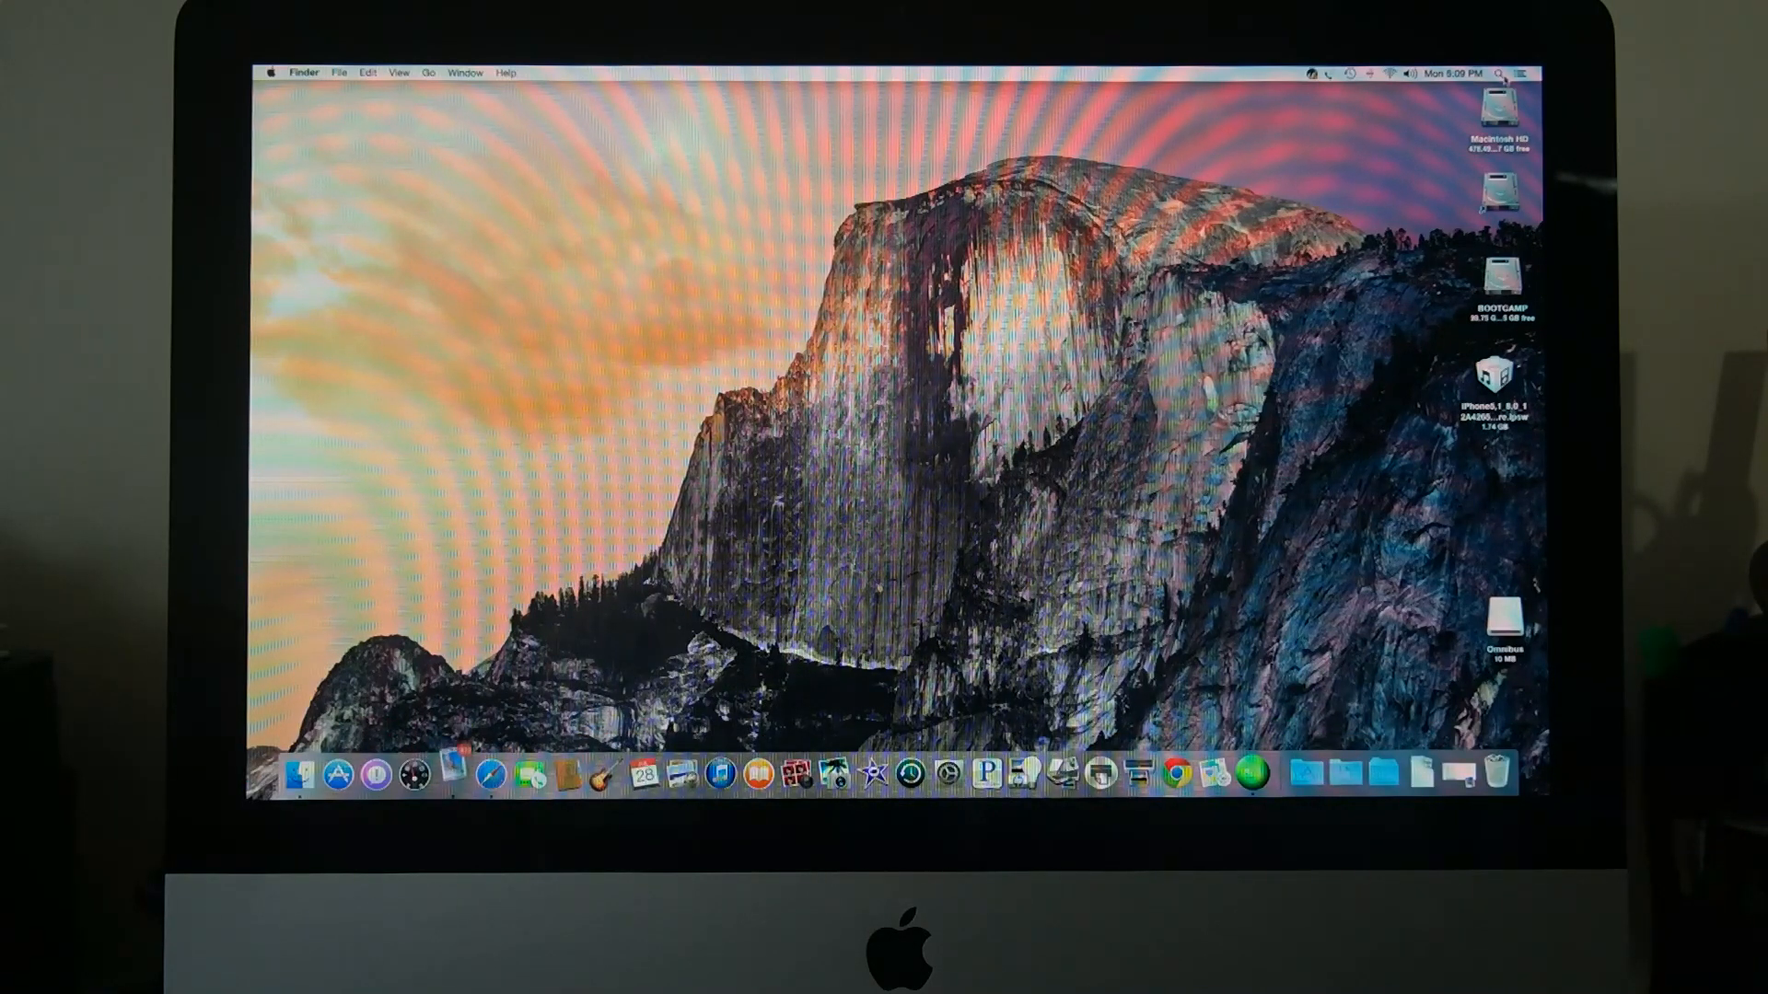
Browse Finder's View, Help and File menus, then bring Safari to the front.
{"action": "left_click", "coordinate": [1497, 72]}
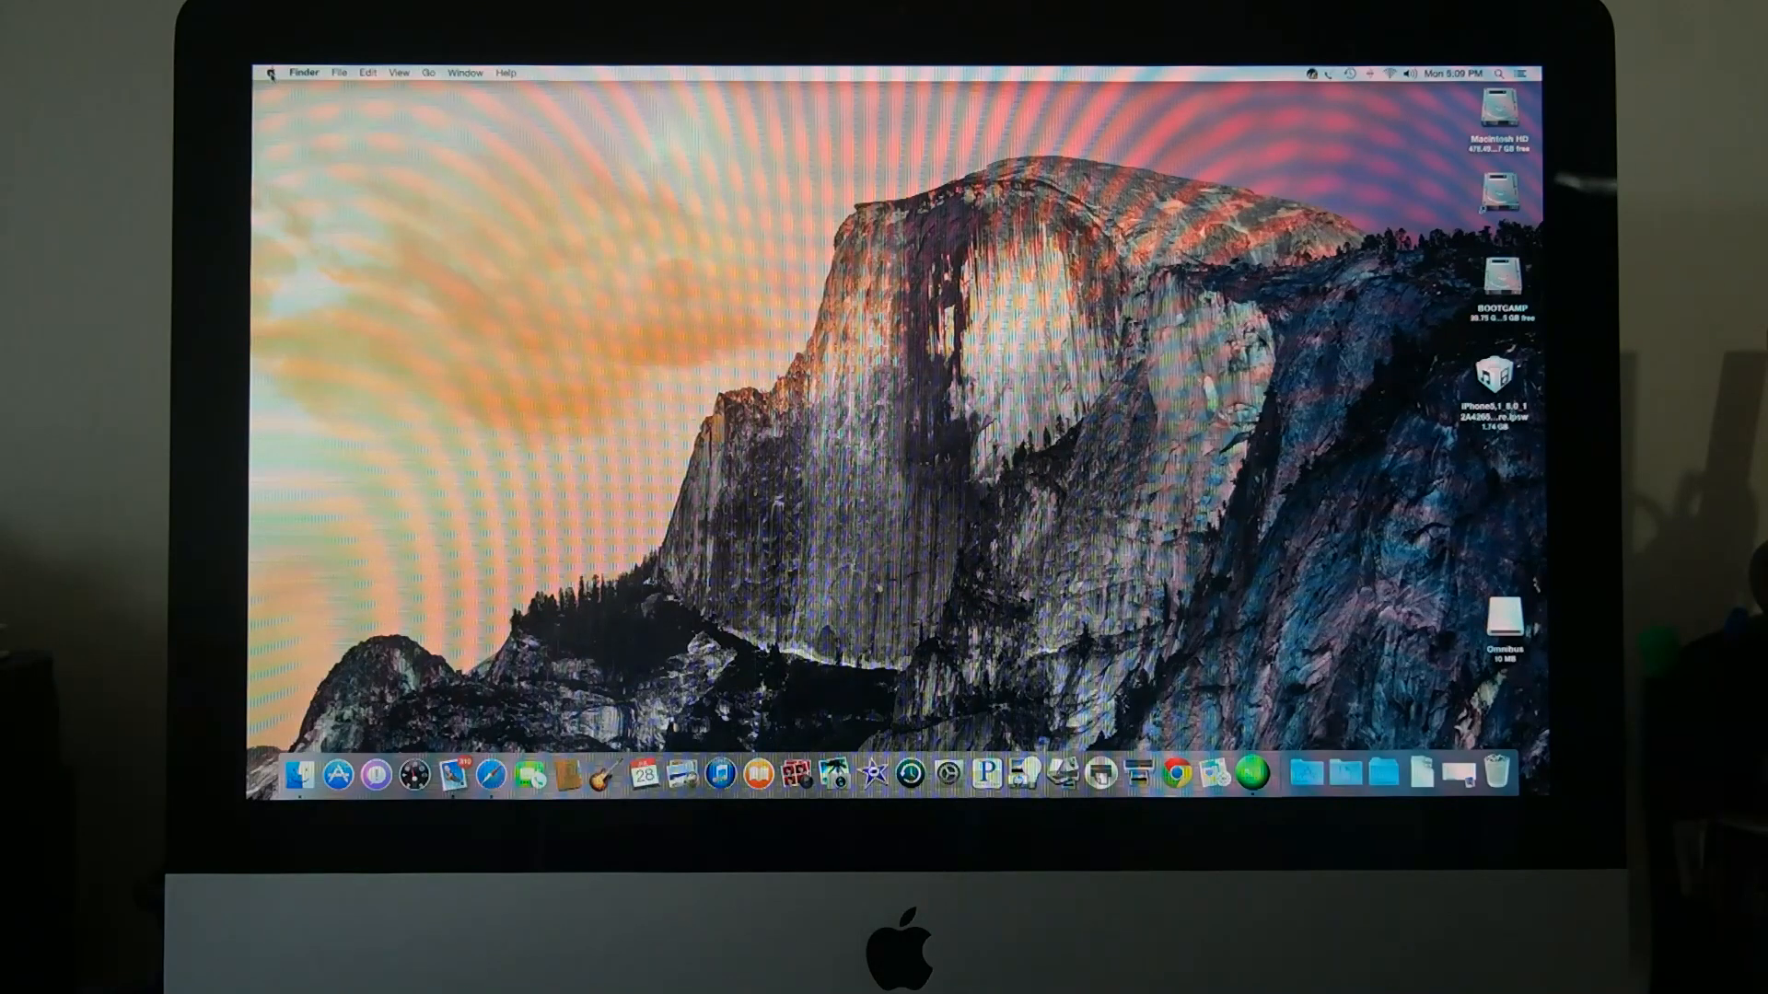
{"action": "left_click", "coordinate": [397, 72]}
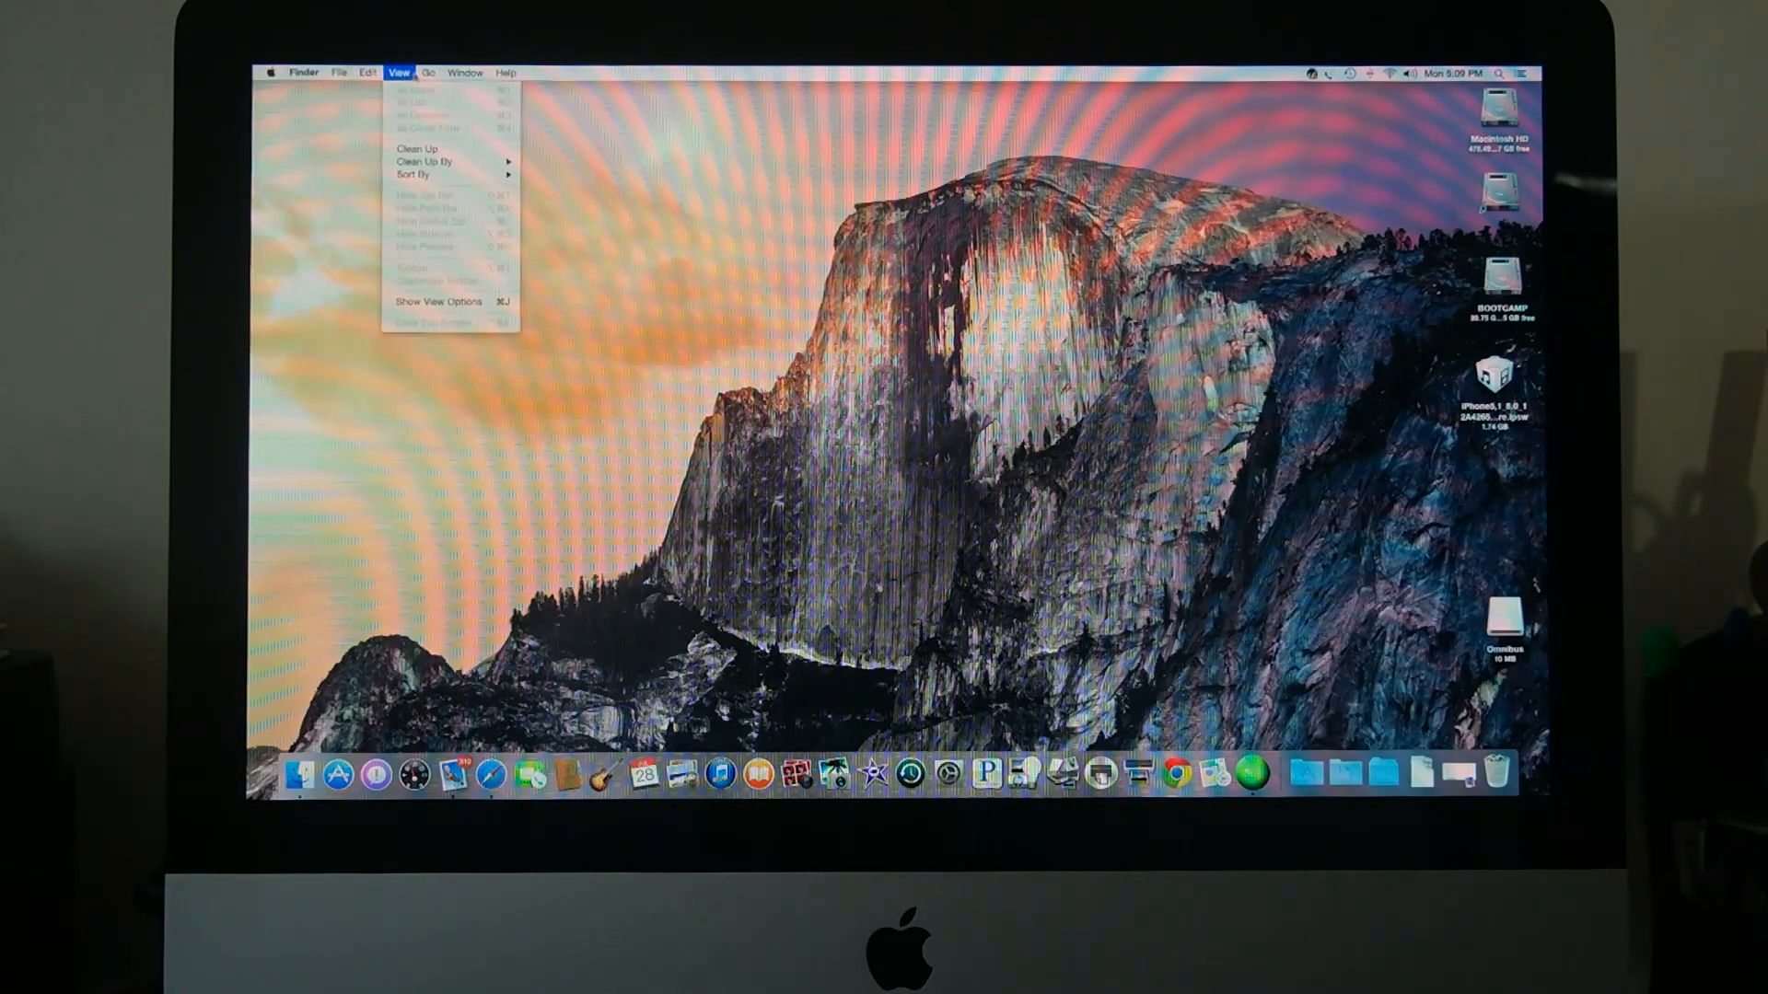
{"action": "left_click", "coordinate": [507, 72]}
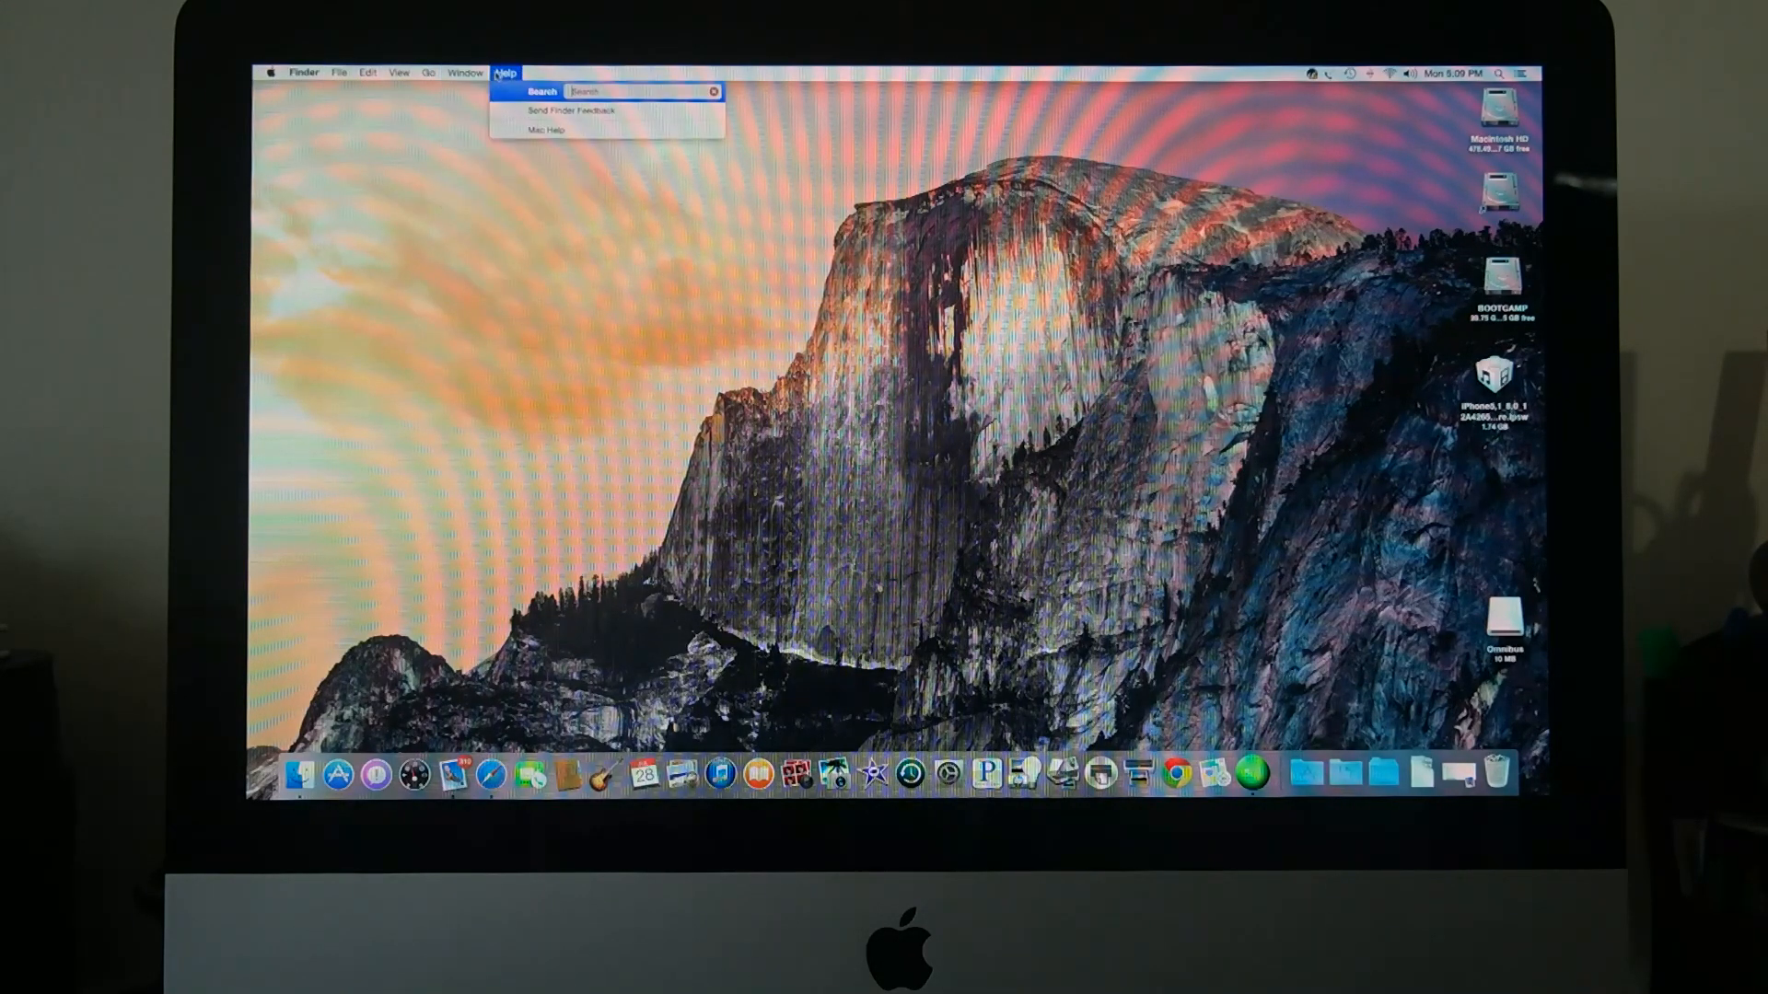
{"action": "left_click", "coordinate": [338, 72]}
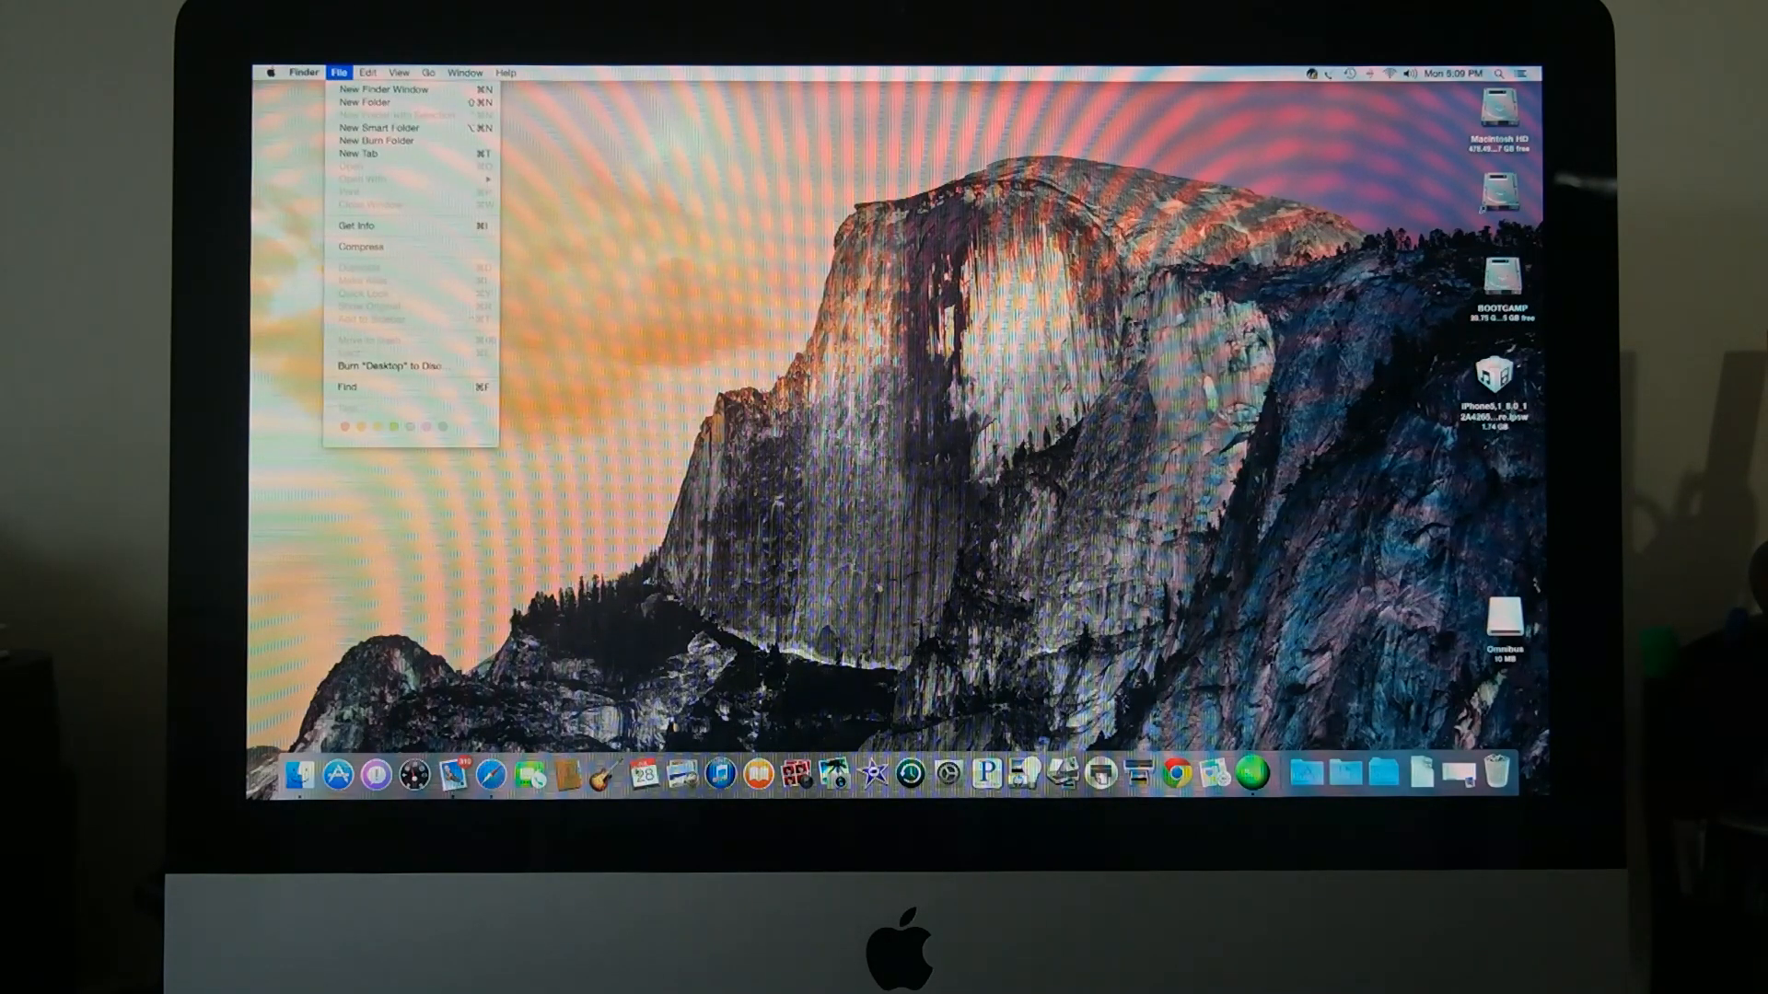
{"action": "left_click", "coordinate": [486, 775]}
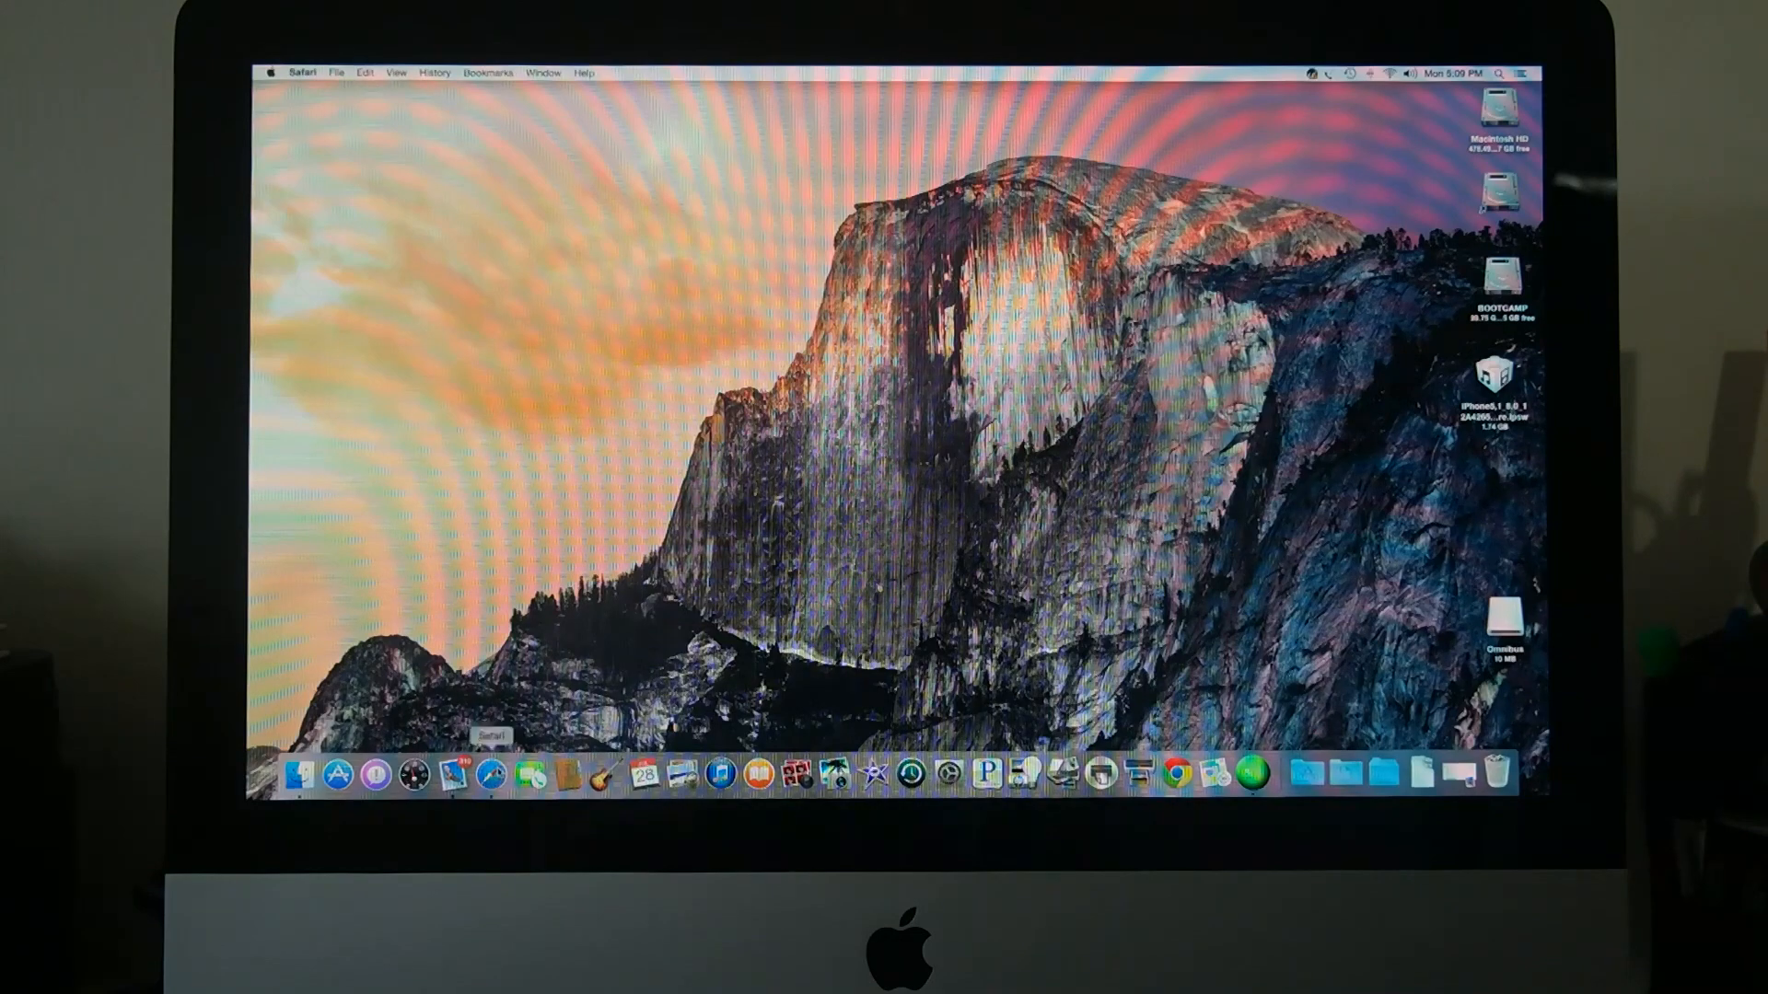
{"action": "left_click", "coordinate": [491, 775]}
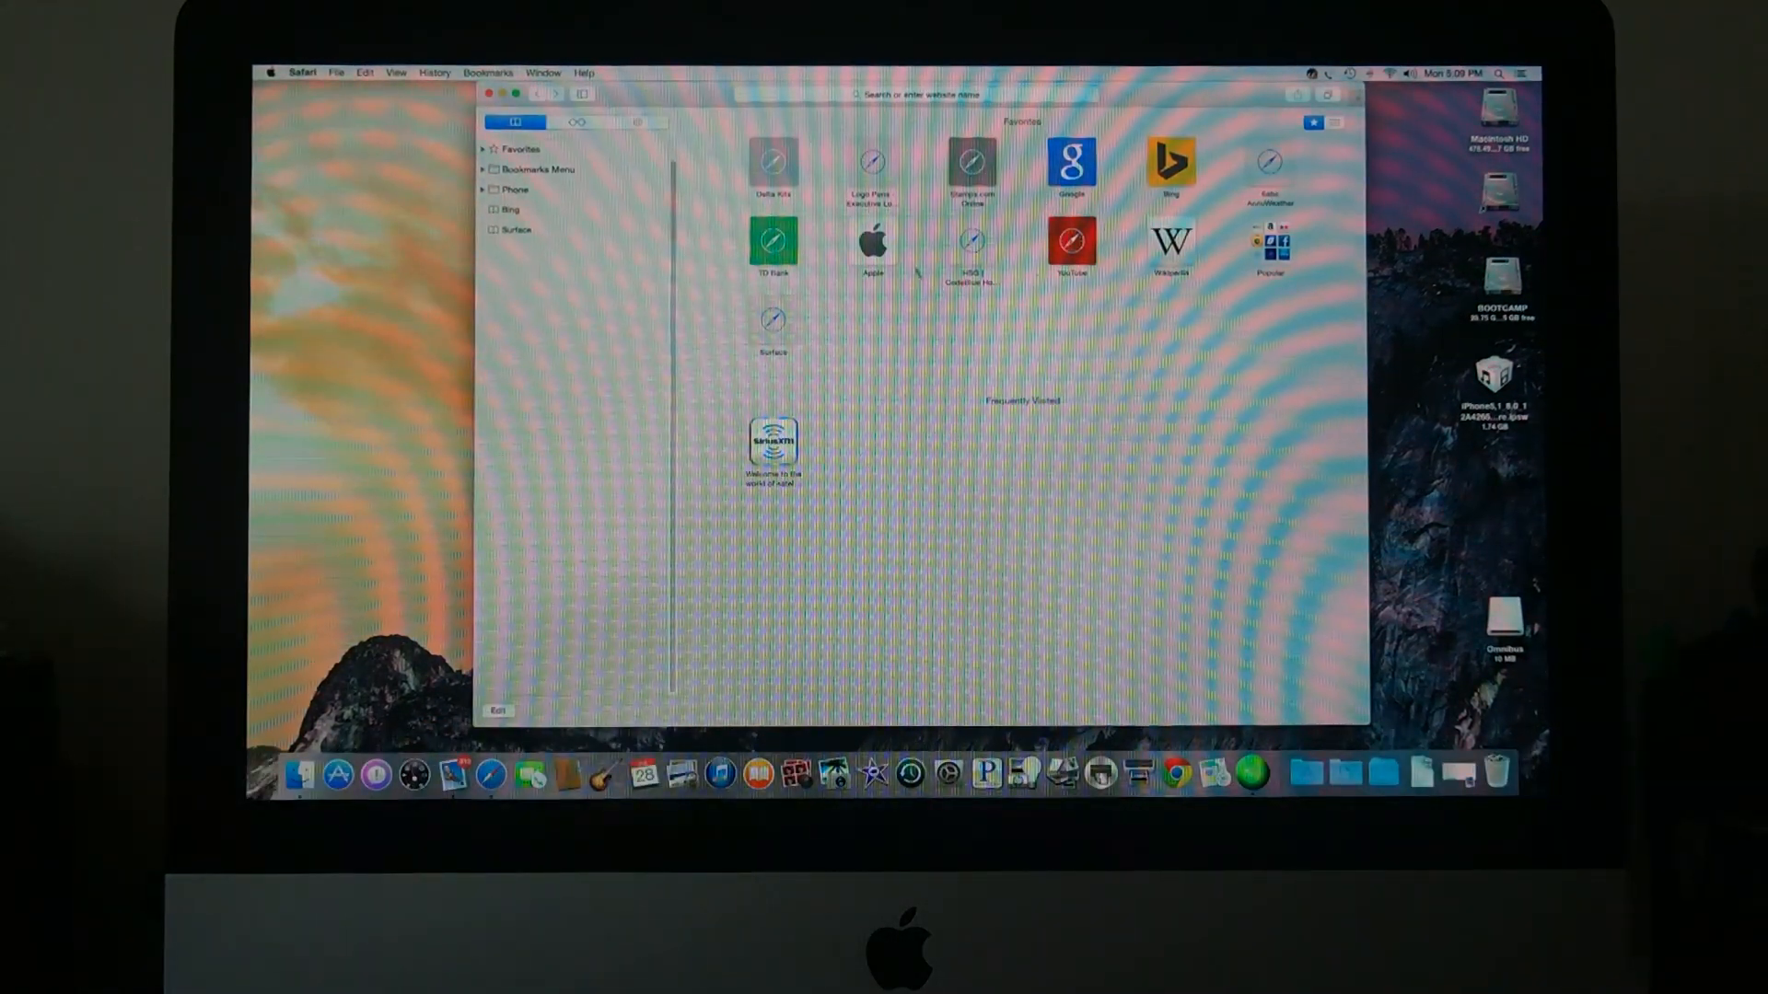
{"action": "left_click", "coordinate": [487, 188]}
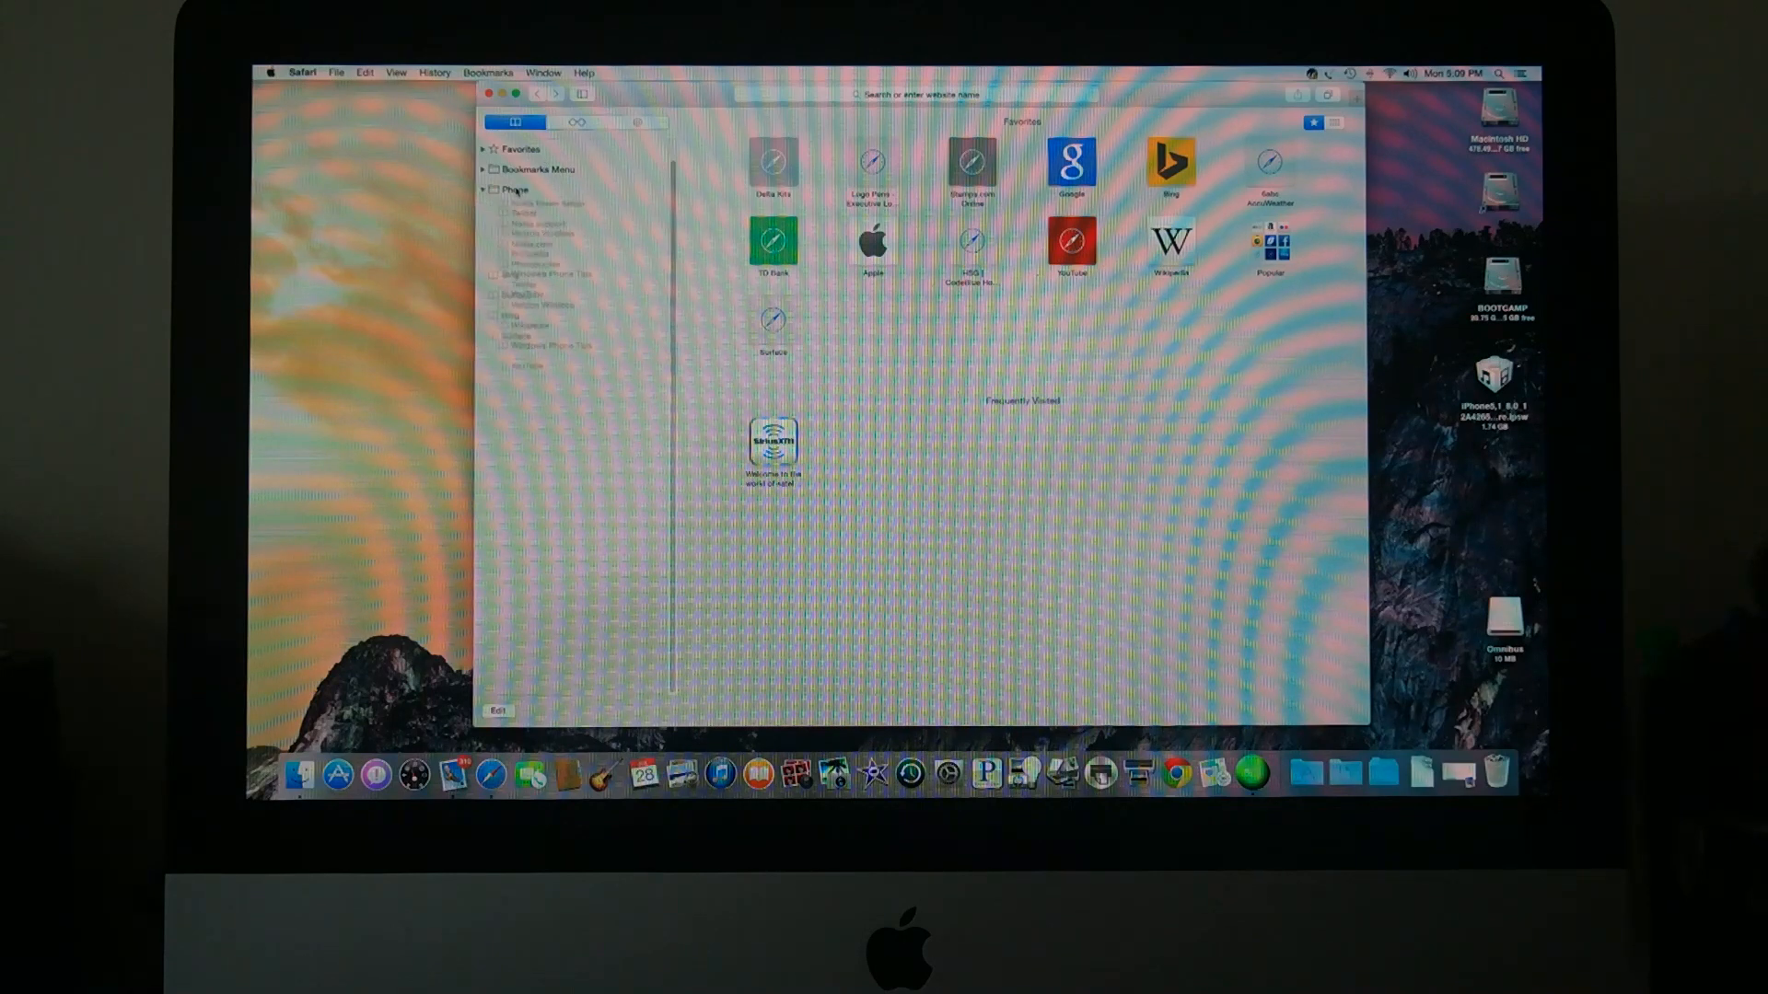
{"action": "left_click", "coordinate": [486, 188]}
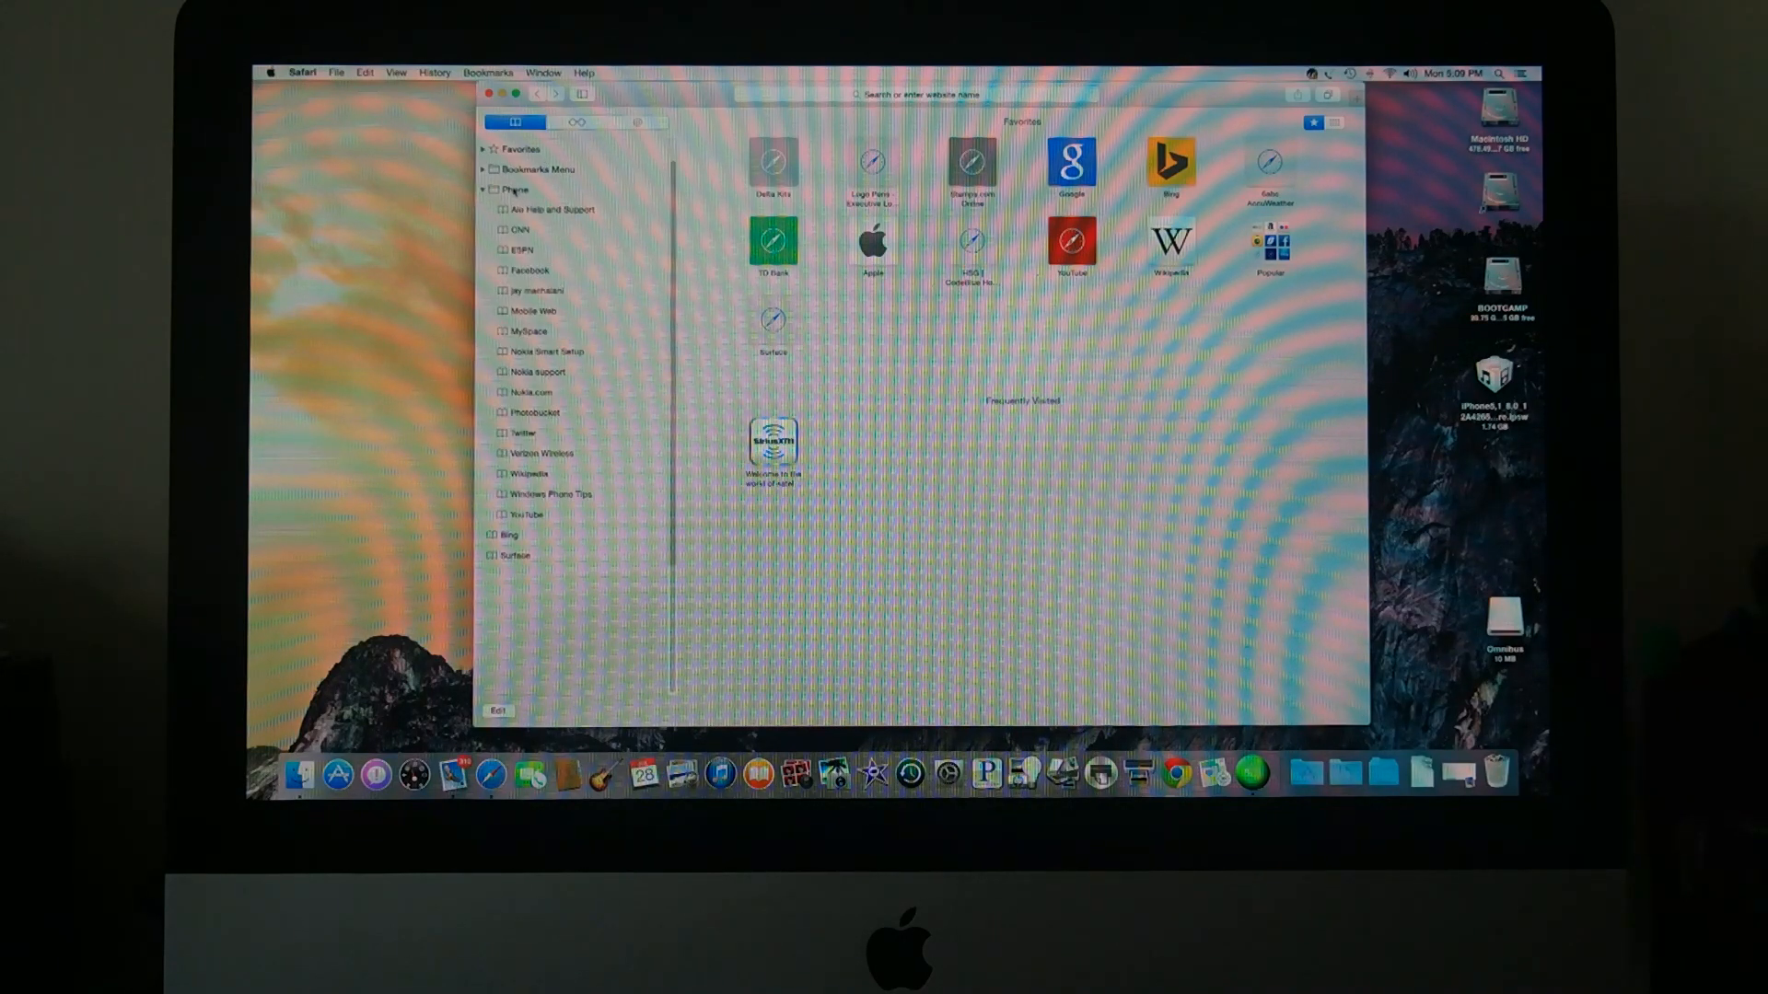
{"action": "left_click", "coordinate": [487, 170]}
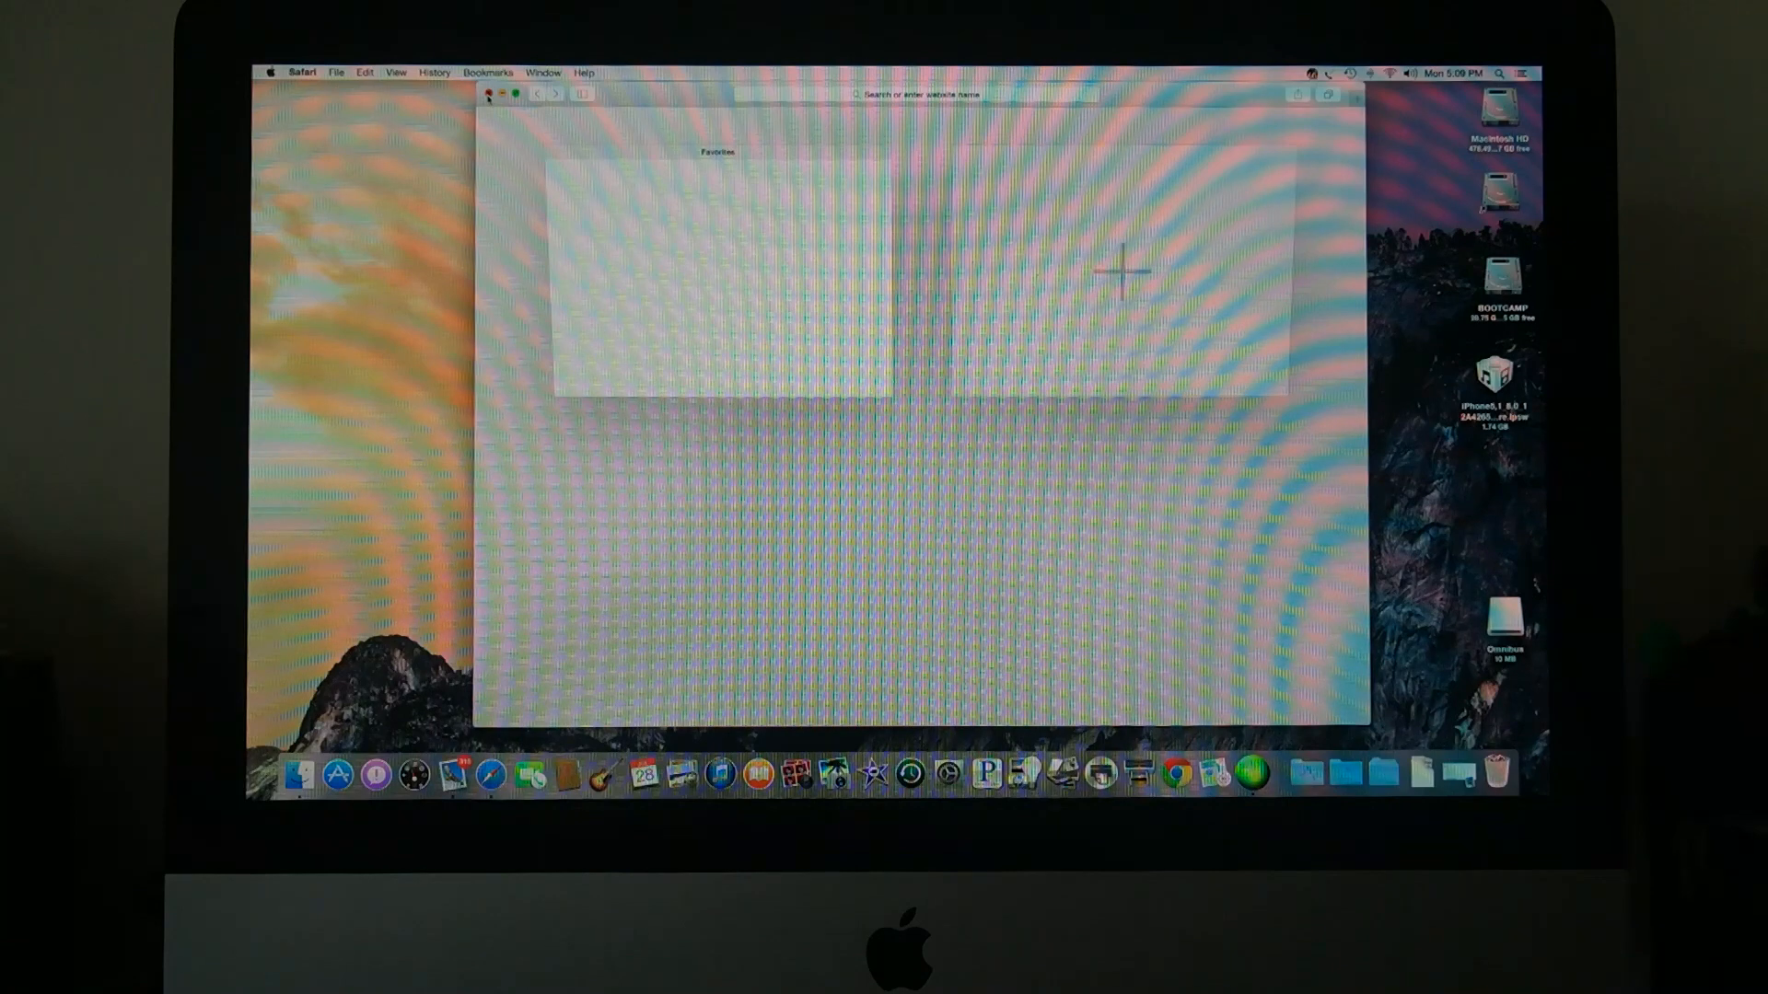
{"action": "left_click", "coordinate": [489, 94]}
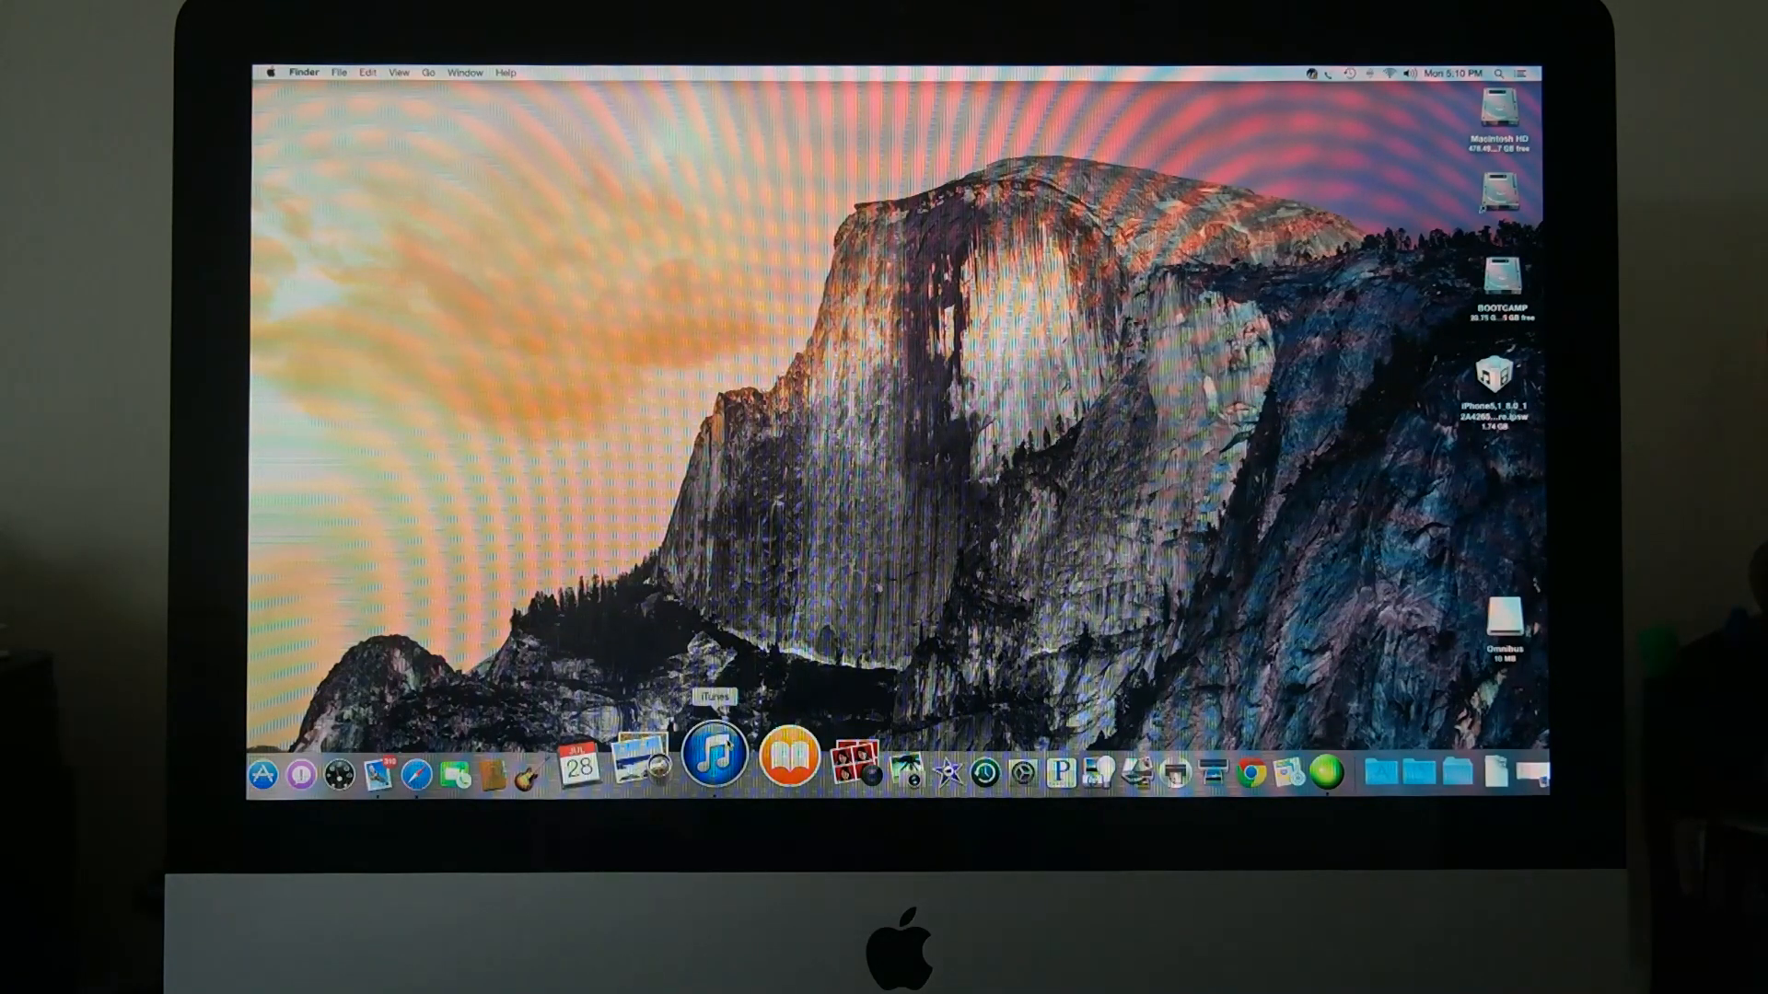
{"action": "left_click", "coordinate": [713, 754]}
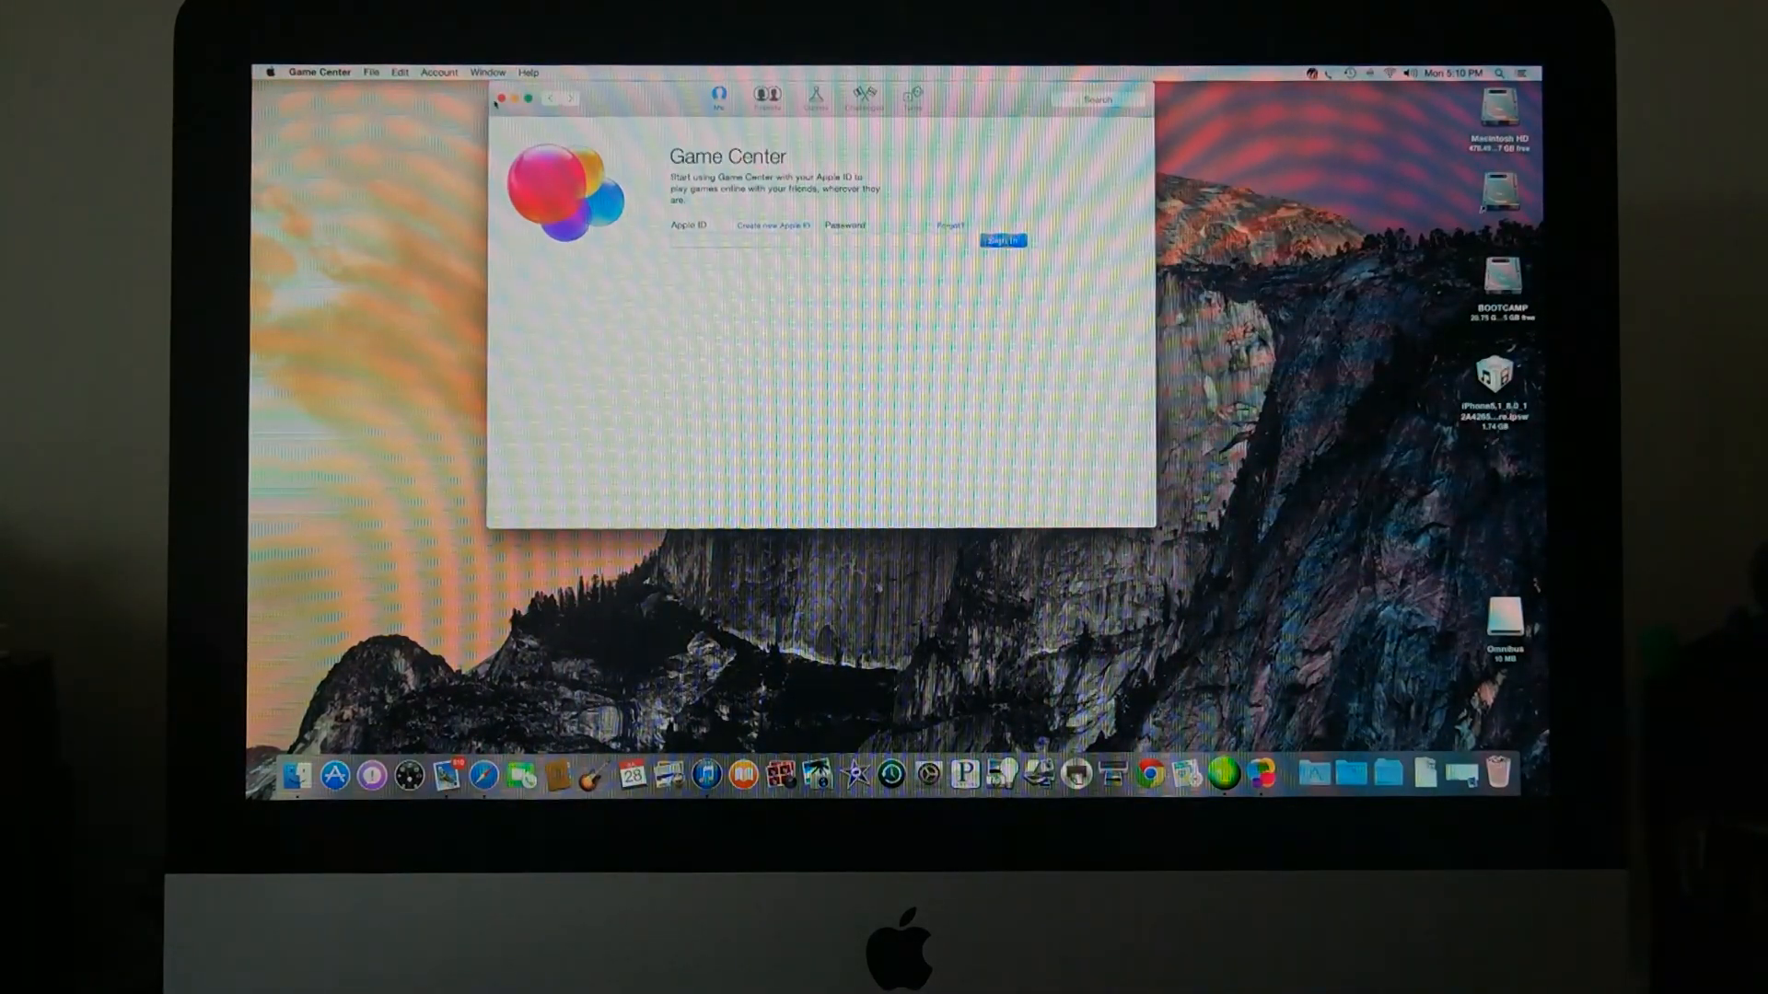
{"action": "left_click", "coordinate": [497, 100]}
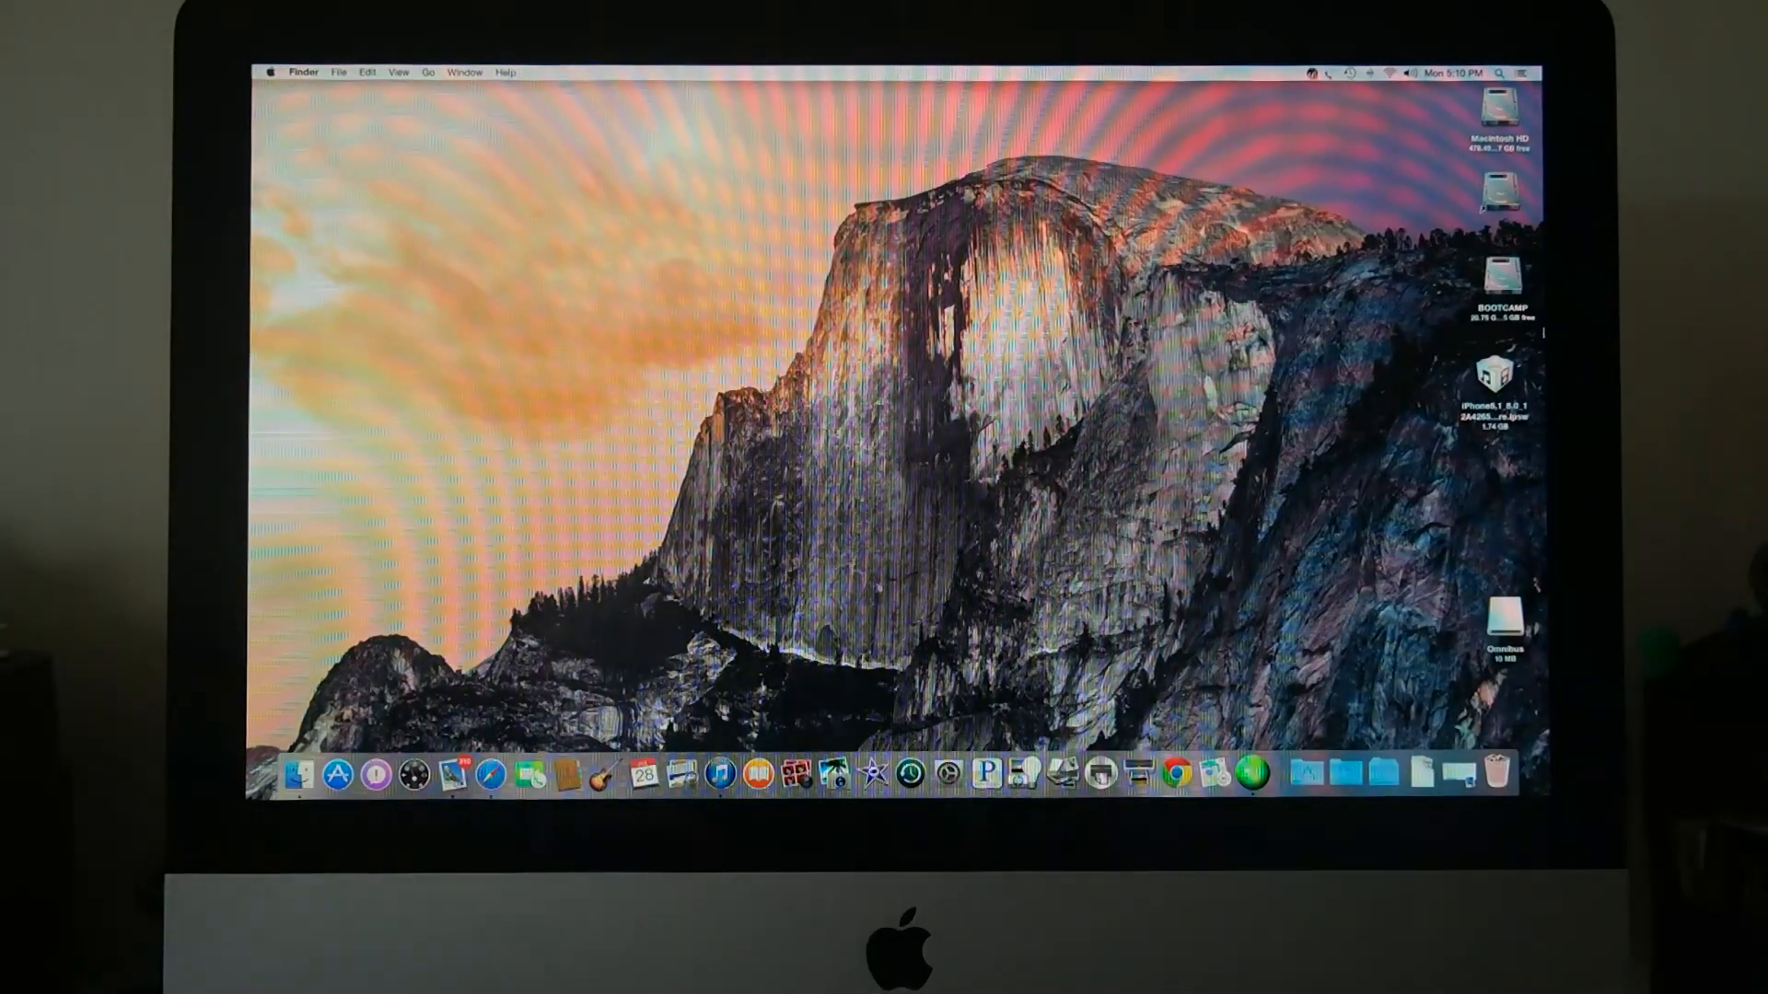
View Notification Center's Today and Notifications lists, then open the iTunes song notification.
{"action": "left_click", "coordinate": [1531, 72]}
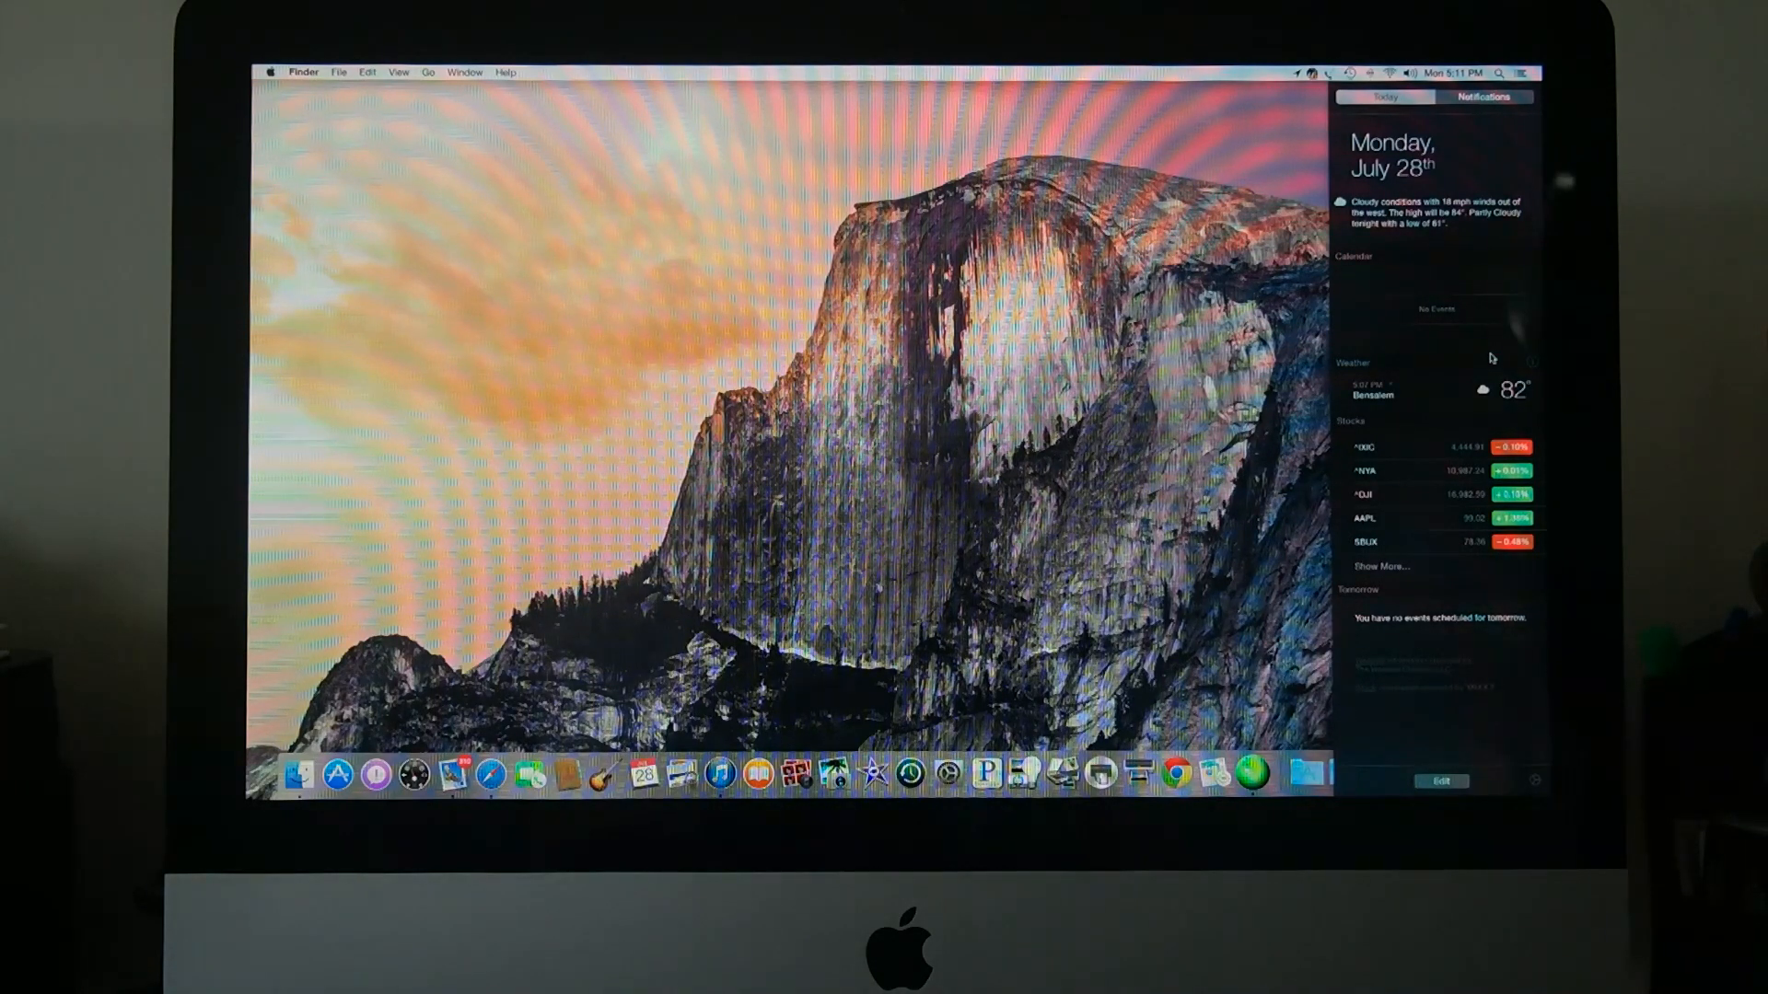
{"action": "mouse_move", "coordinate": [1446, 725]}
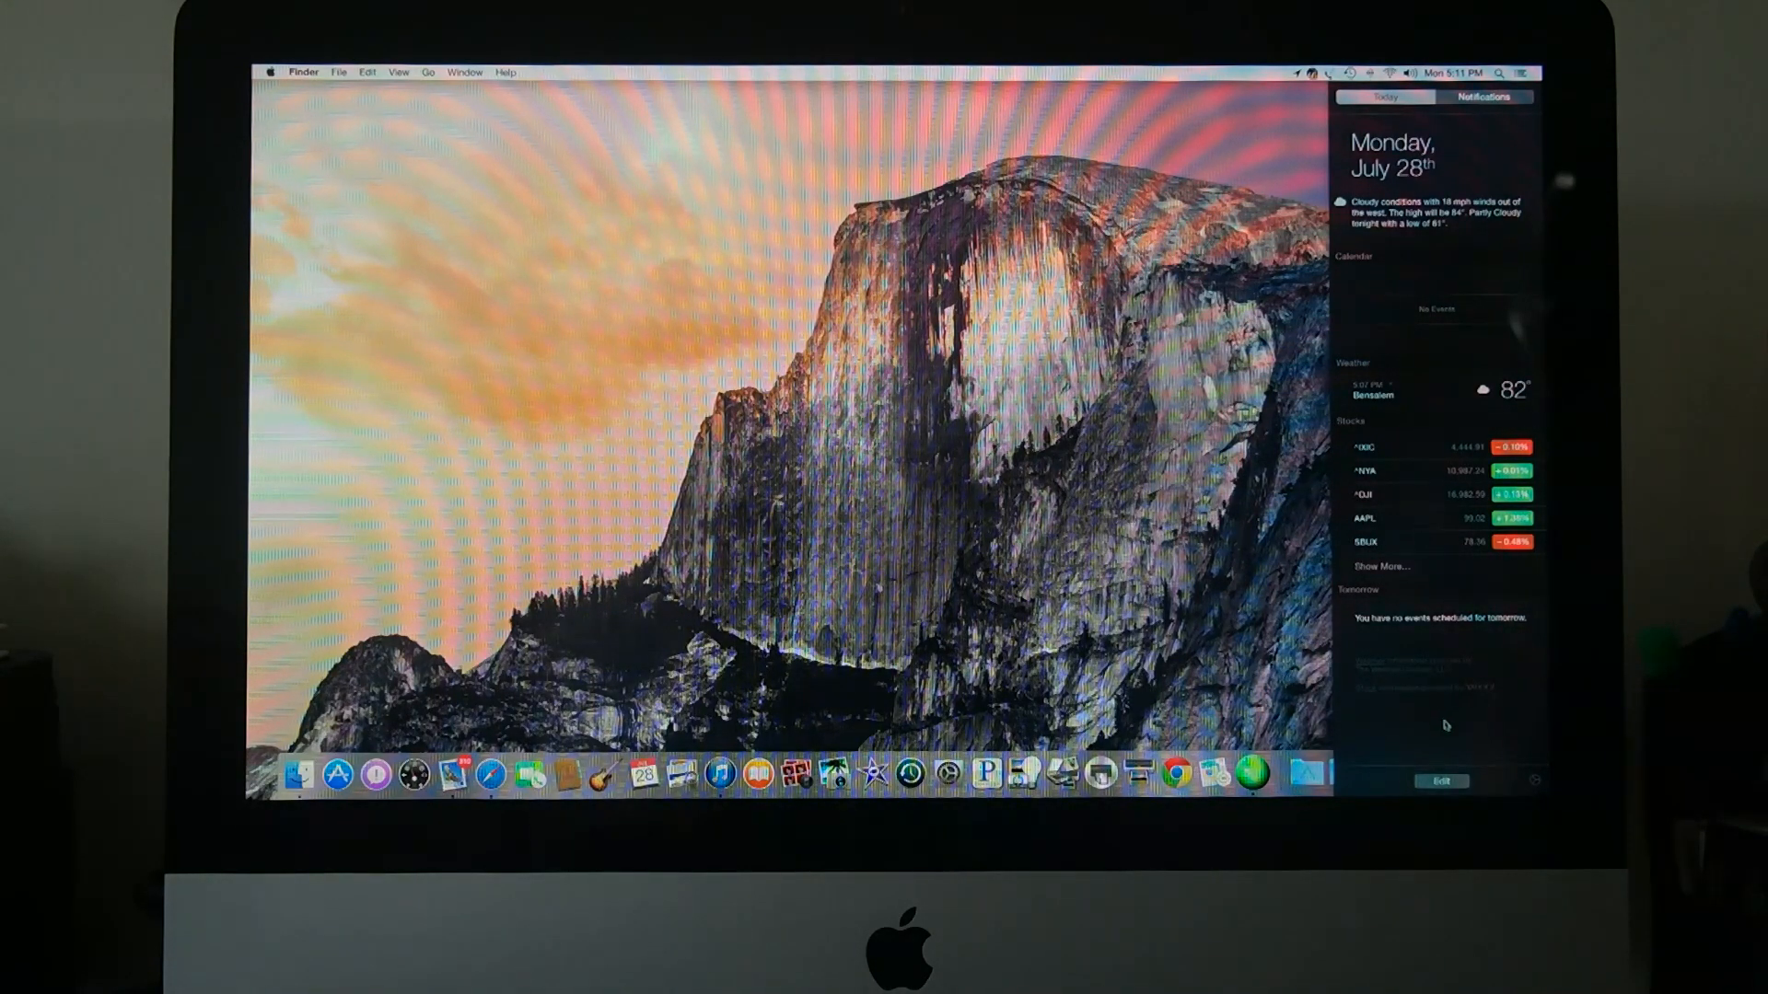
{"action": "left_click", "coordinate": [1440, 779]}
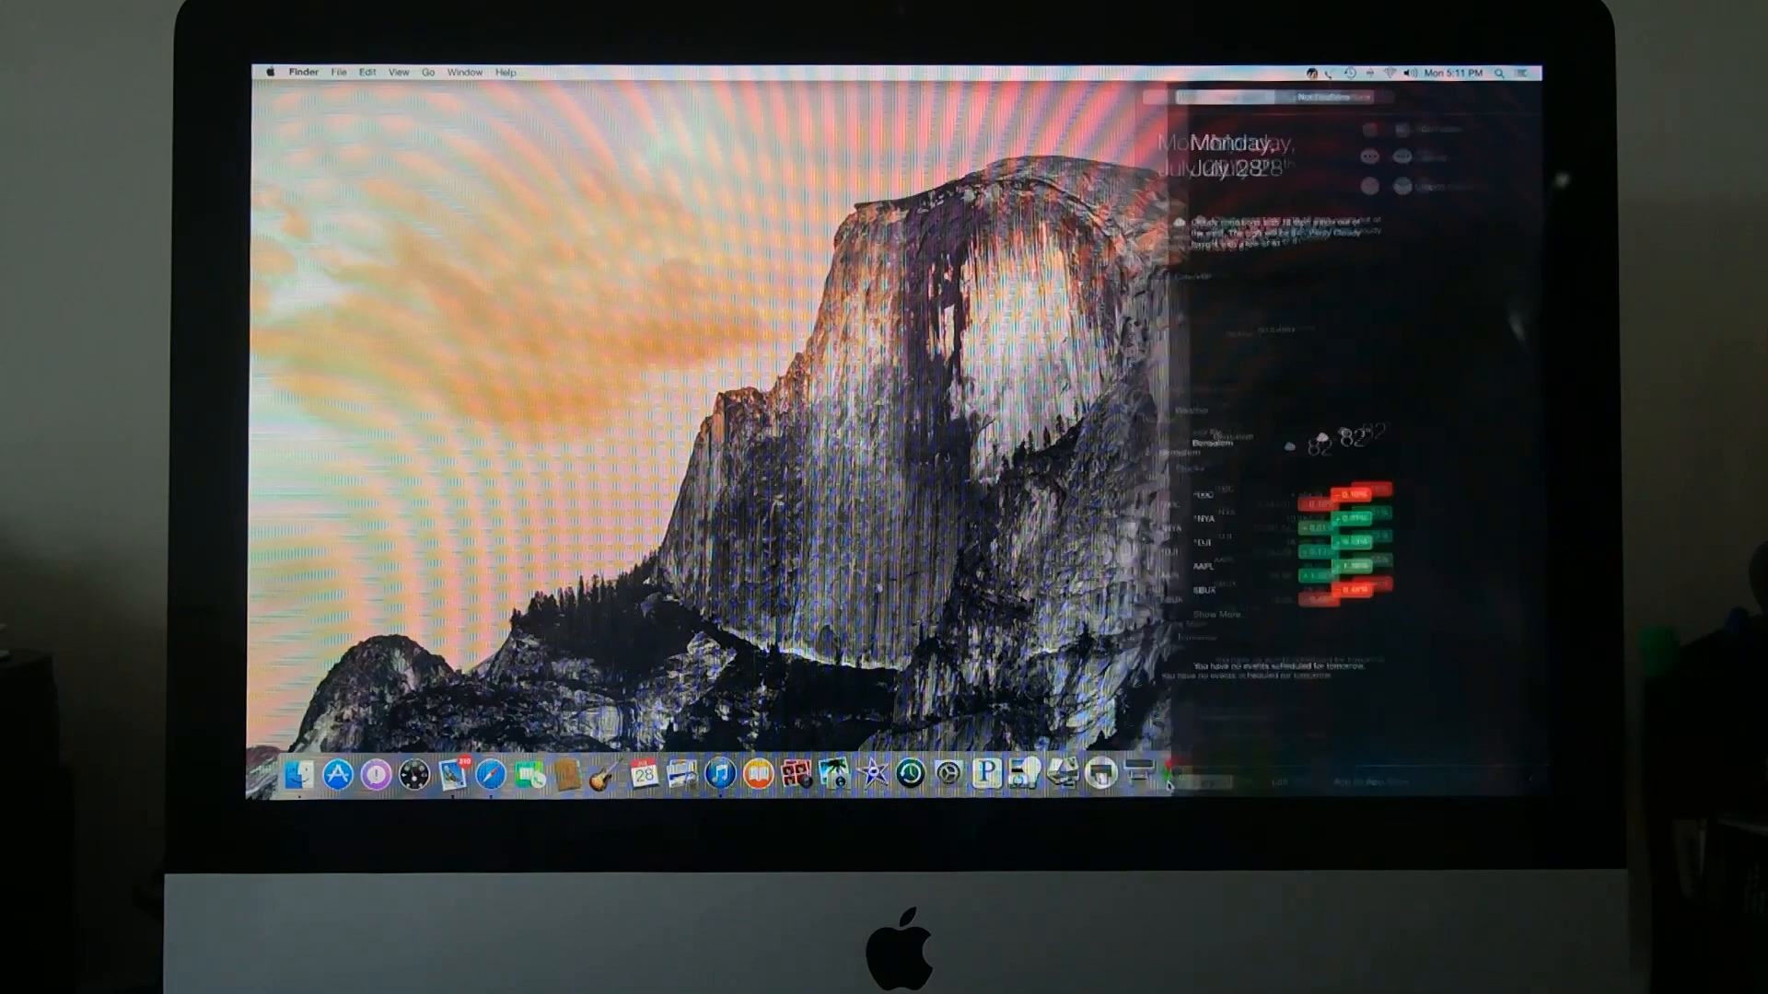
{"action": "left_click", "coordinate": [1482, 95]}
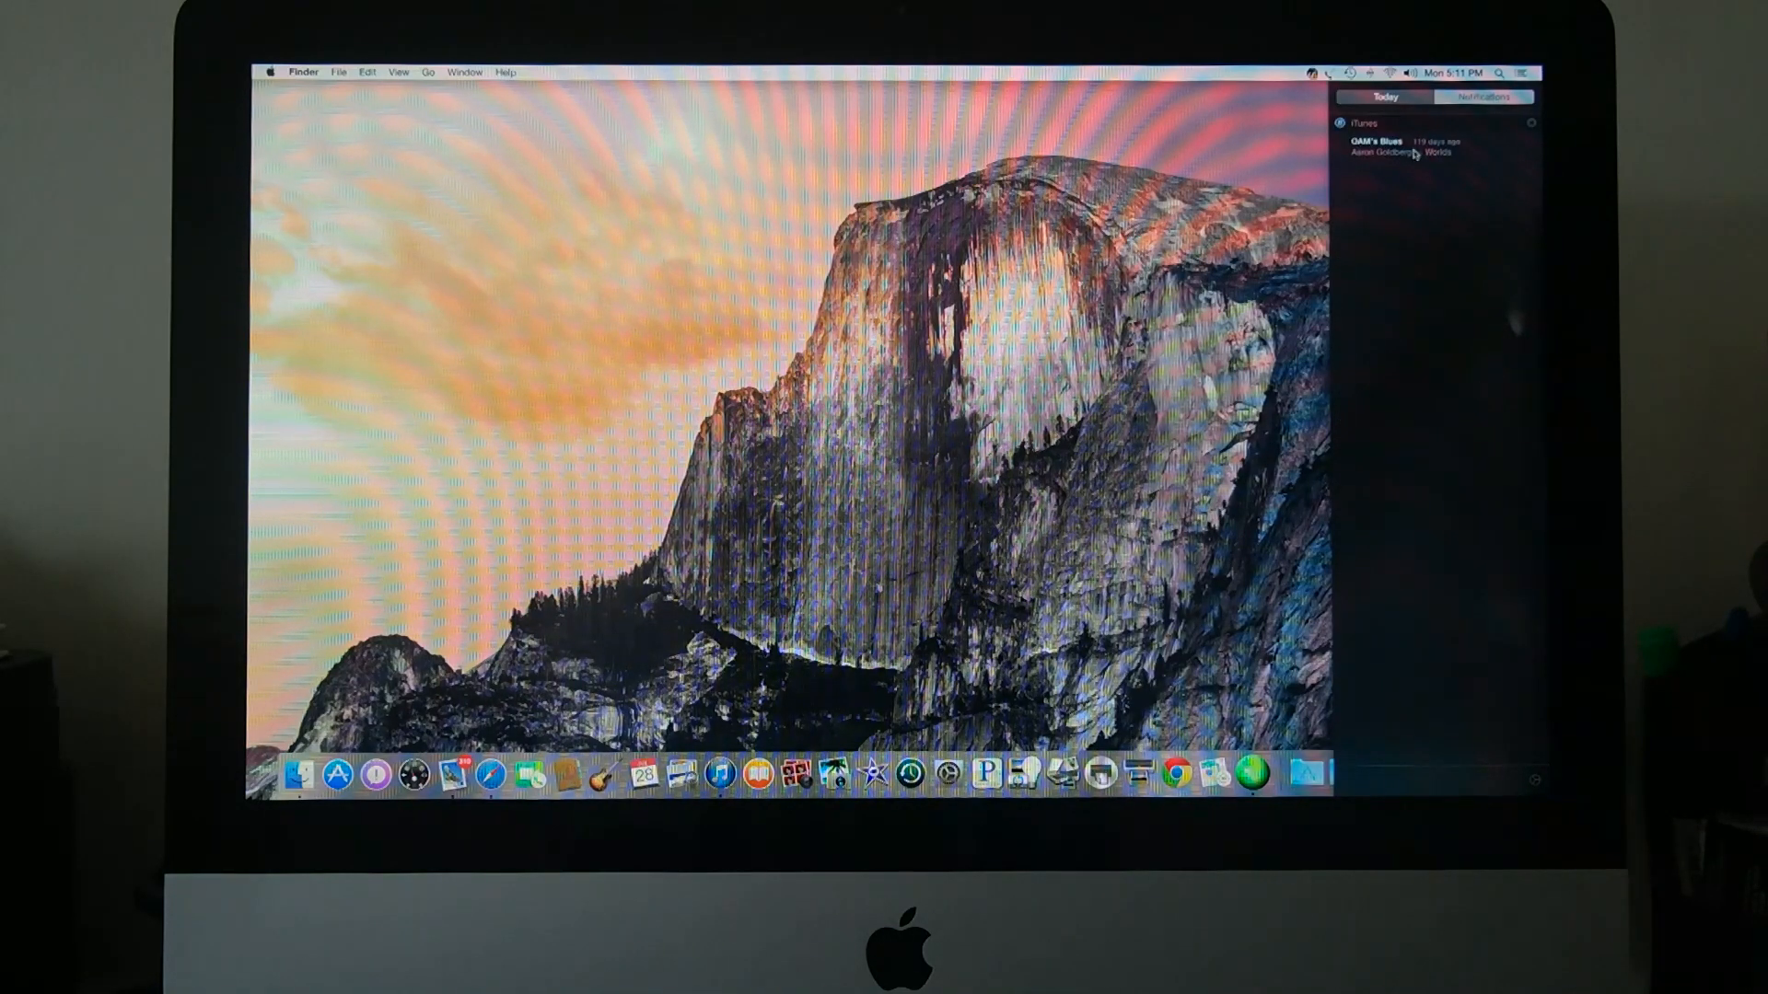
{"action": "left_click", "coordinate": [1398, 146]}
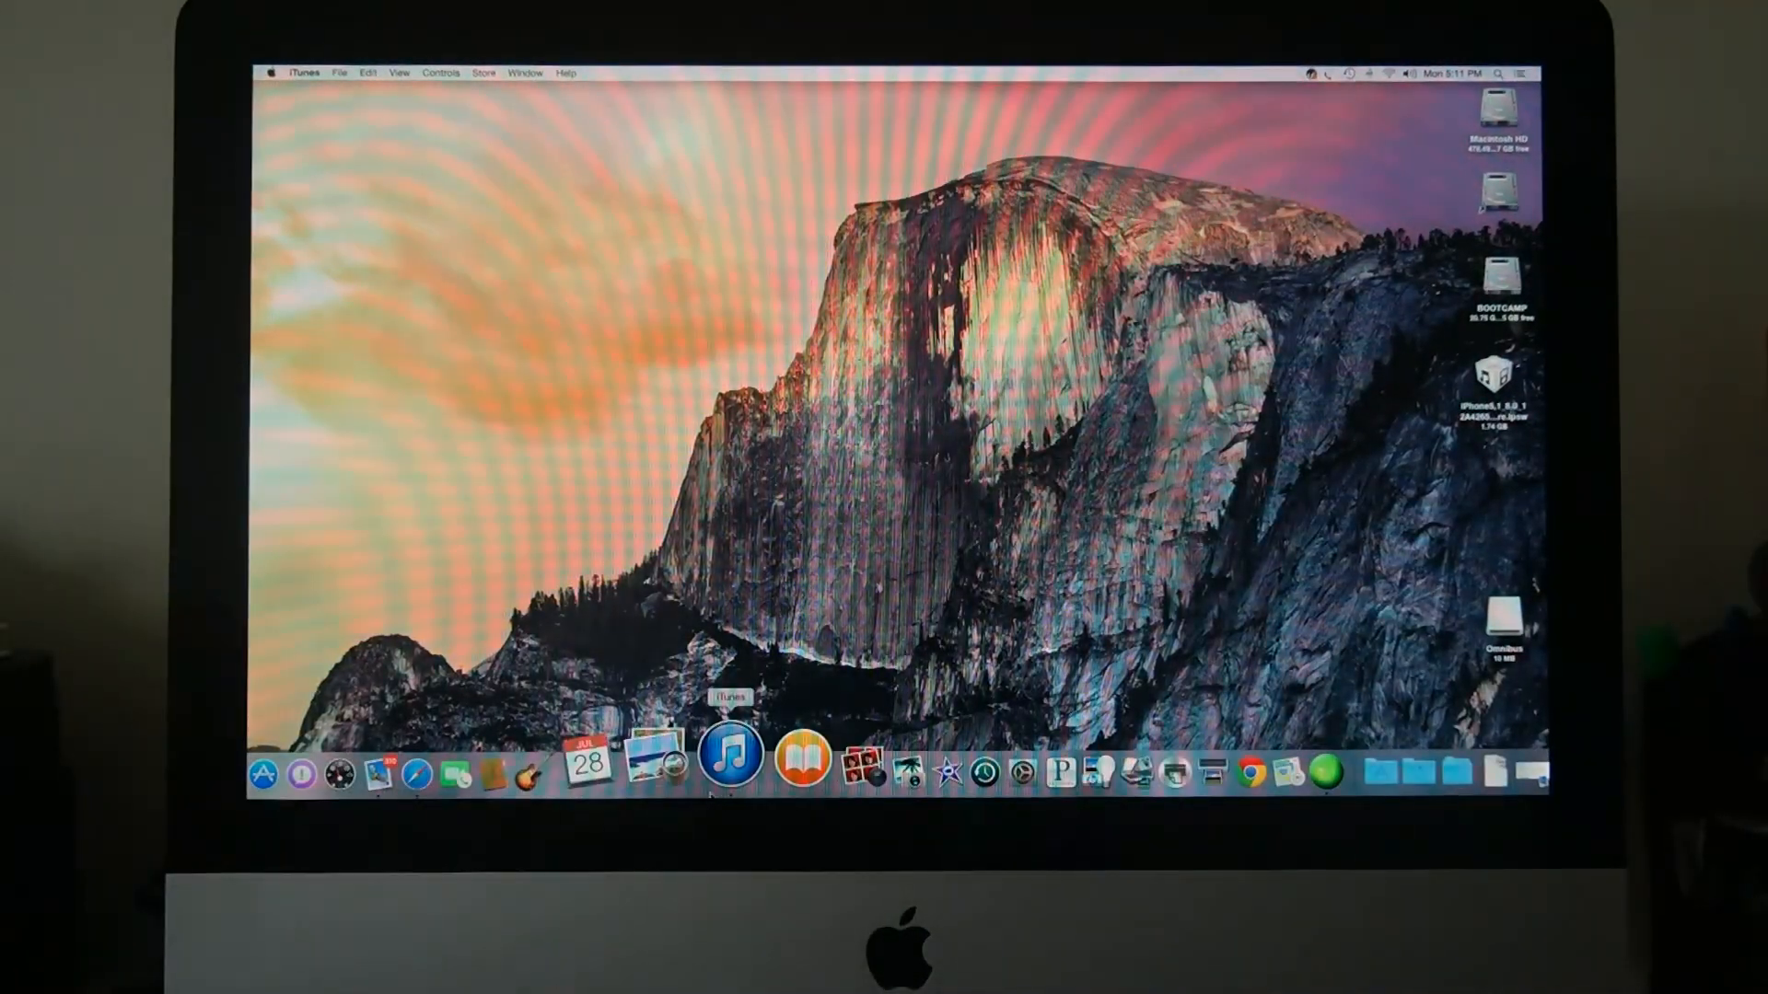
{"action": "mouse_move", "coordinate": [759, 753]}
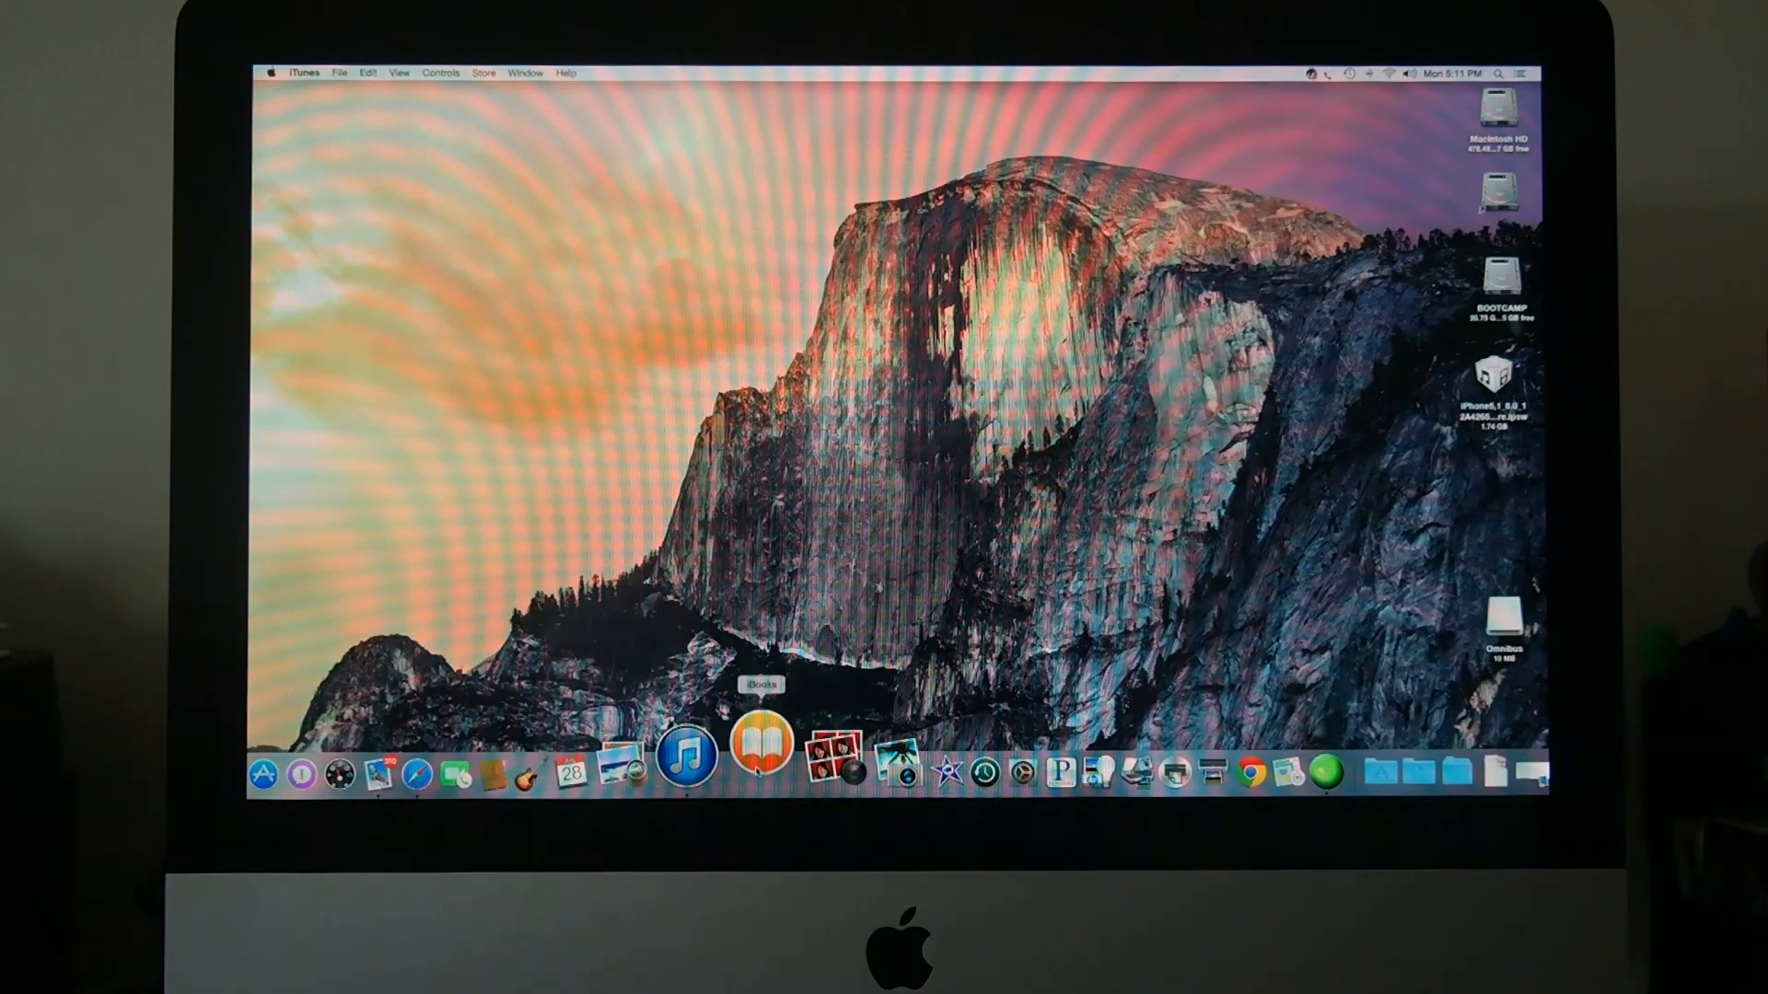
Launch iBooks, accept its license, and close the Welcome to iBooks window.
{"action": "left_click", "coordinate": [762, 754]}
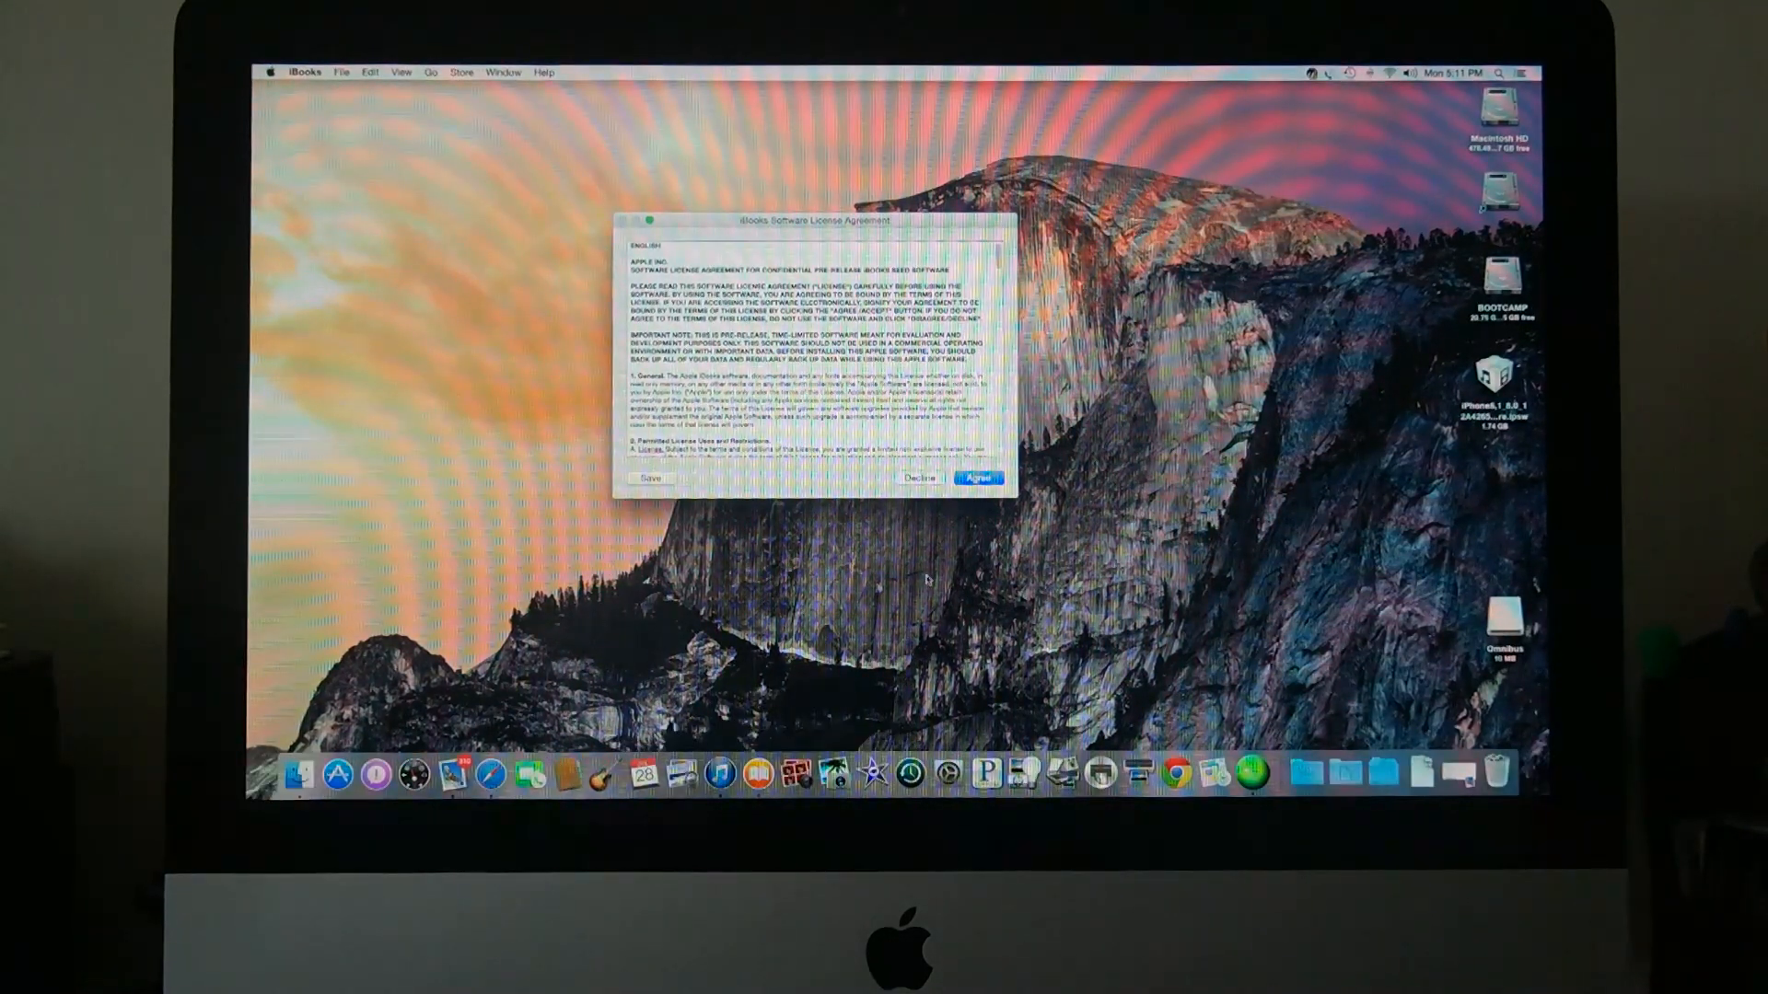
{"action": "left_click", "coordinate": [980, 478]}
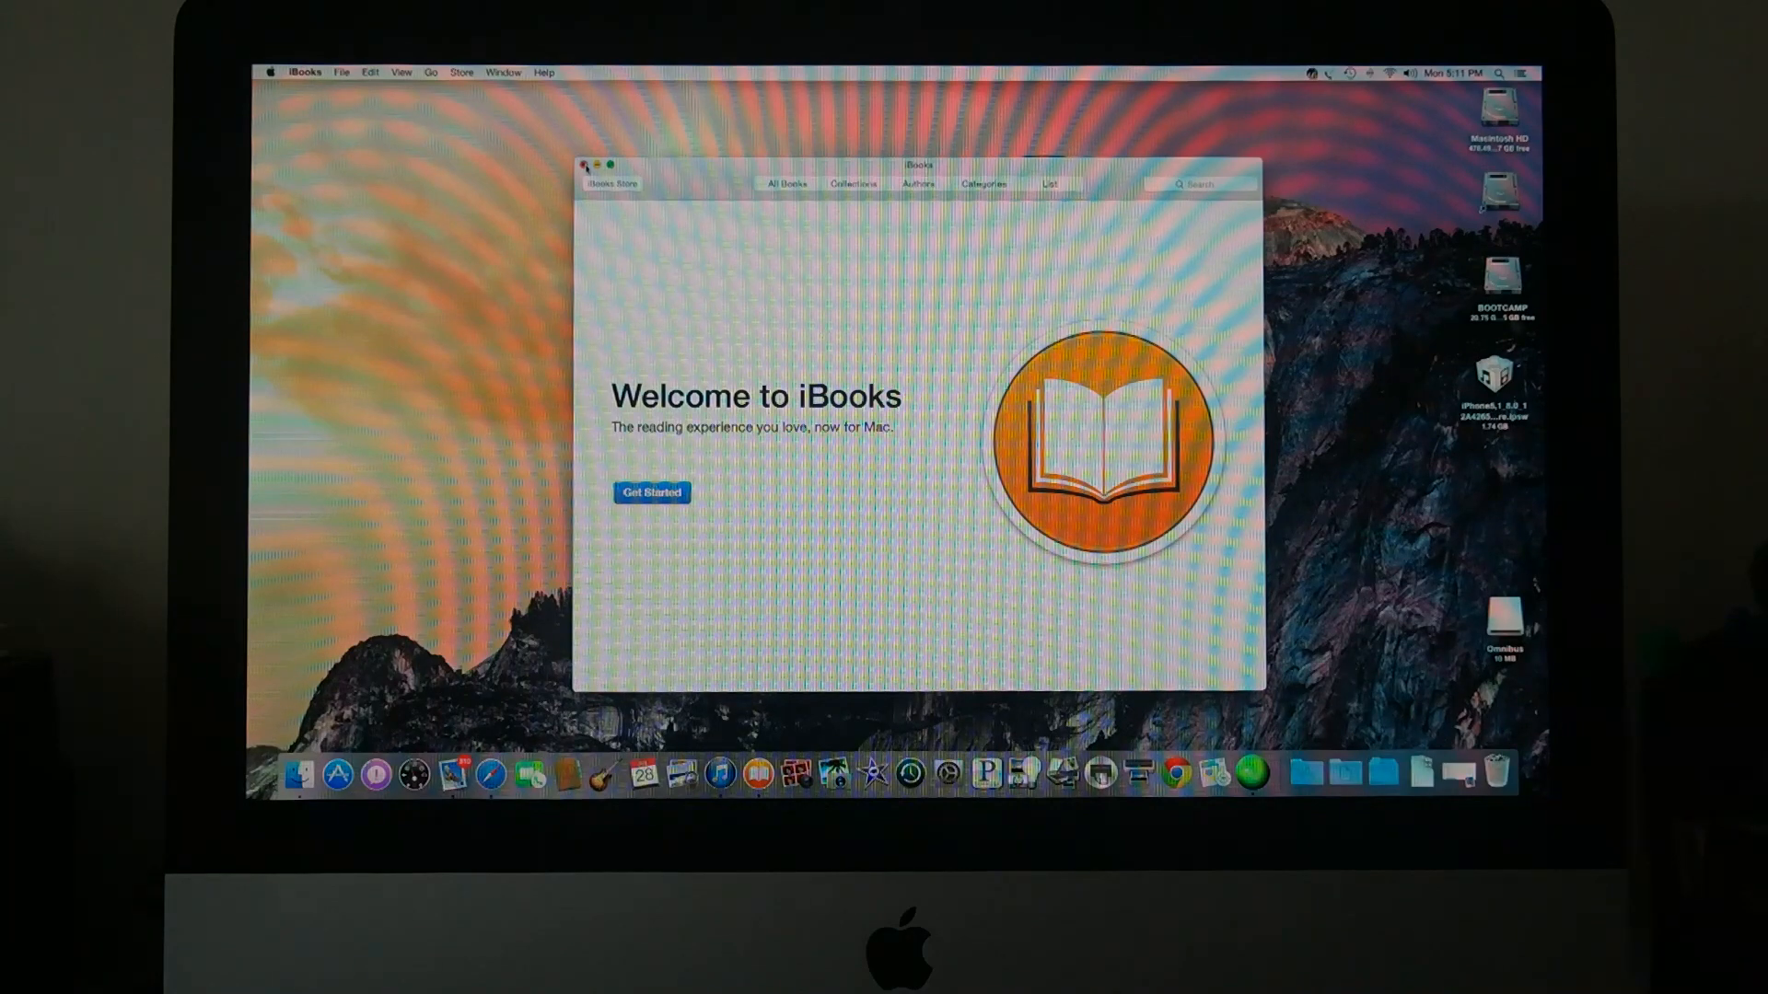
{"action": "left_click", "coordinate": [586, 167]}
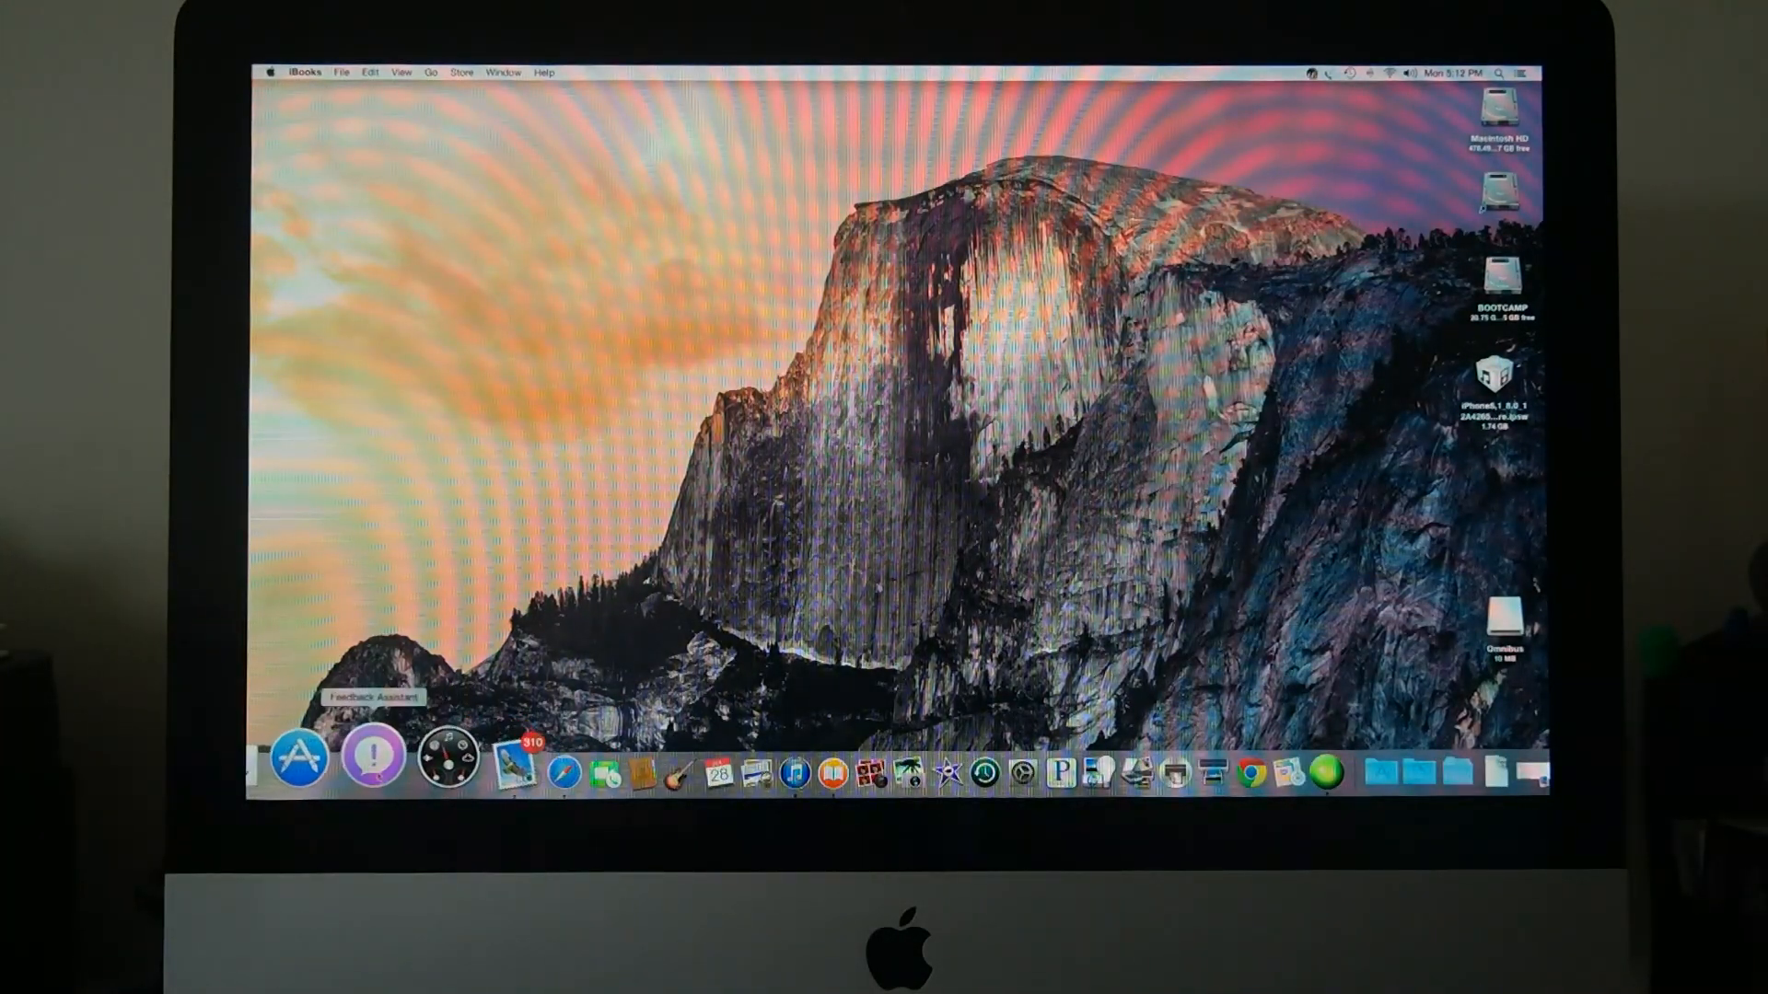
{"action": "left_click", "coordinate": [292, 758]}
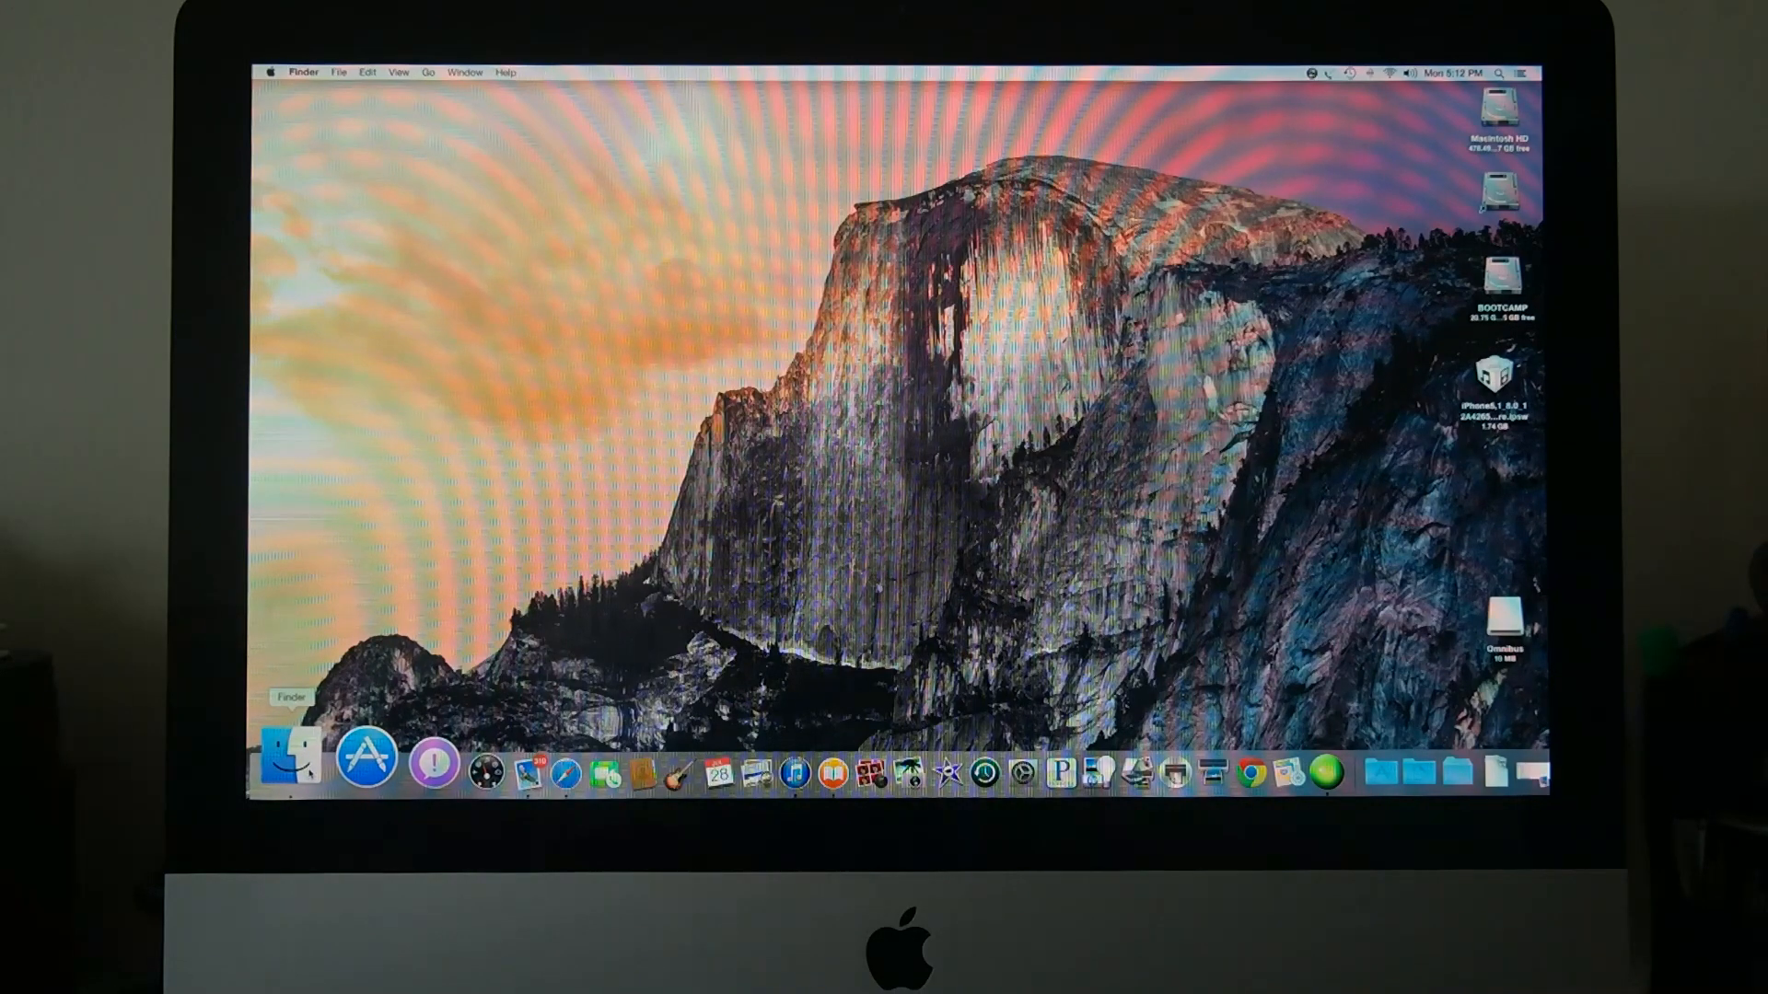
{"action": "left_click", "coordinate": [292, 758]}
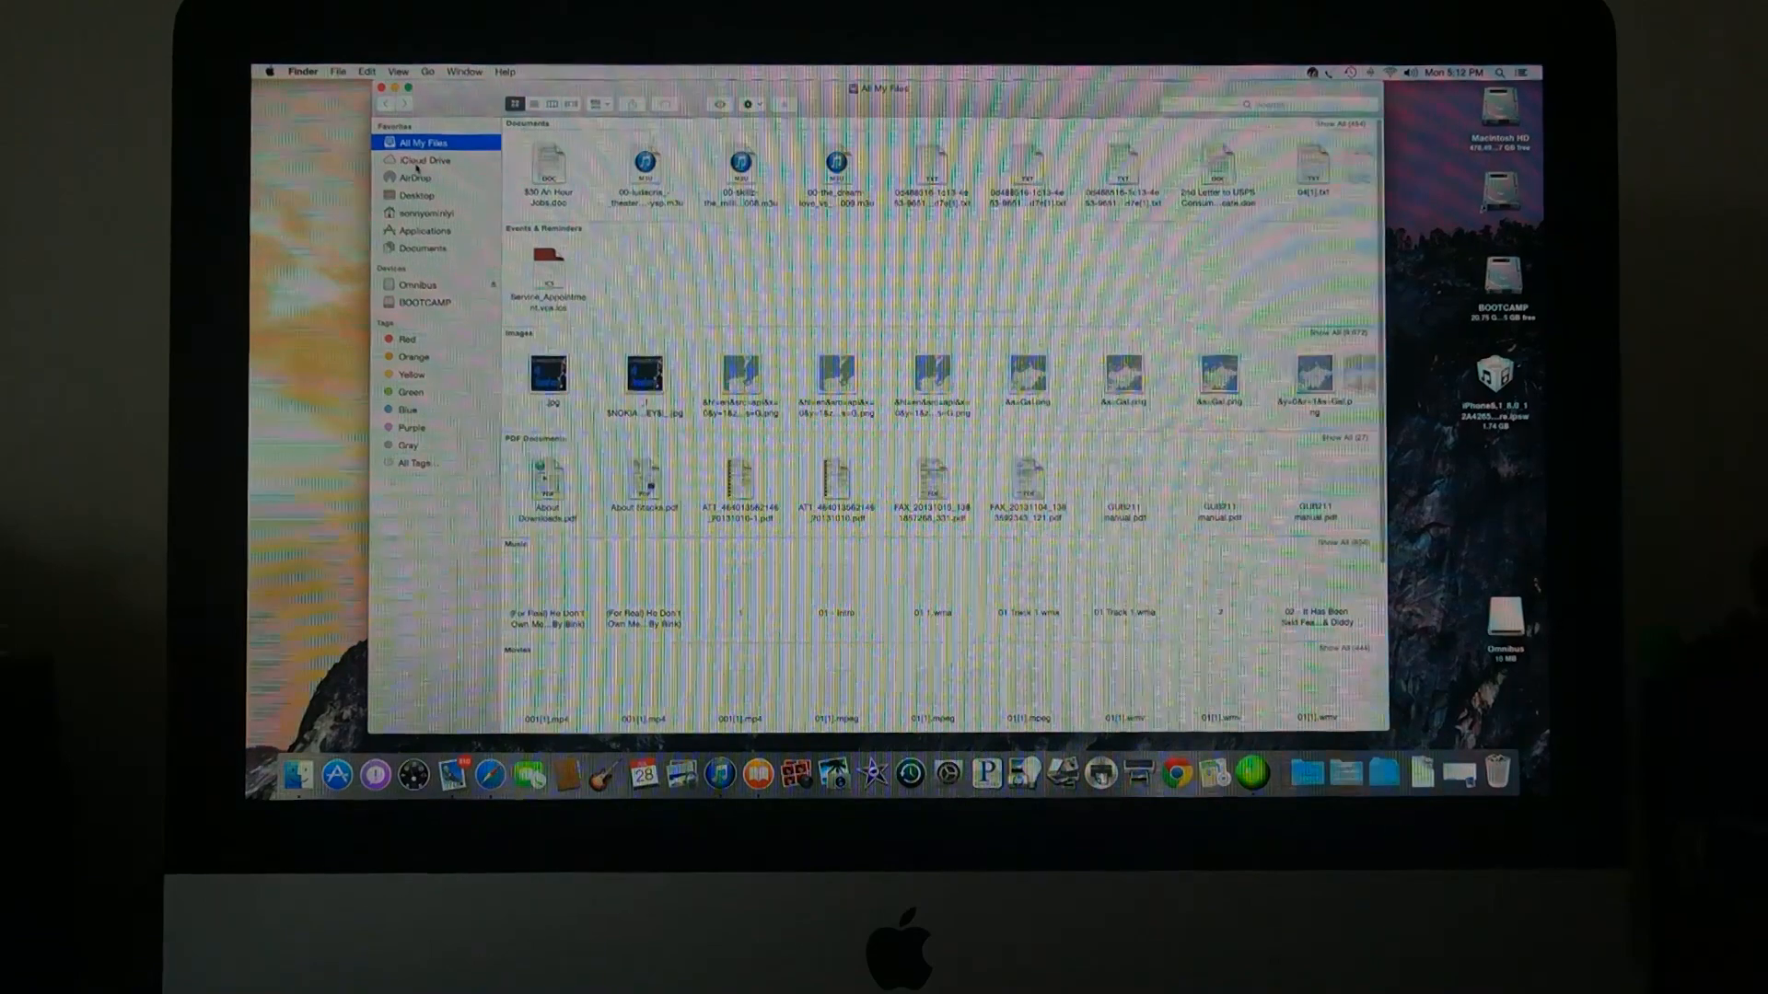
{"action": "left_click", "coordinate": [415, 194]}
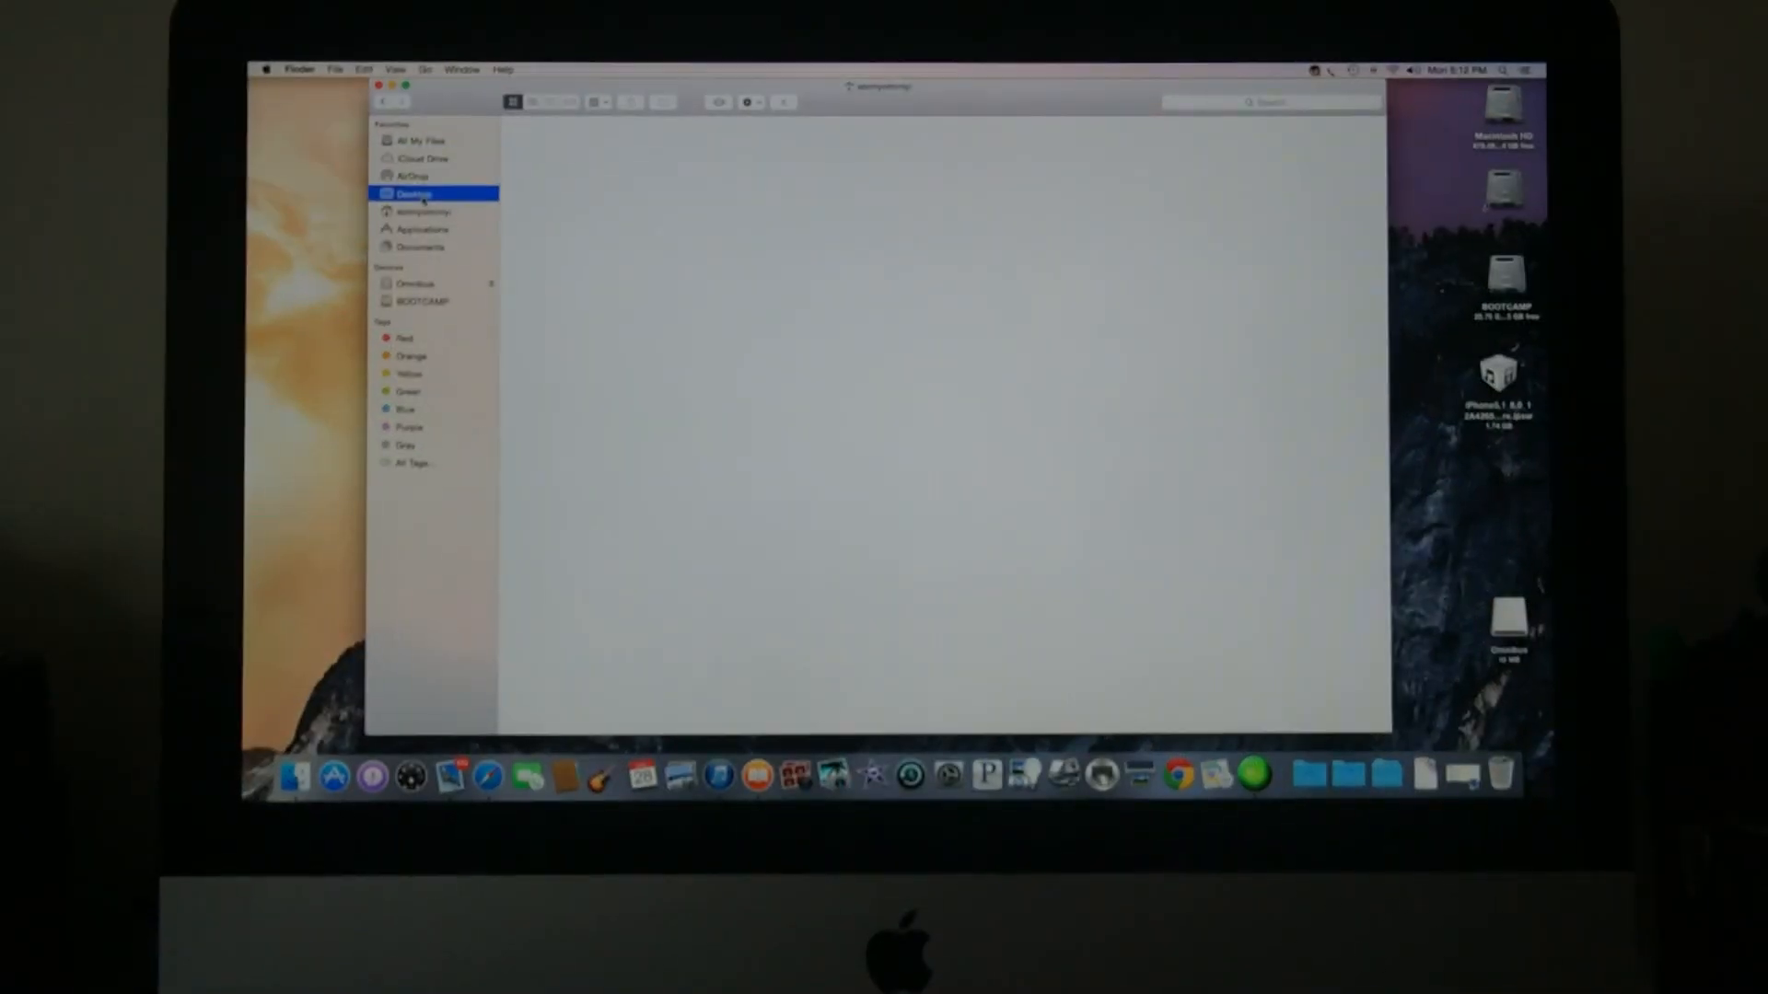
{"action": "left_click", "coordinate": [426, 212]}
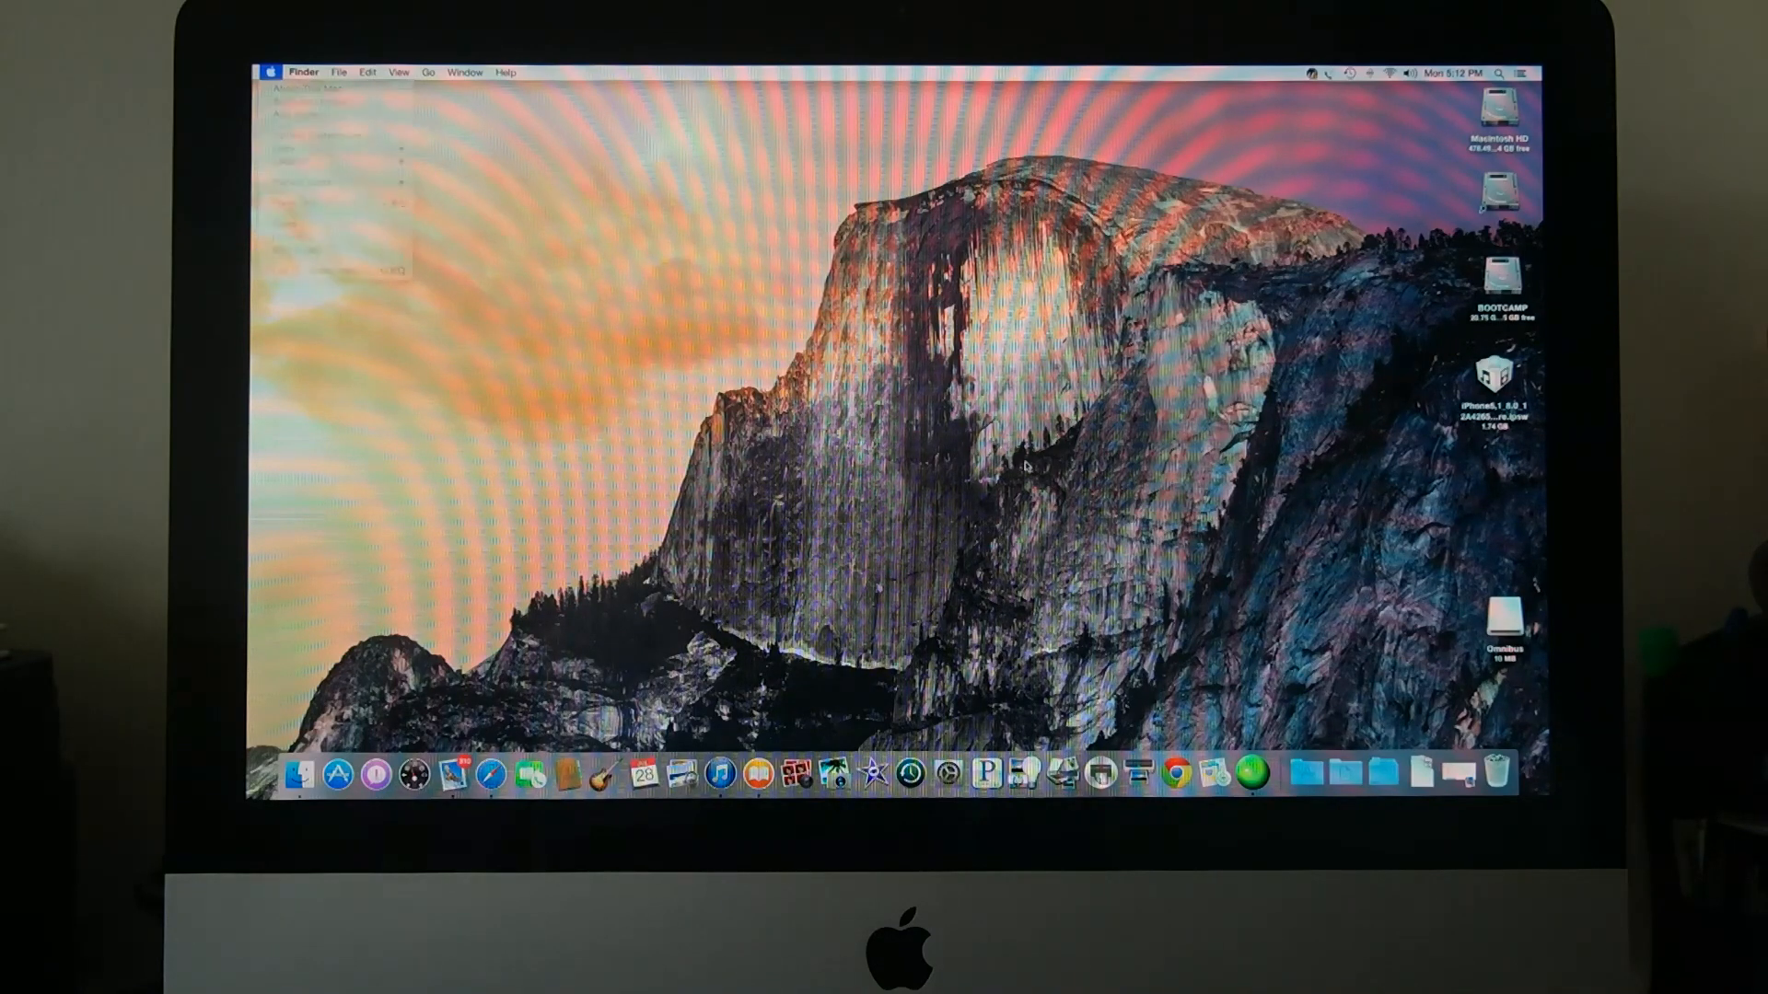
{"action": "left_click", "coordinate": [1383, 72]}
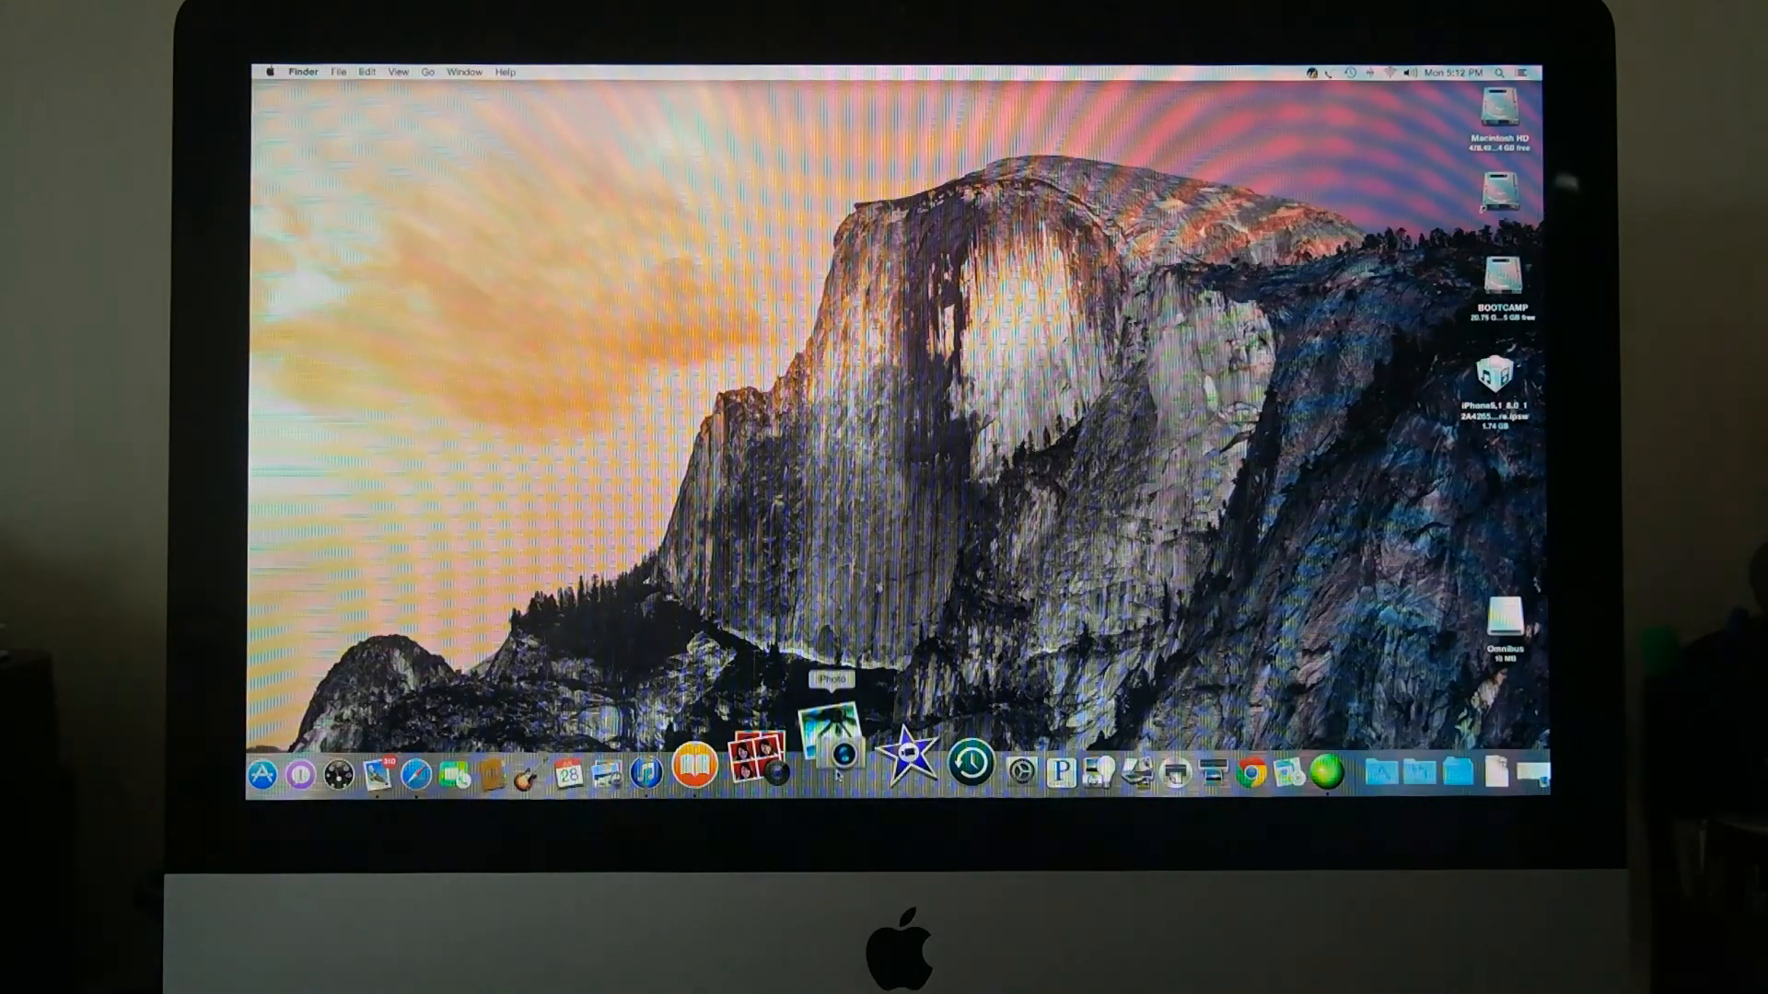
Launch iPhoto from the Dock and answer the photo library upgrade alert.
{"action": "left_click", "coordinate": [830, 764]}
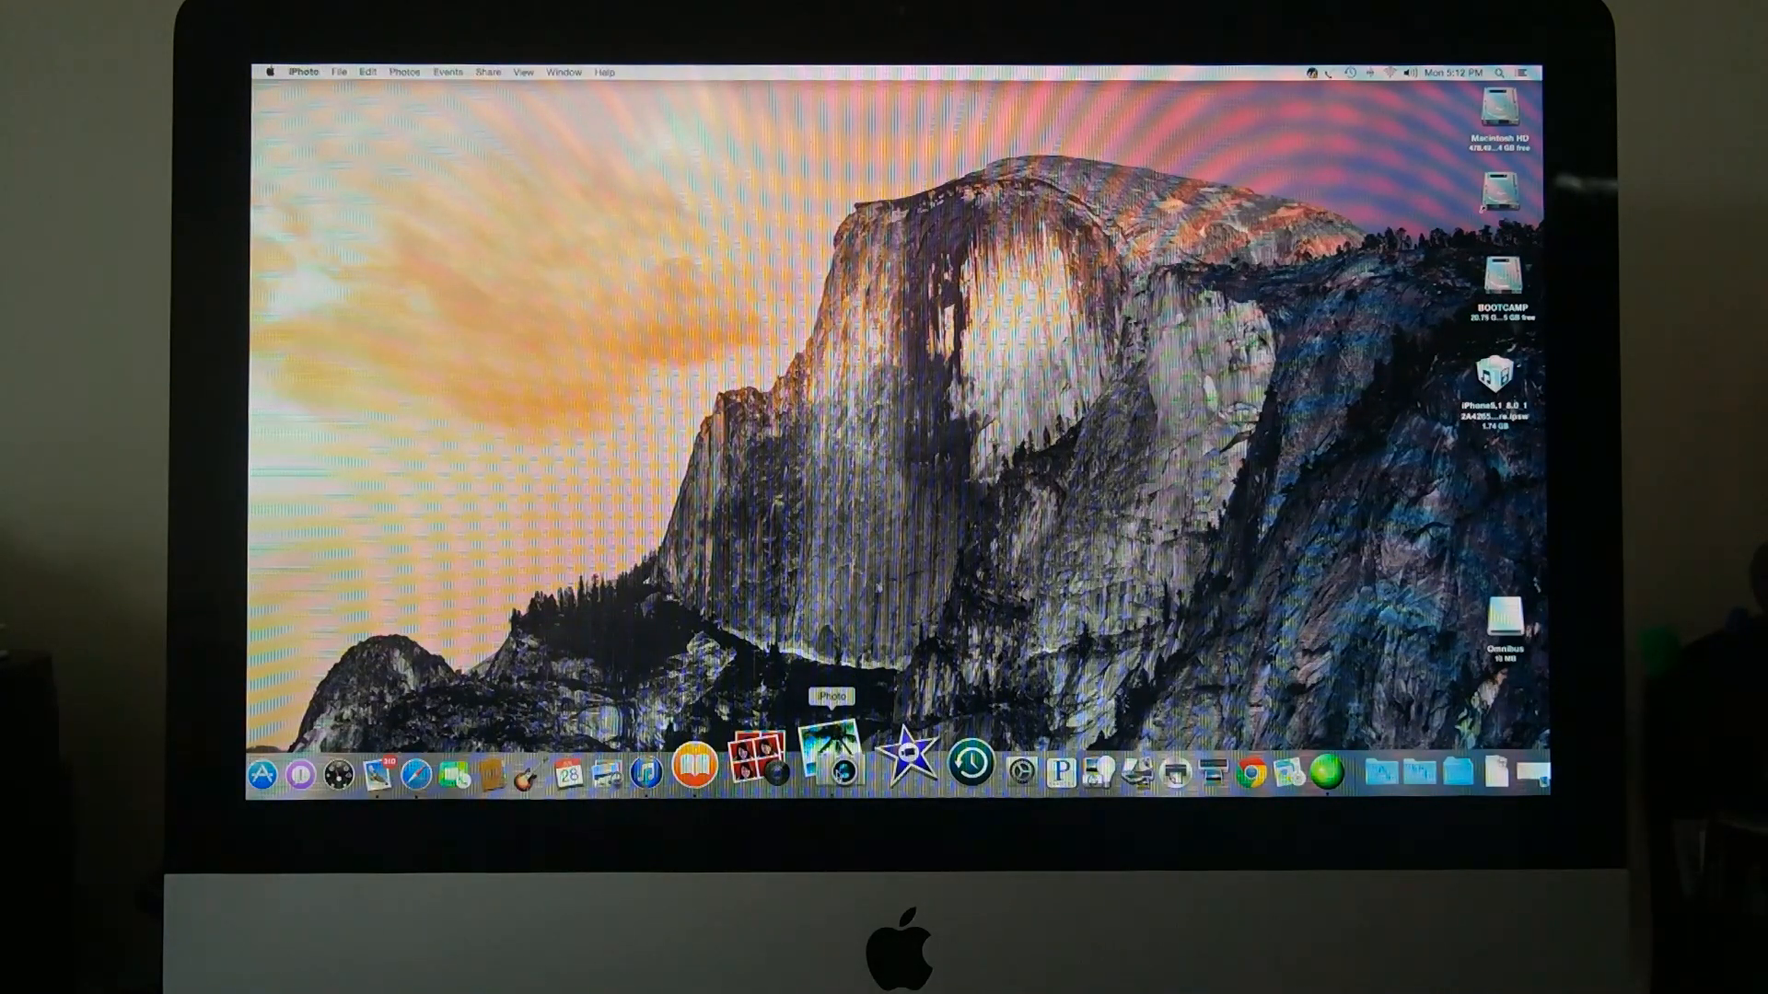
{"action": "left_click", "coordinate": [825, 762]}
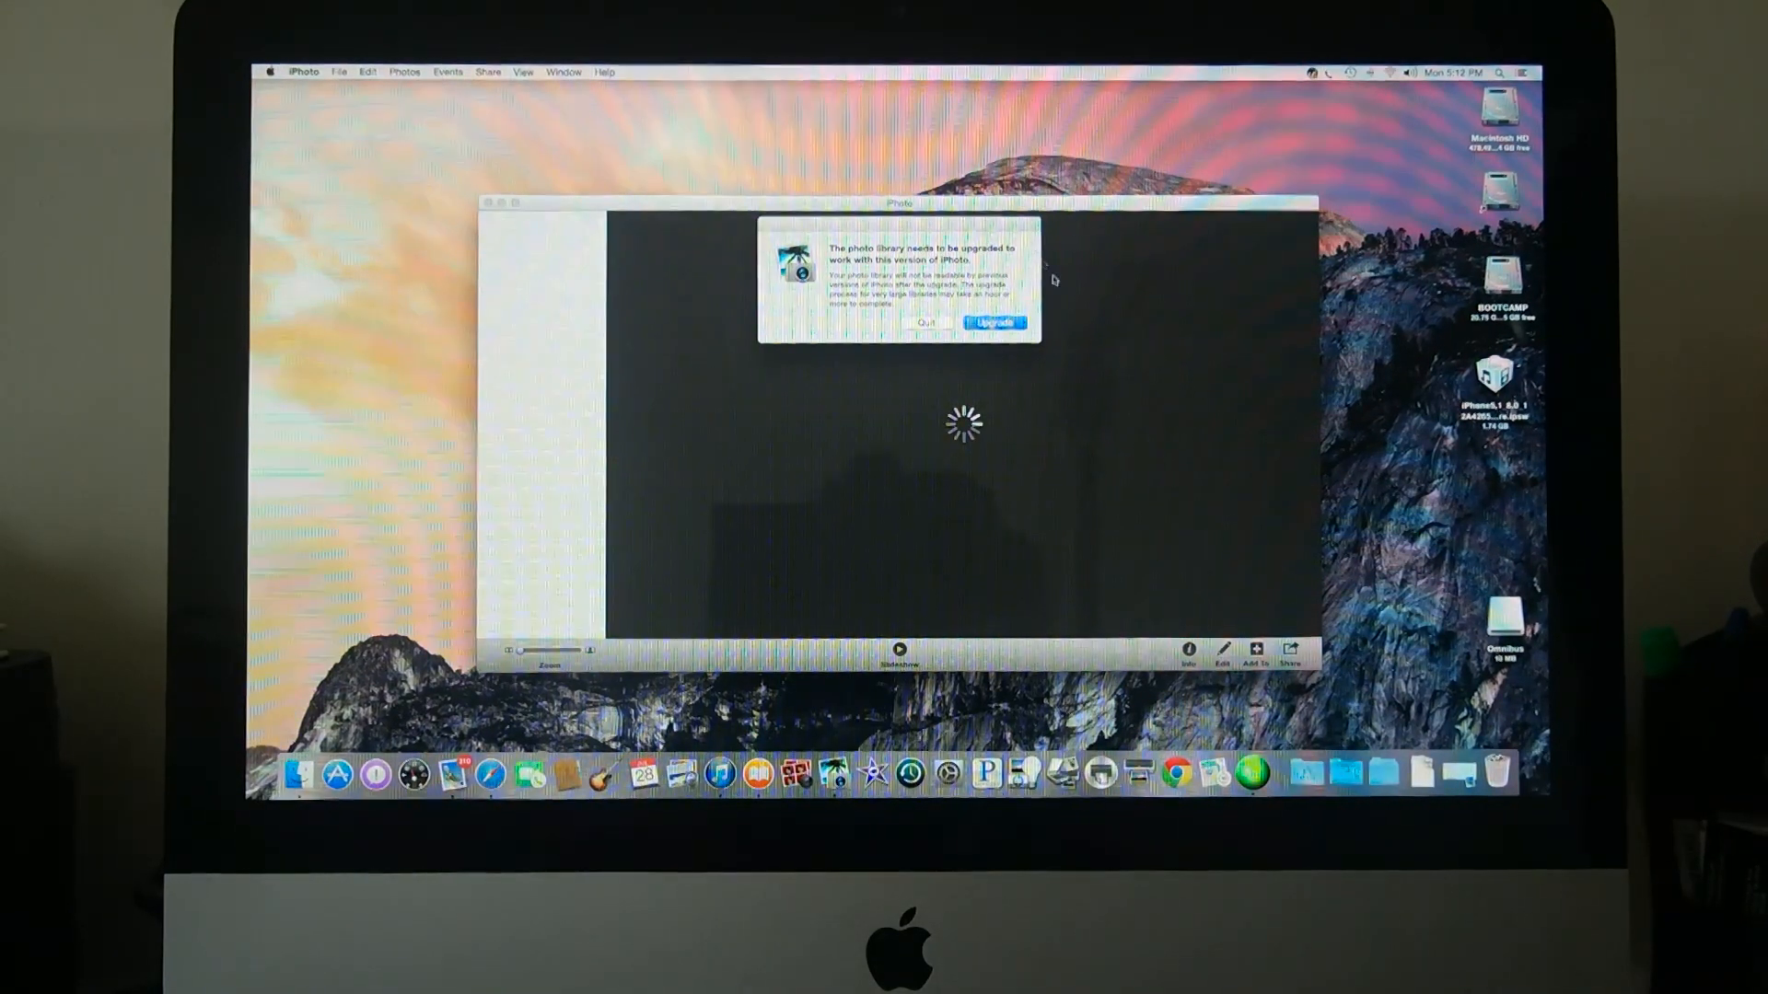
{"action": "left_click", "coordinate": [928, 322]}
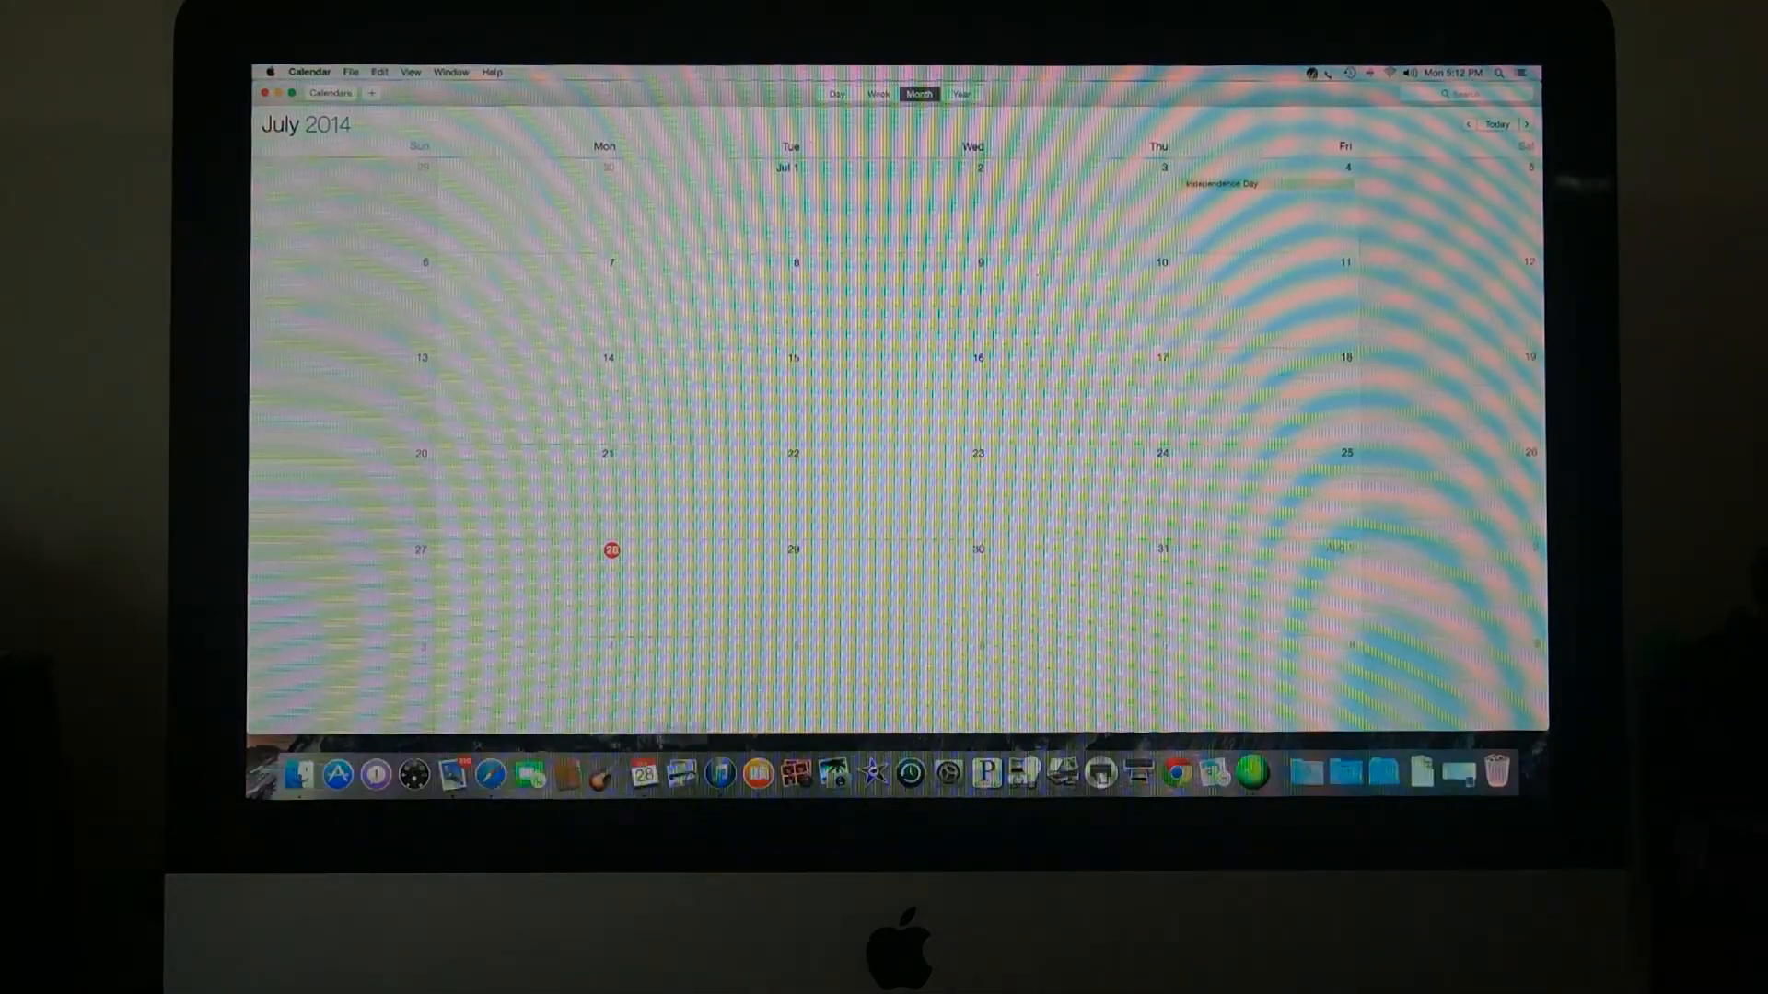
Select the Birthdays and Home calendars, browse Week and Year views, then close Calendar.
{"action": "left_click", "coordinate": [331, 93]}
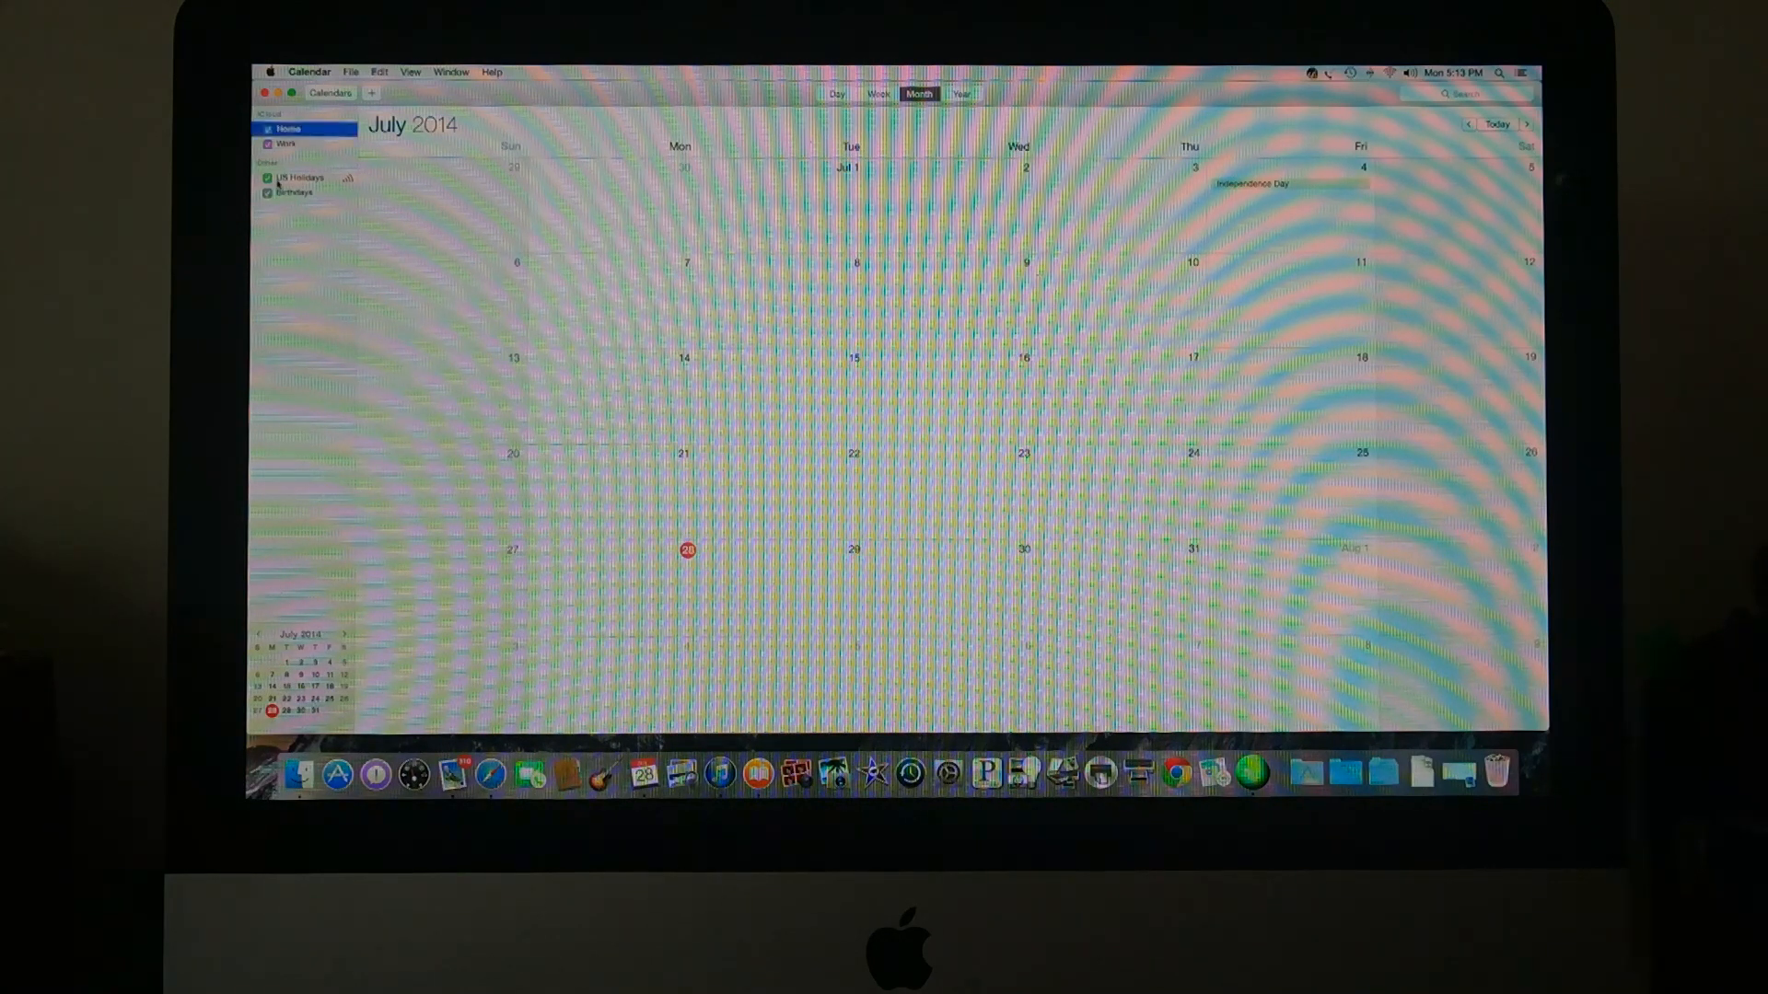
{"action": "left_click", "coordinate": [295, 191]}
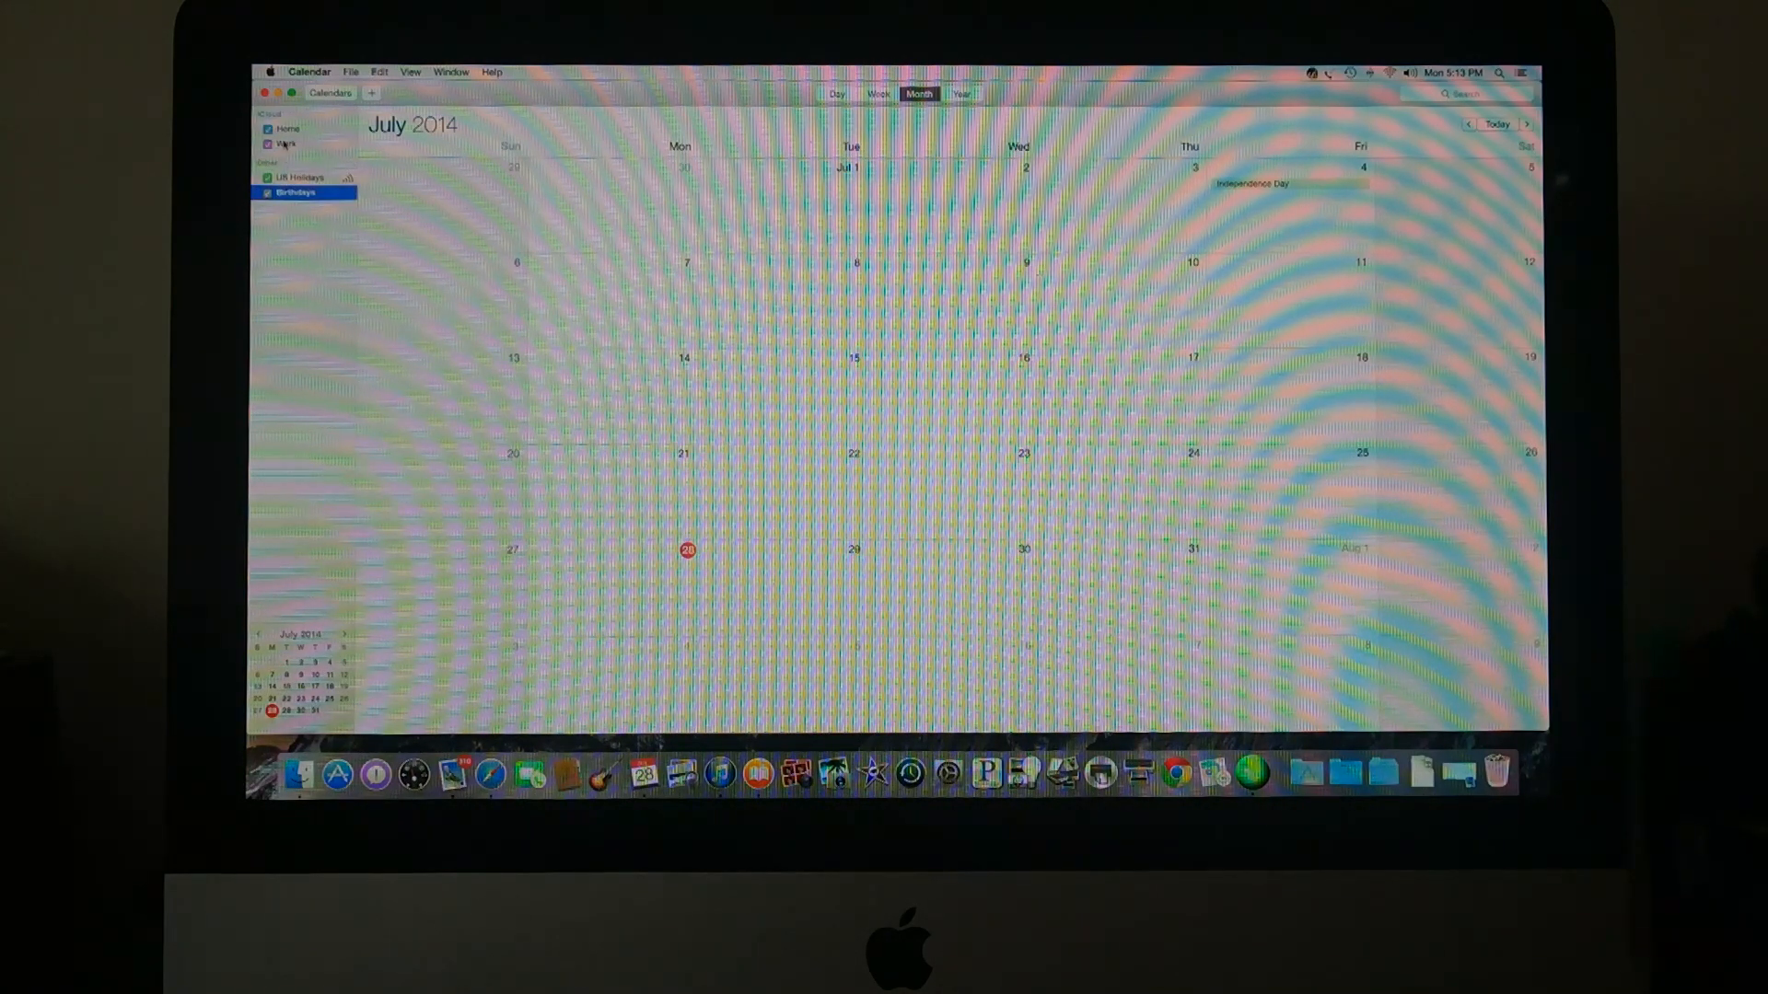
{"action": "left_click", "coordinate": [287, 129]}
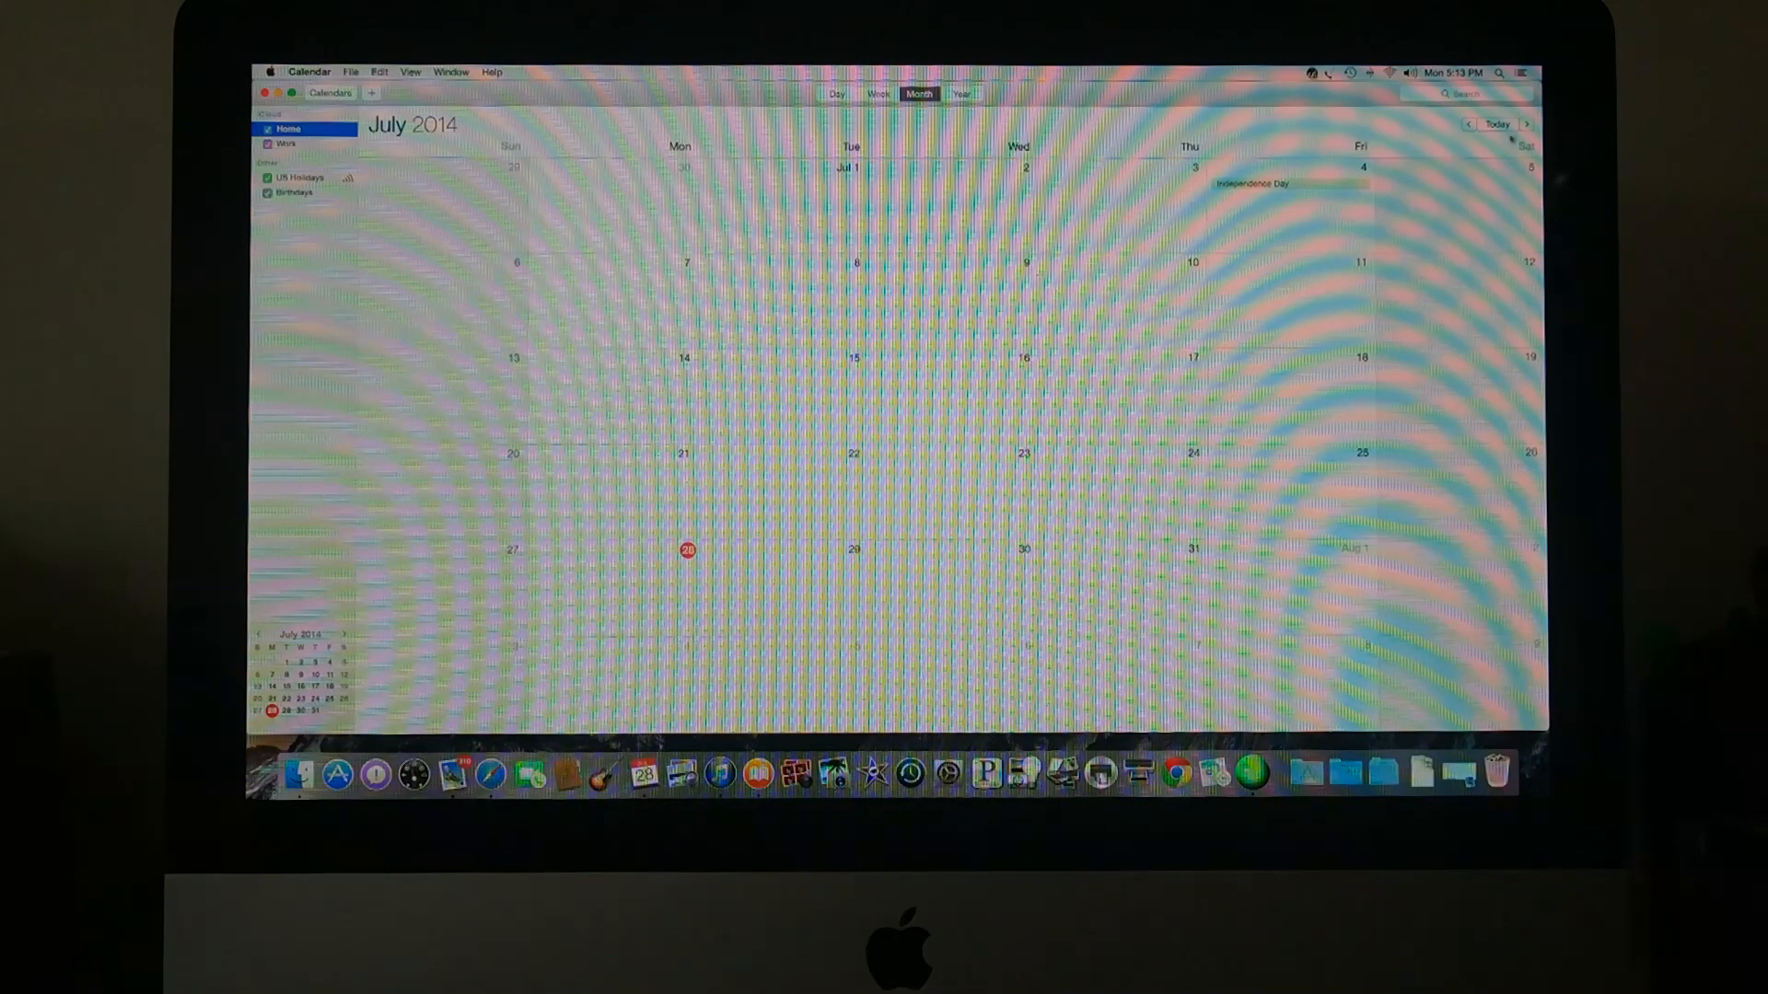
{"action": "left_click", "coordinate": [1524, 125]}
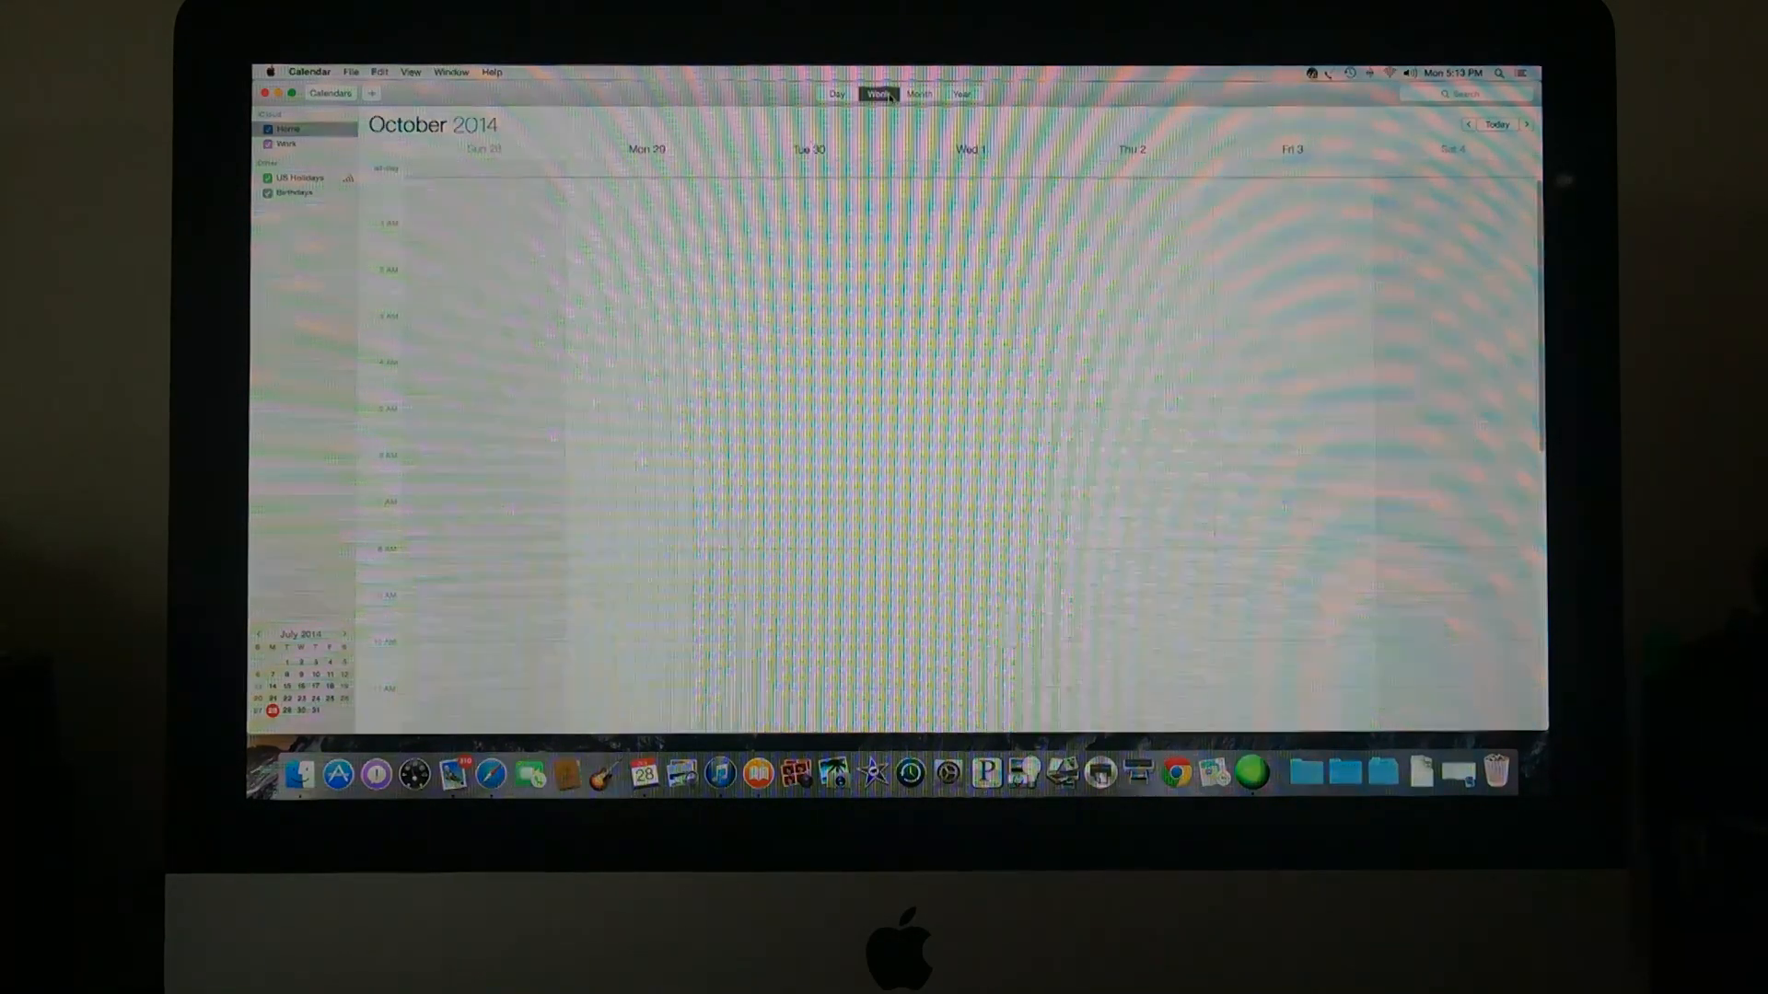
{"action": "left_click", "coordinate": [961, 94]}
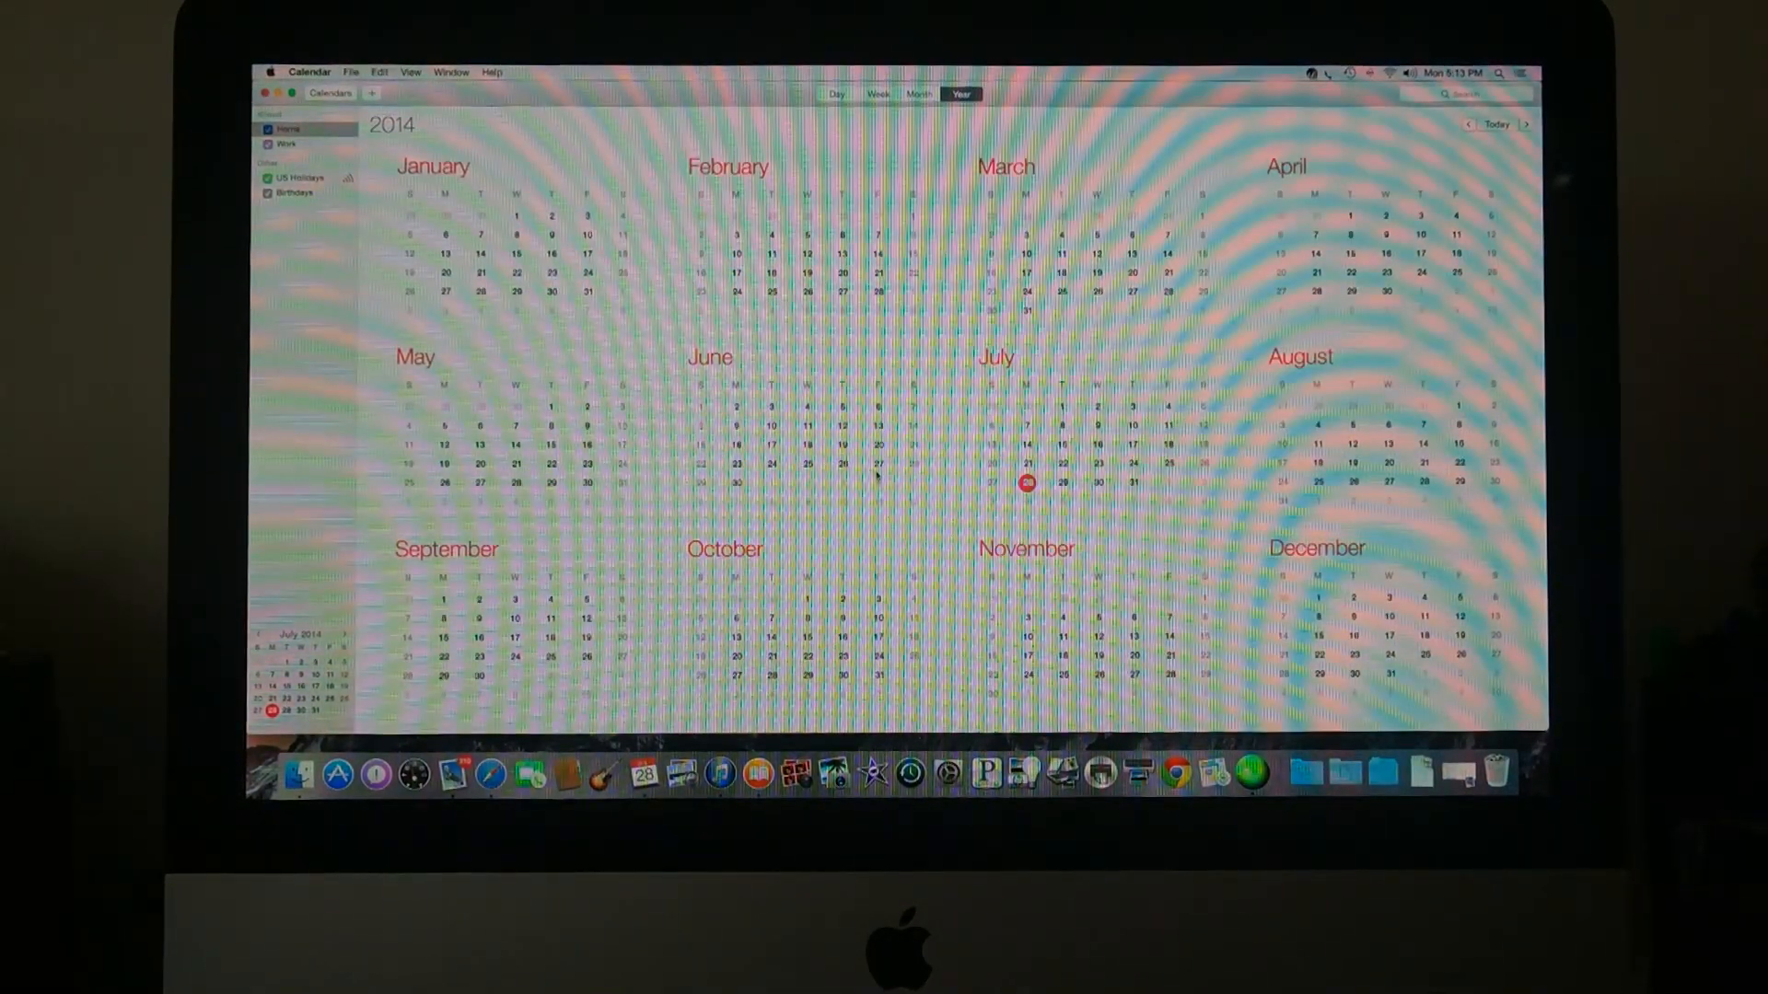
{"action": "left_click", "coordinate": [372, 93]}
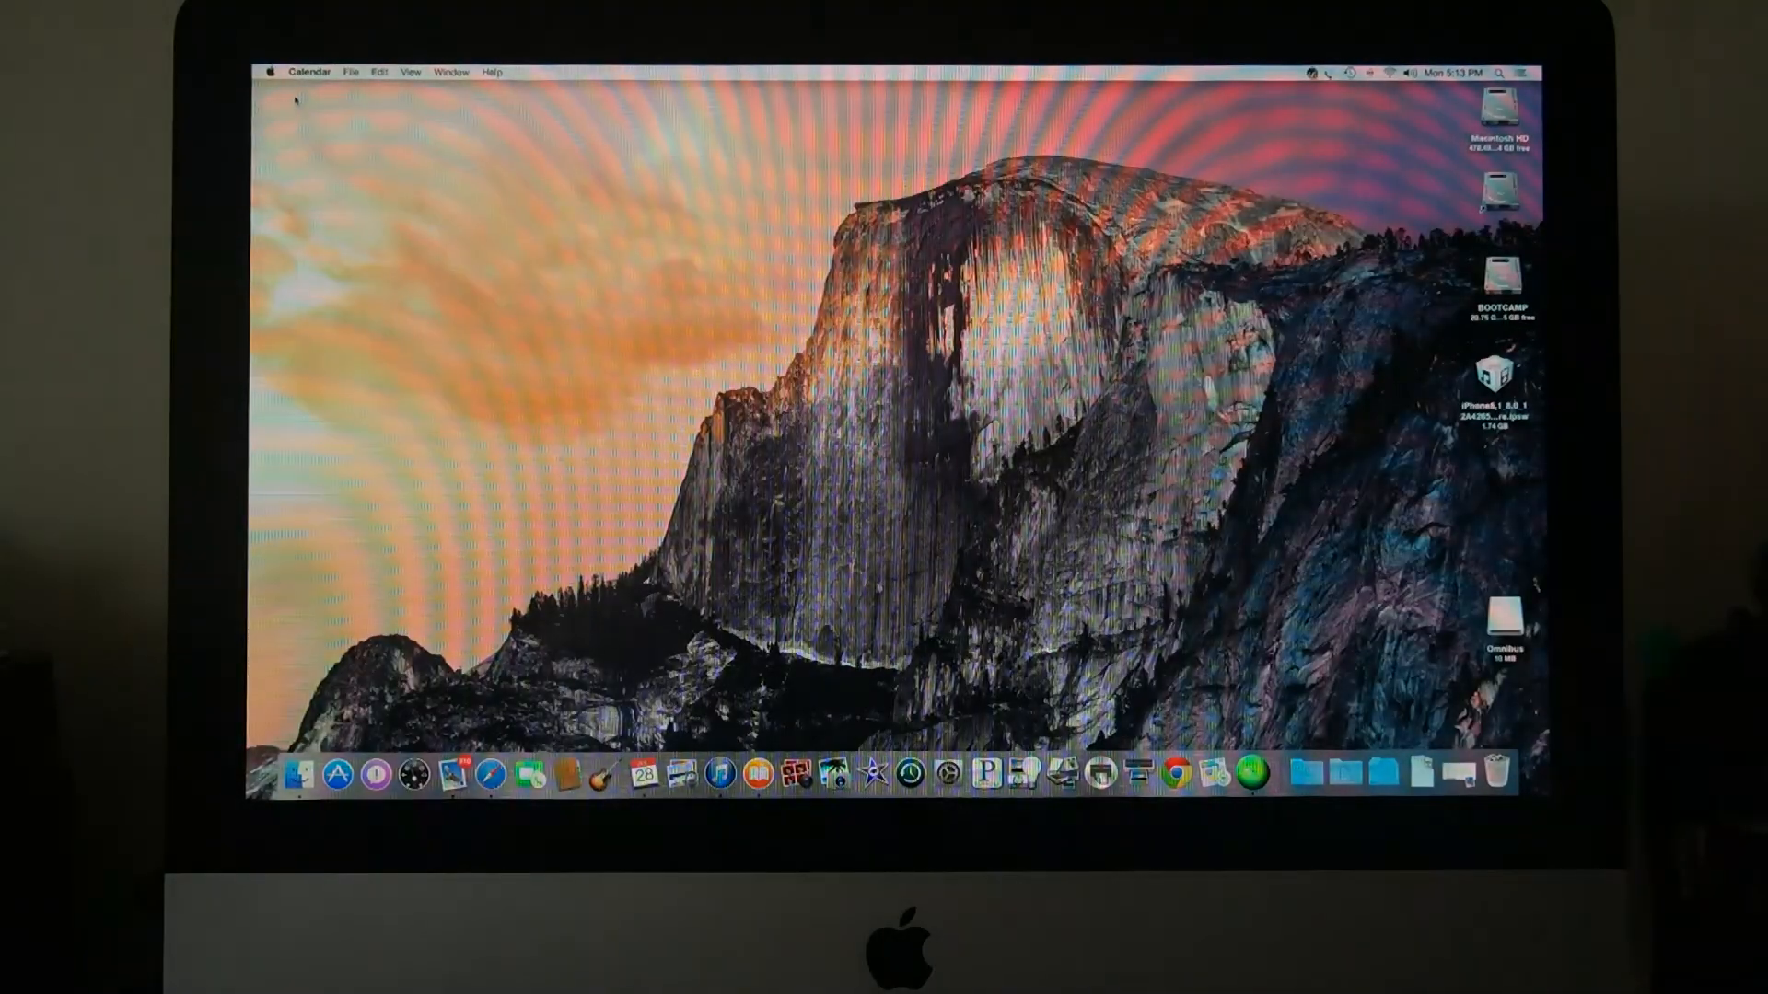
{"action": "left_click", "coordinate": [271, 71]}
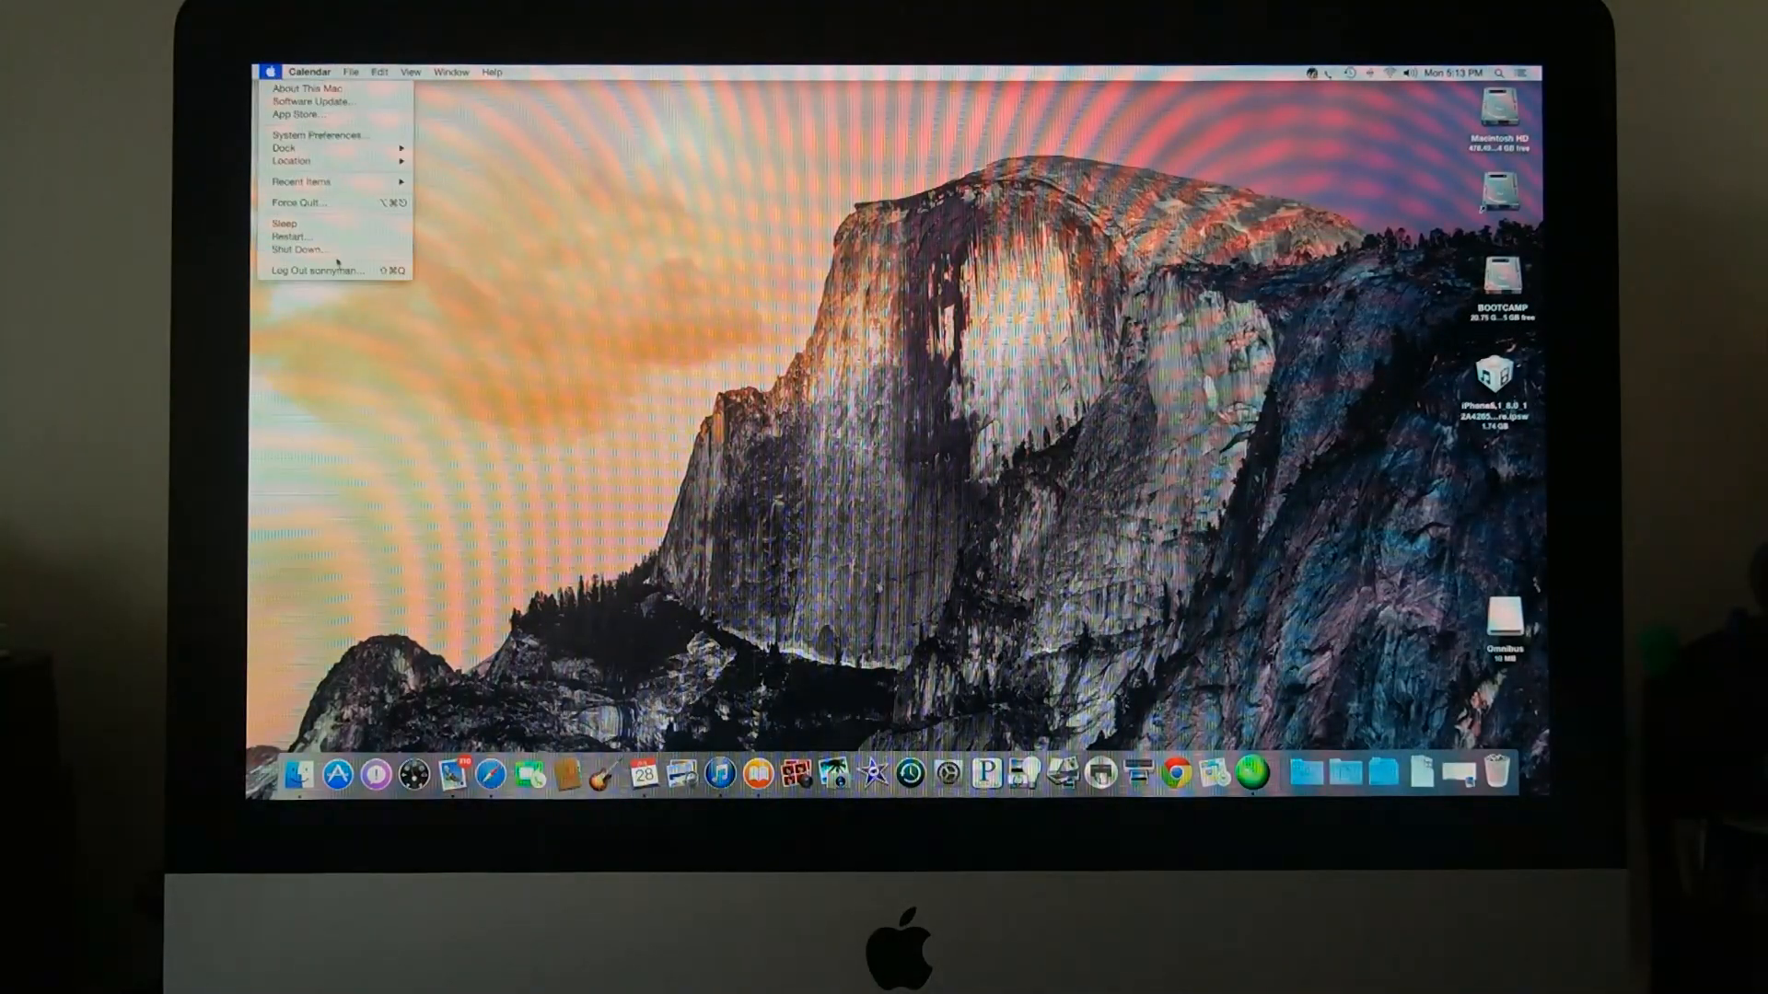
{"action": "left_click", "coordinate": [319, 270]}
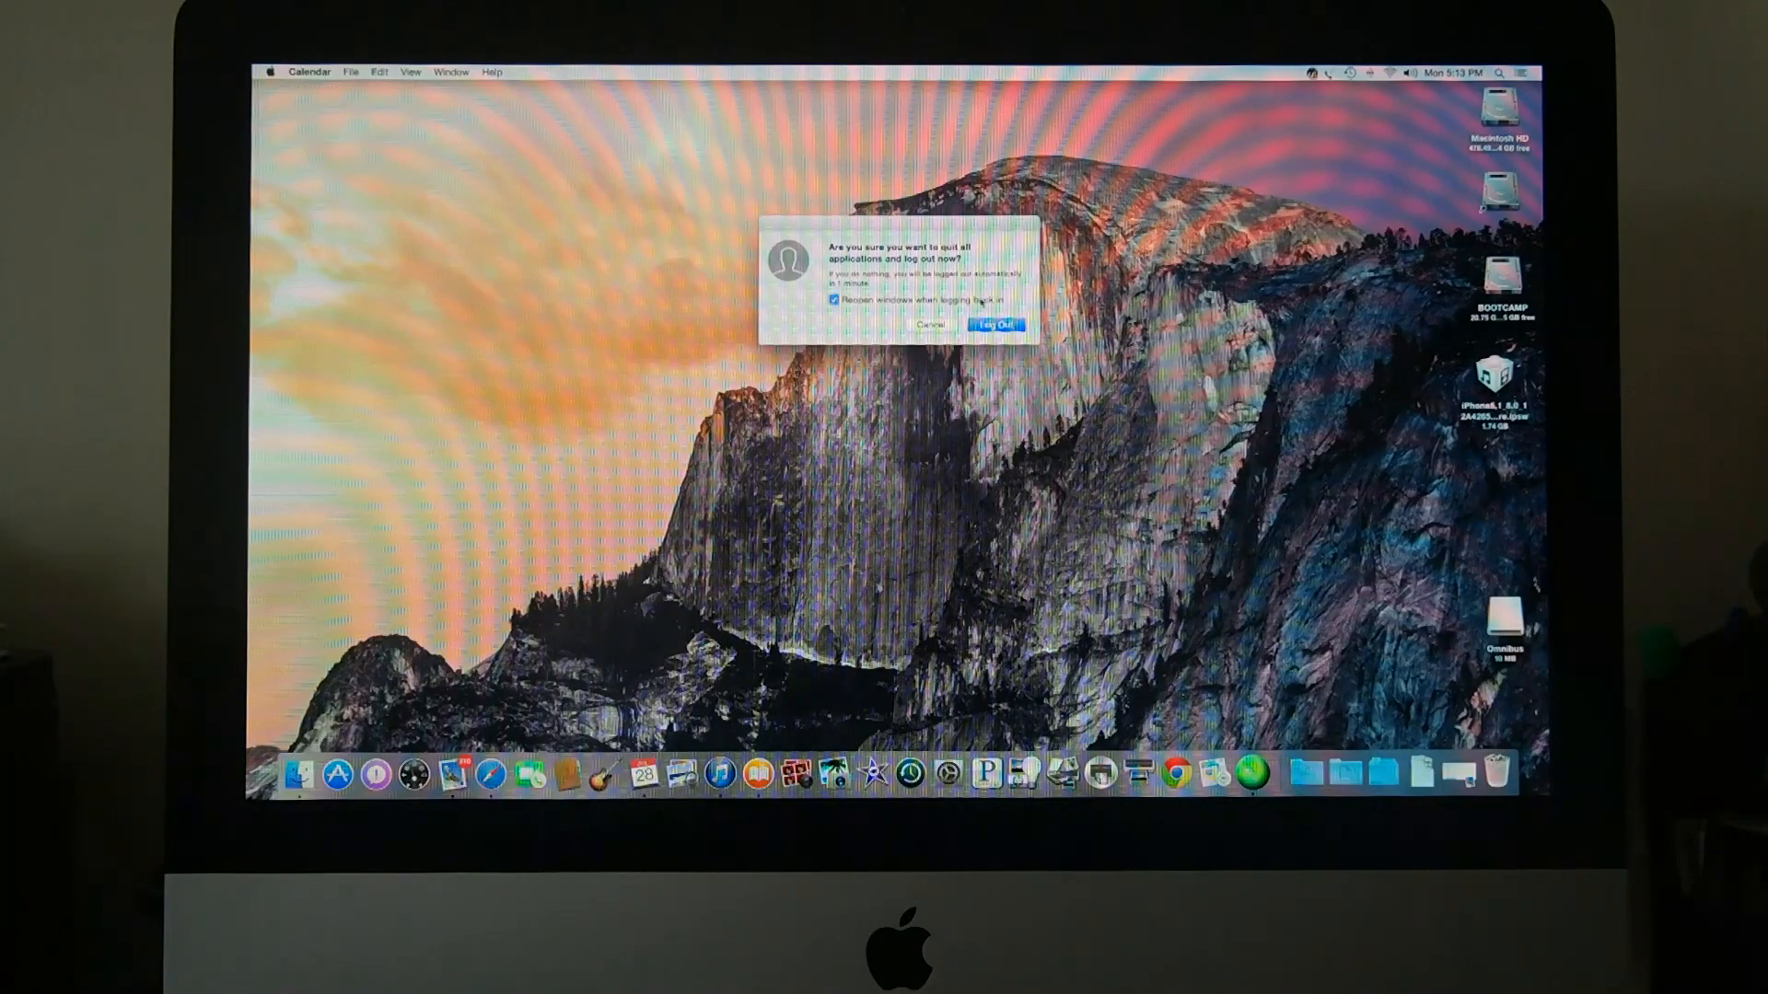
{"action": "left_click", "coordinate": [928, 325]}
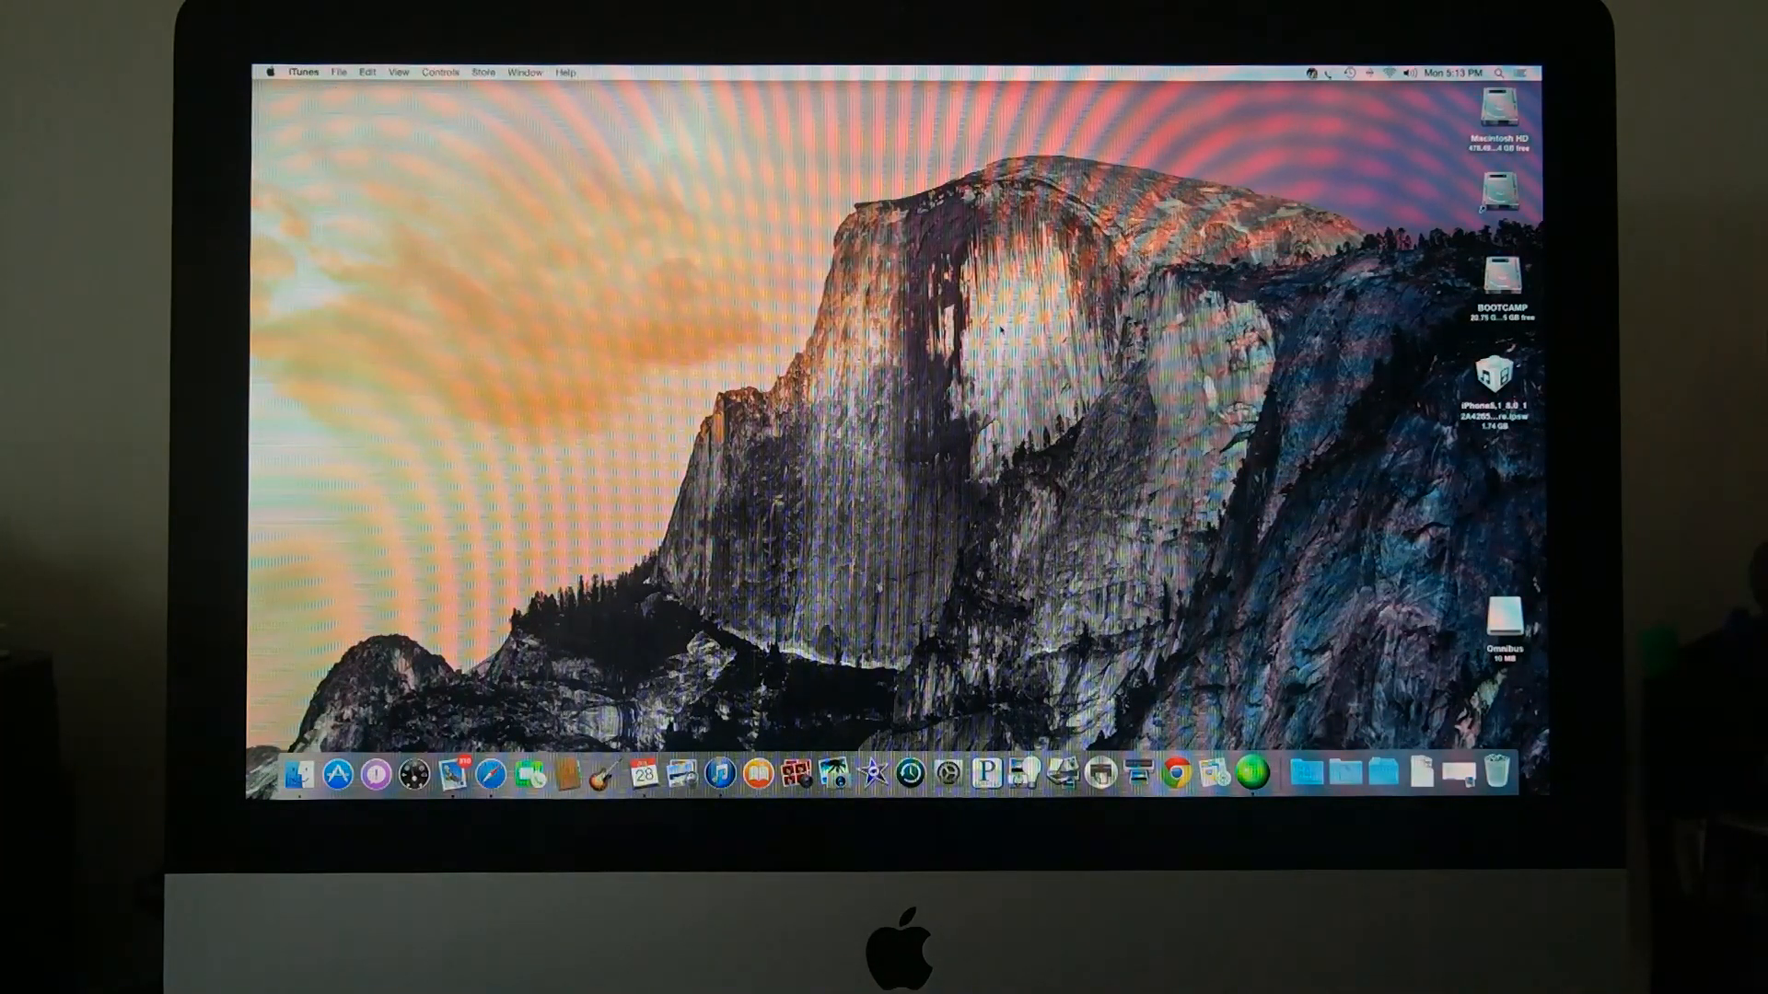